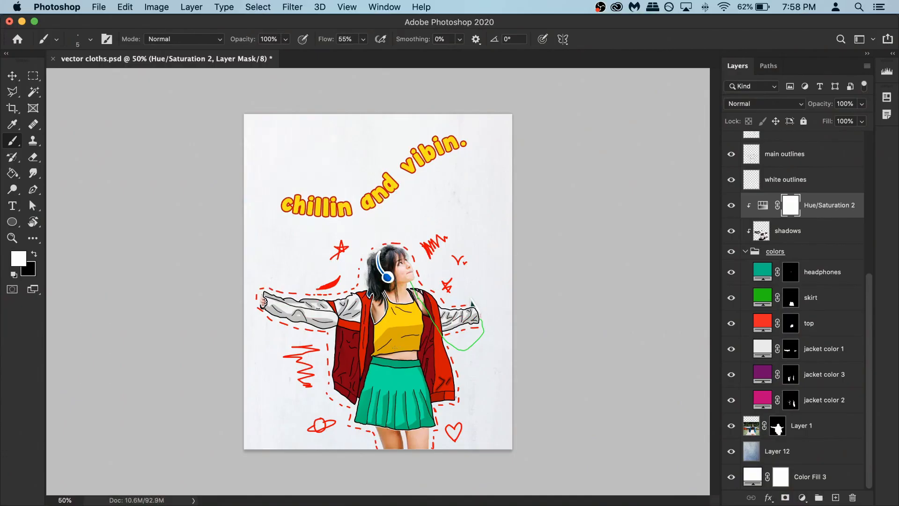
# Open the pexels-mentatdgt JPG of the girl in the park from the vector cloths folder.
pyautogui.click(98, 6)
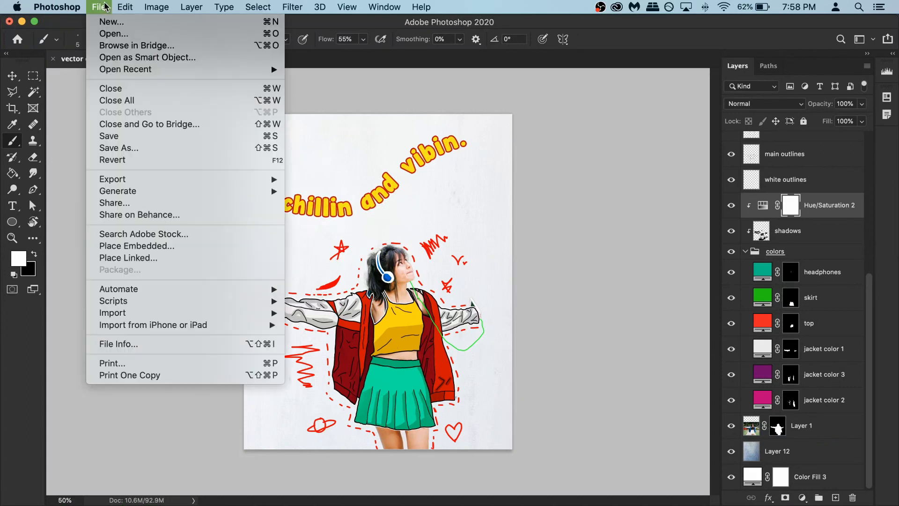
pyautogui.click(113, 33)
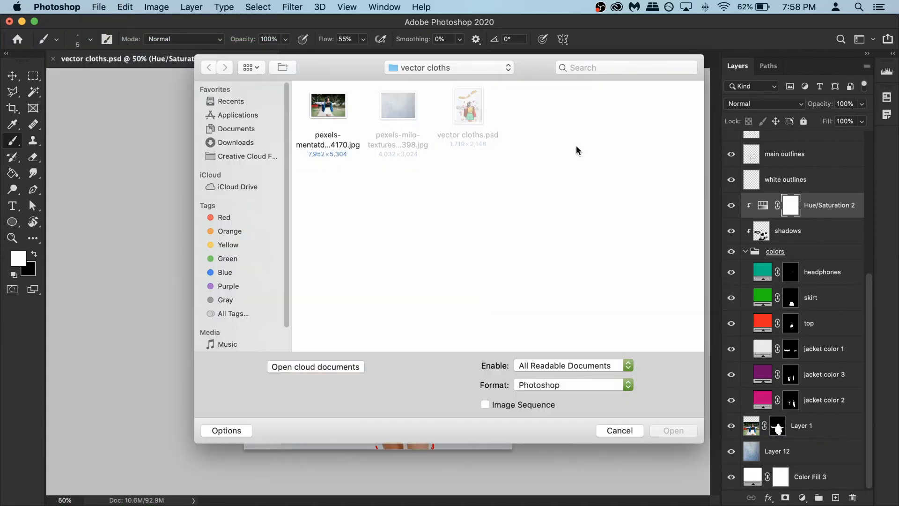
pyautogui.click(328, 105)
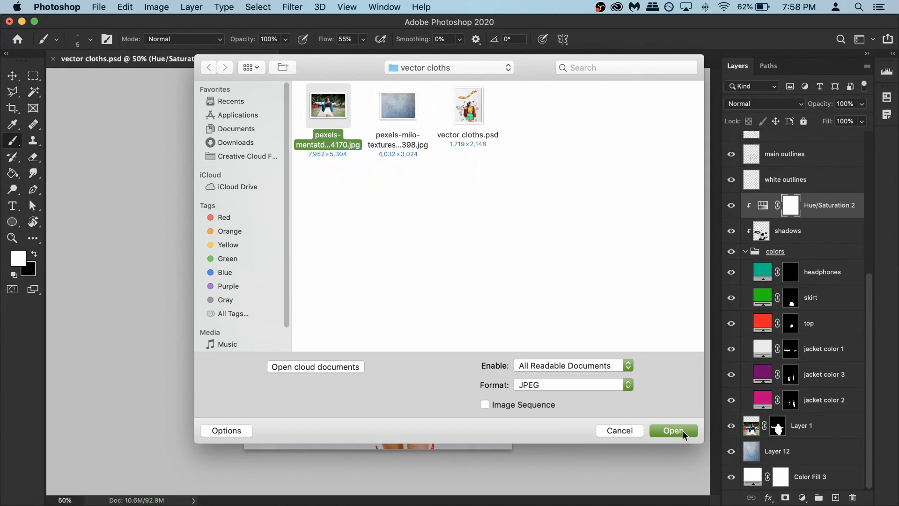
pyautogui.click(673, 431)
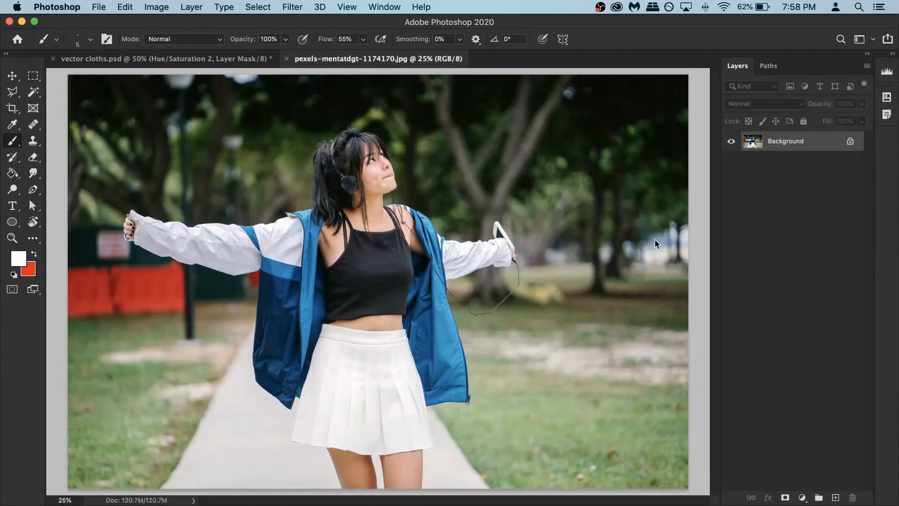
pyautogui.moveTo(814, 142)
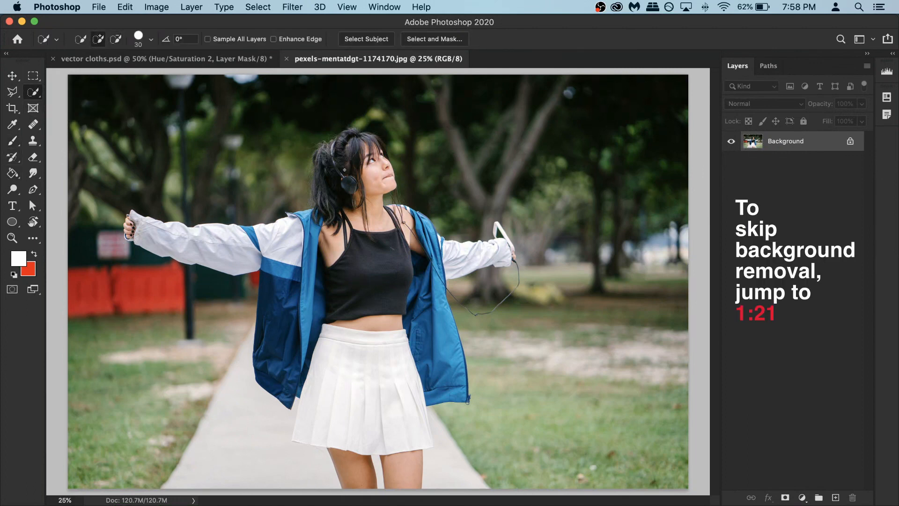
# Select the girl with Select Subject and mask out the park background.
pyautogui.click(365, 39)
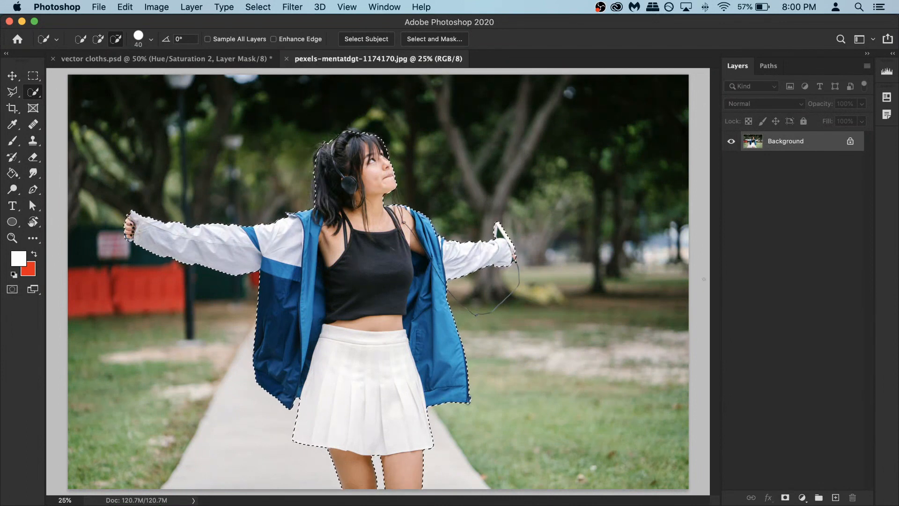
pyautogui.click(784, 498)
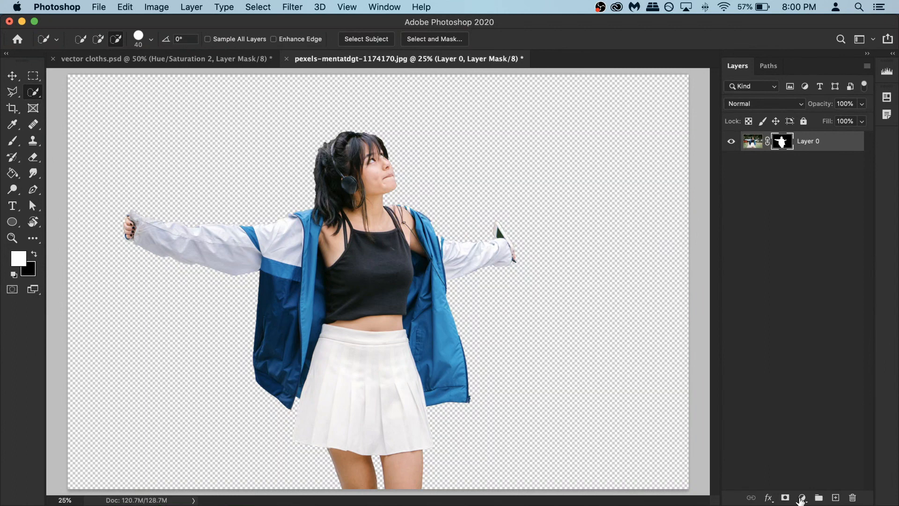
# Add a white Solid Color fill layer and move it below Layer 0.
pyautogui.click(801, 497)
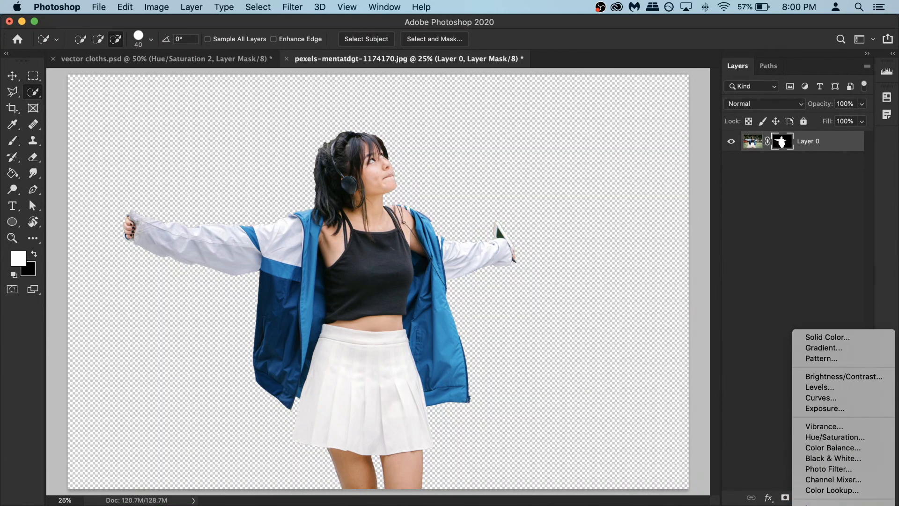
pyautogui.click(826, 336)
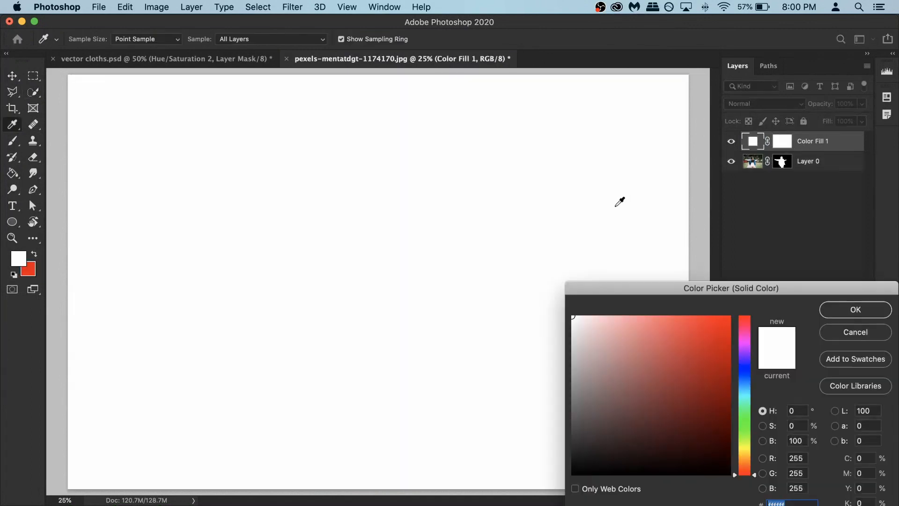
pyautogui.click(855, 309)
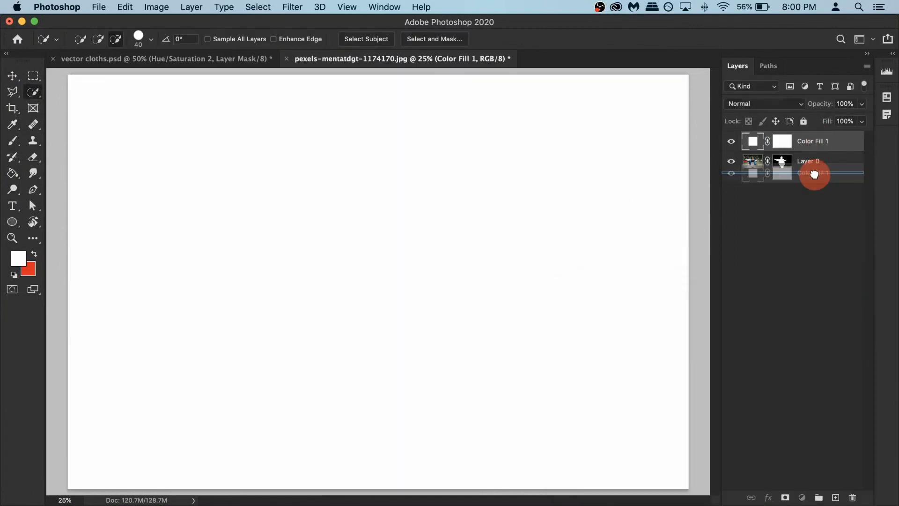
pyautogui.moveTo(811, 160); pyautogui.dragTo(811, 138)
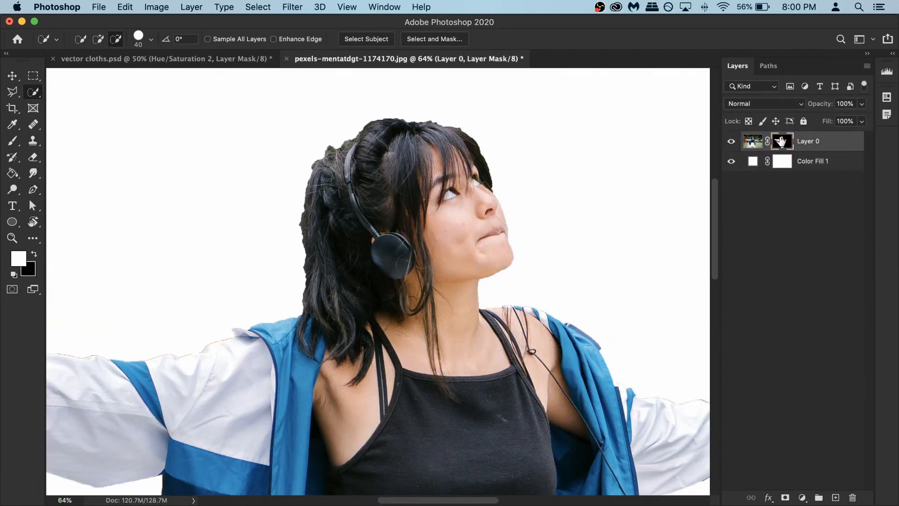
# Refine the layer mask around the girl's hair with the Refine Edge Brush and apply it.
pyautogui.rightClick(783, 141)
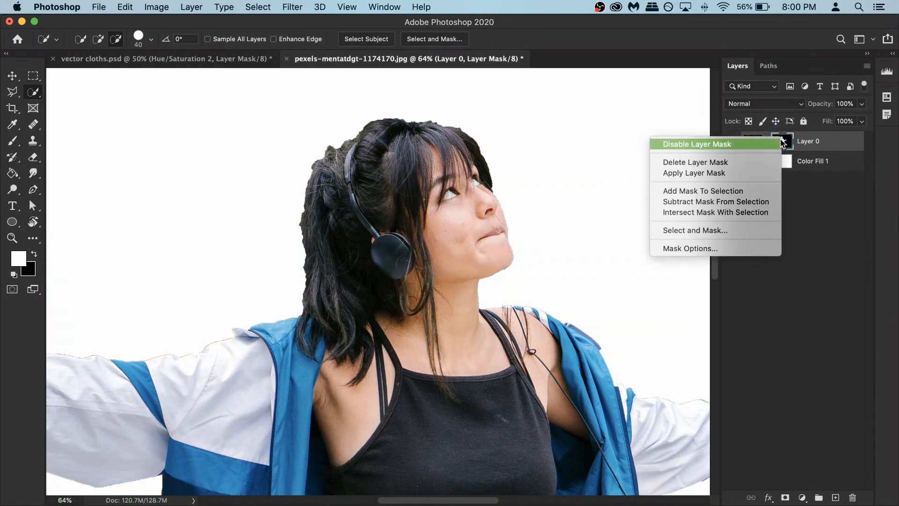
pyautogui.moveTo(709, 230)
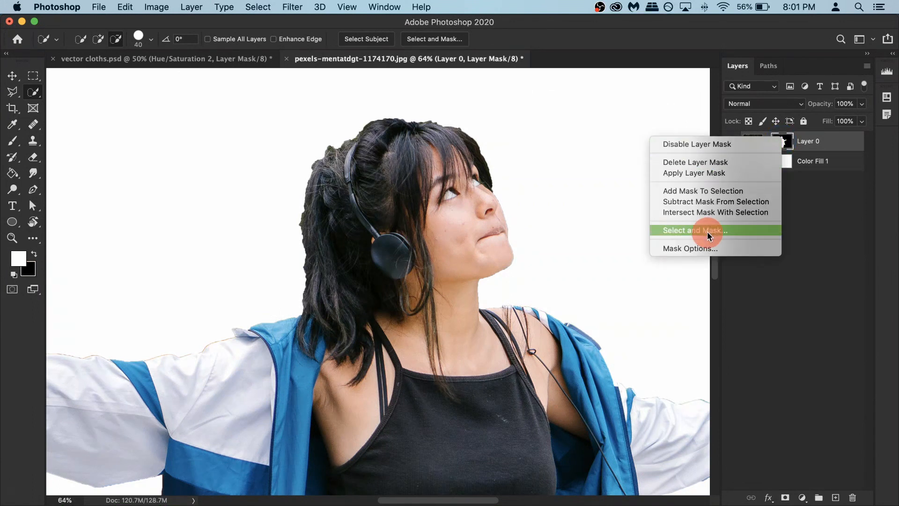
pyautogui.click(694, 230)
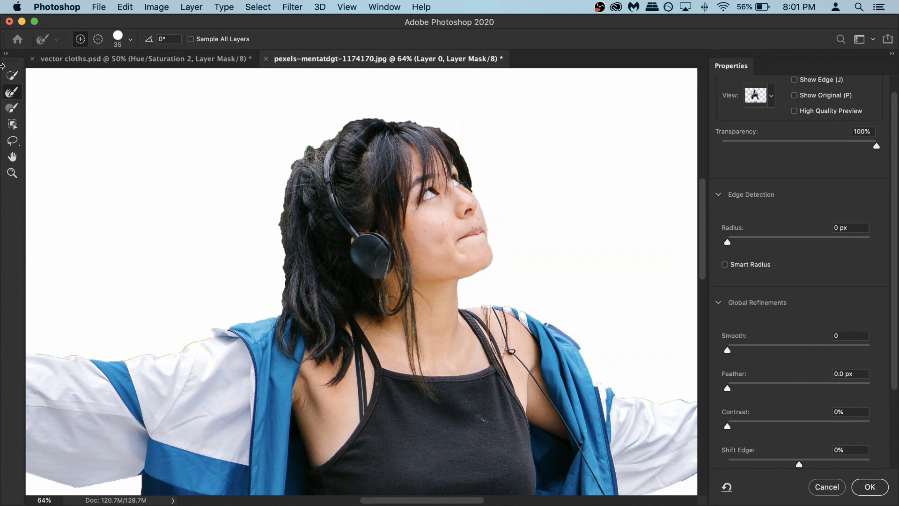
pyautogui.moveTo(277, 297)
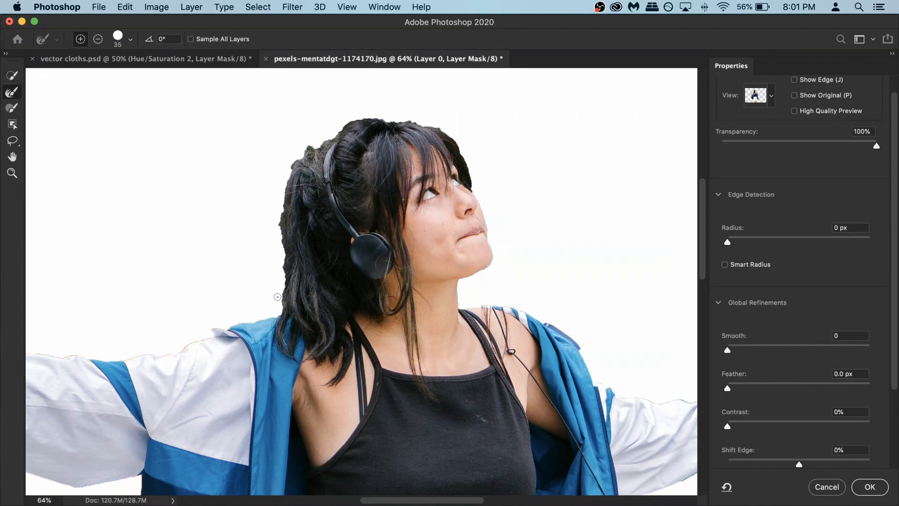
pyautogui.click(374, 118)
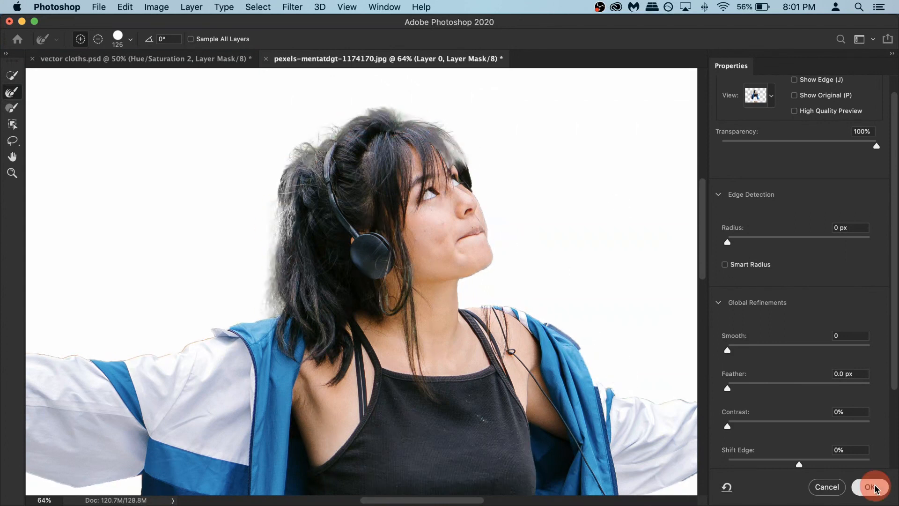
pyautogui.click(870, 487)
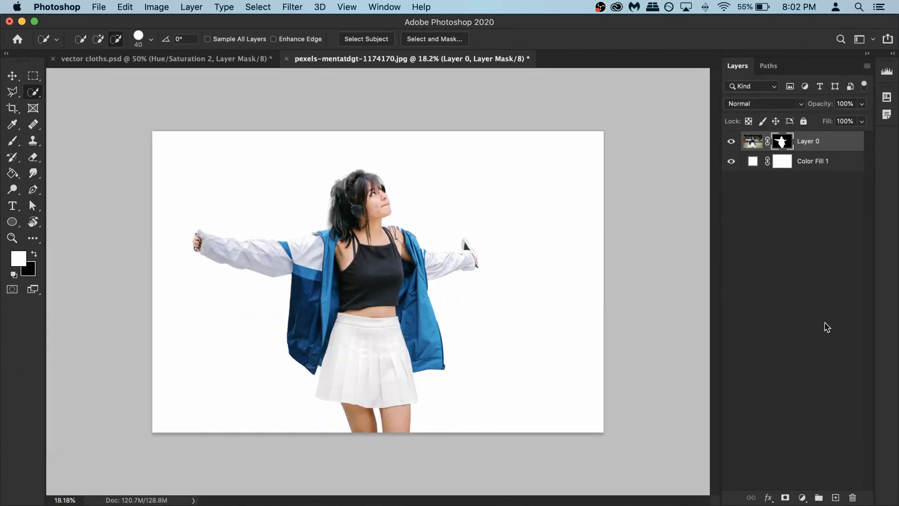
# Add a new empty layer and rename it 'main outlines'.
pyautogui.click(836, 497)
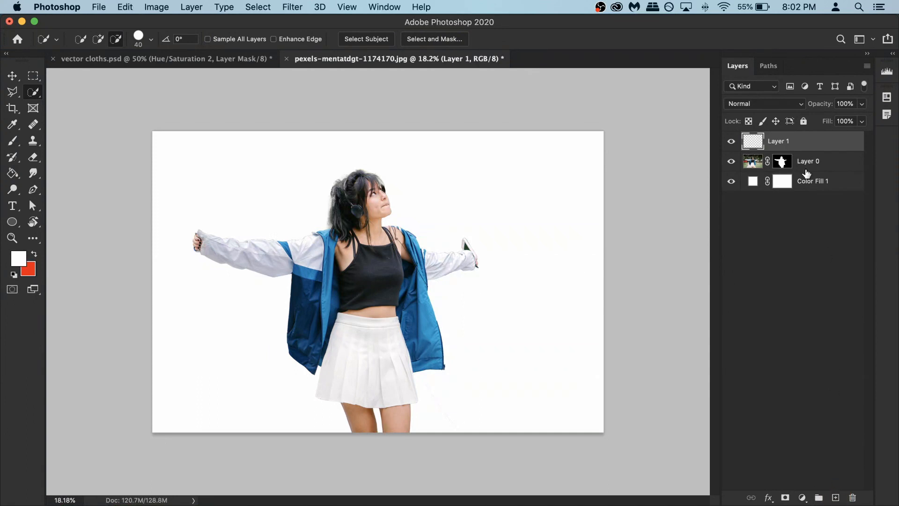
pyautogui.doubleClick(778, 142)
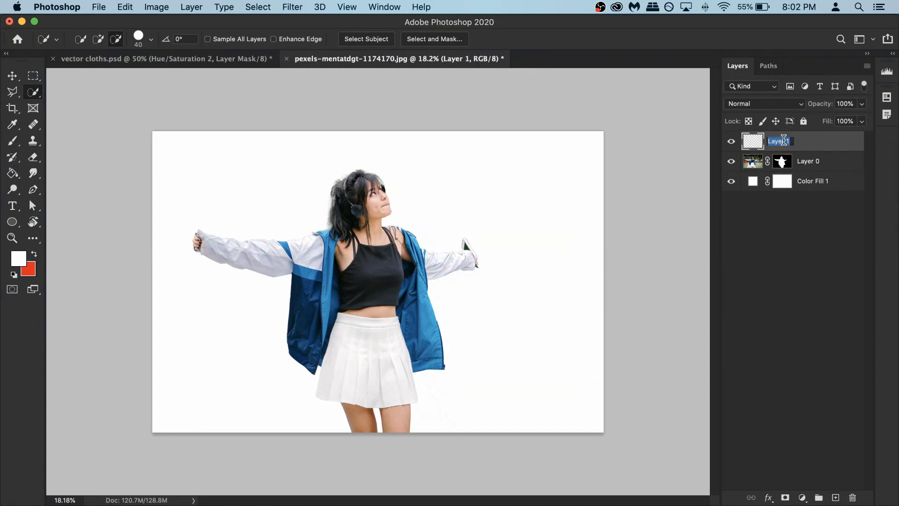
pyautogui.write('main outlines')
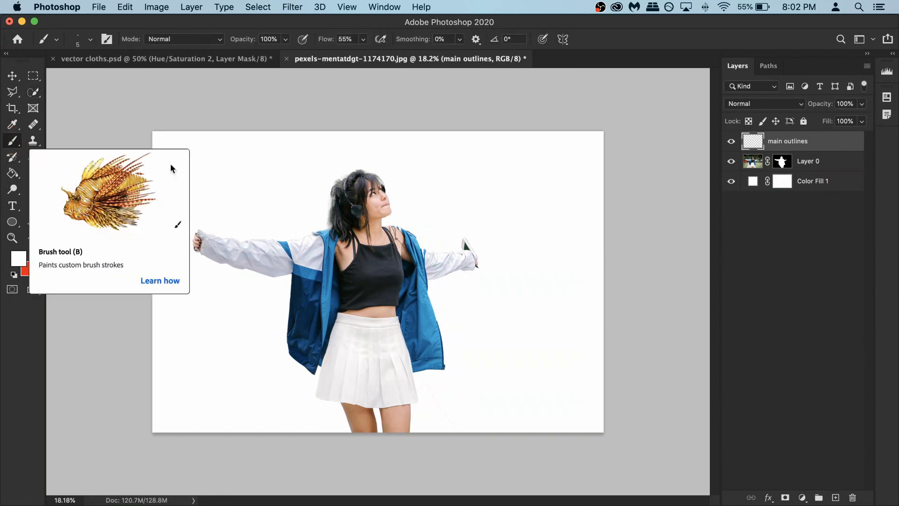
pyautogui.moveTo(479, 138)
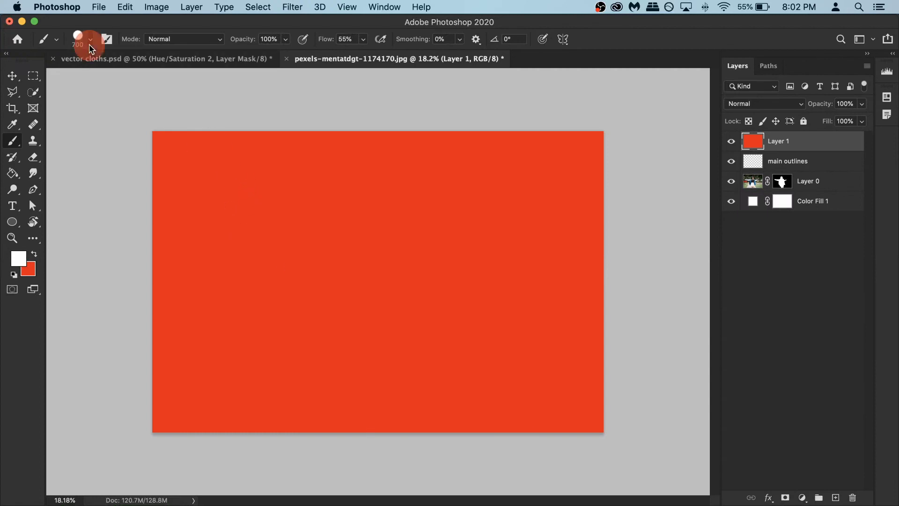
# Paint white practice strokes on the red layer, comparing a soft and a hard round brush.
pyautogui.click(90, 39)
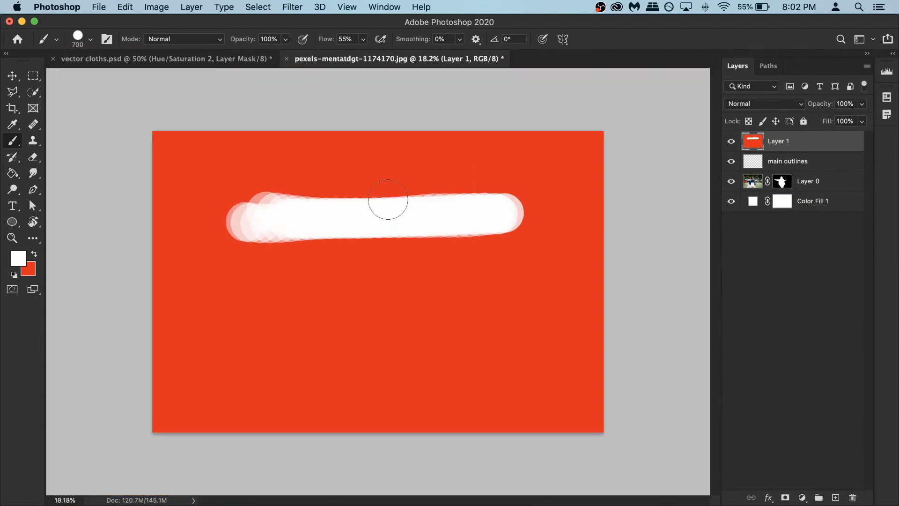
pyautogui.click(90, 40)
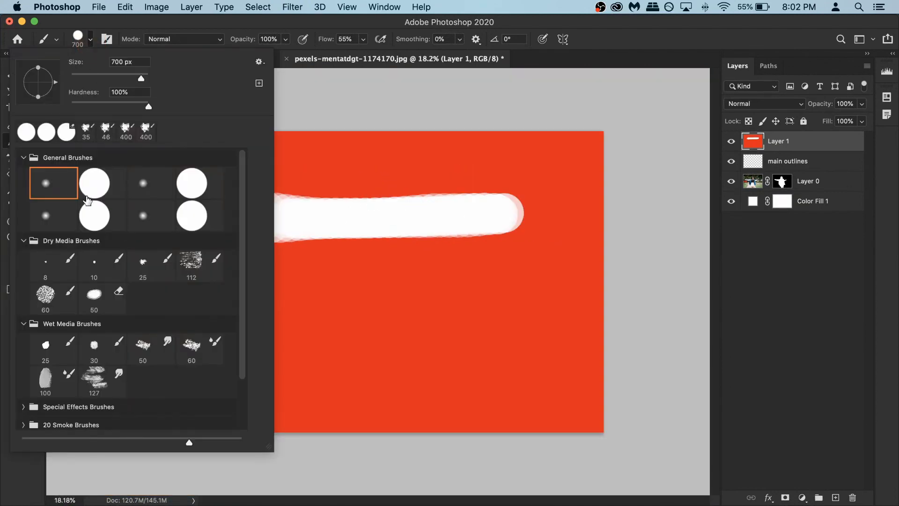
pyautogui.click(94, 183)
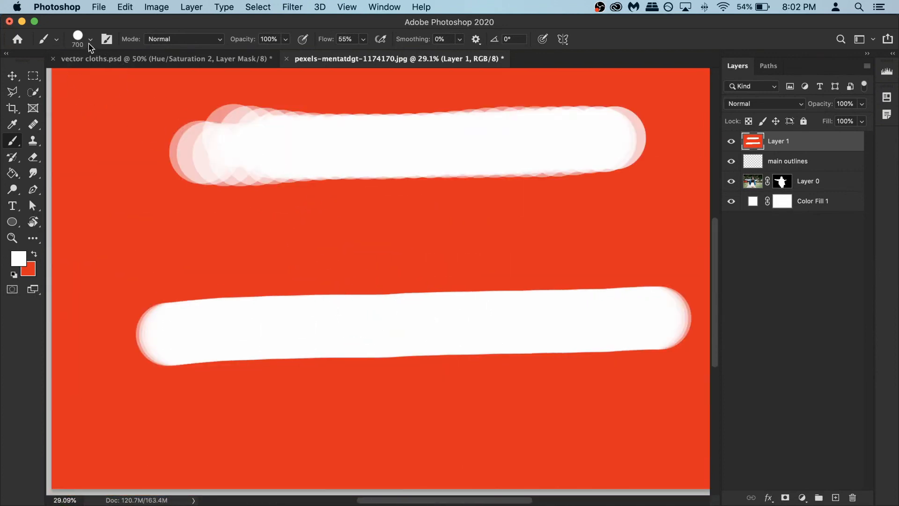
pyautogui.click(90, 39)
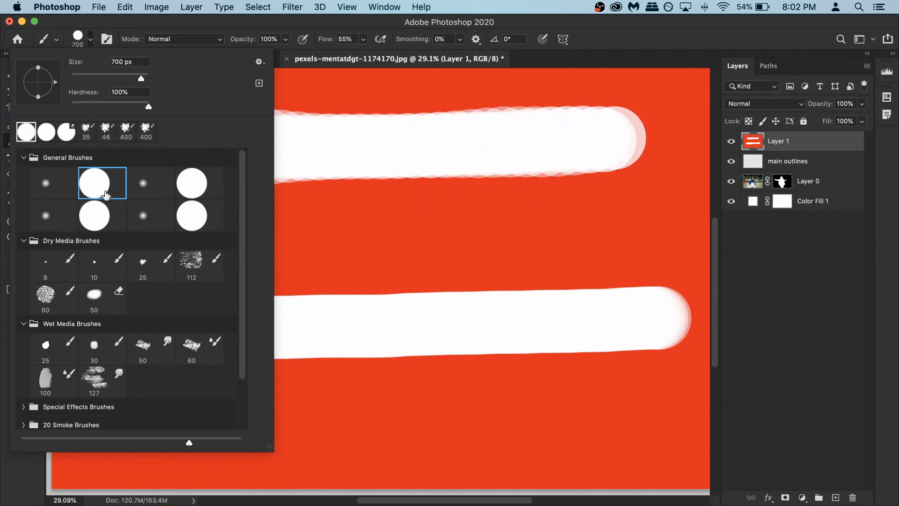
pyautogui.moveTo(97, 188)
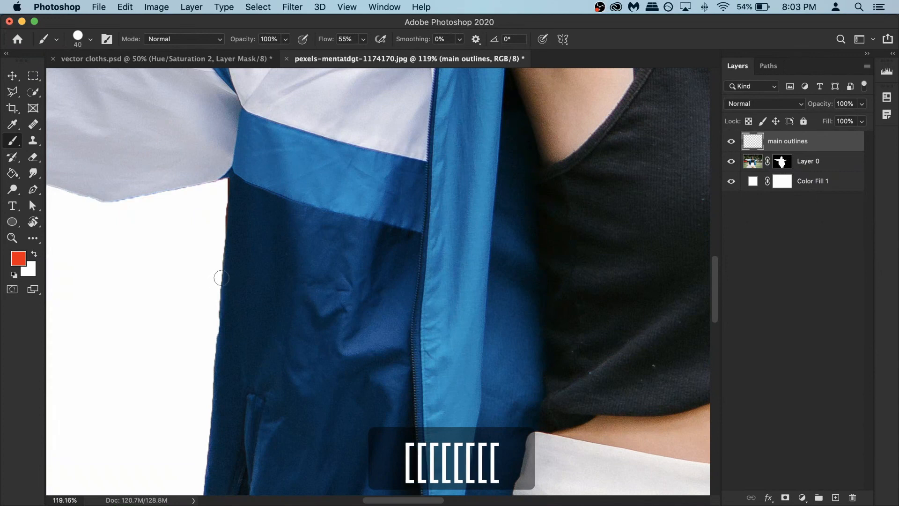
# Trace thick red outlines along the jacket, sleeves, top and skirt on the main outlines layer.
pyautogui.moveTo(219, 265); pyautogui.dragTo(216, 364)
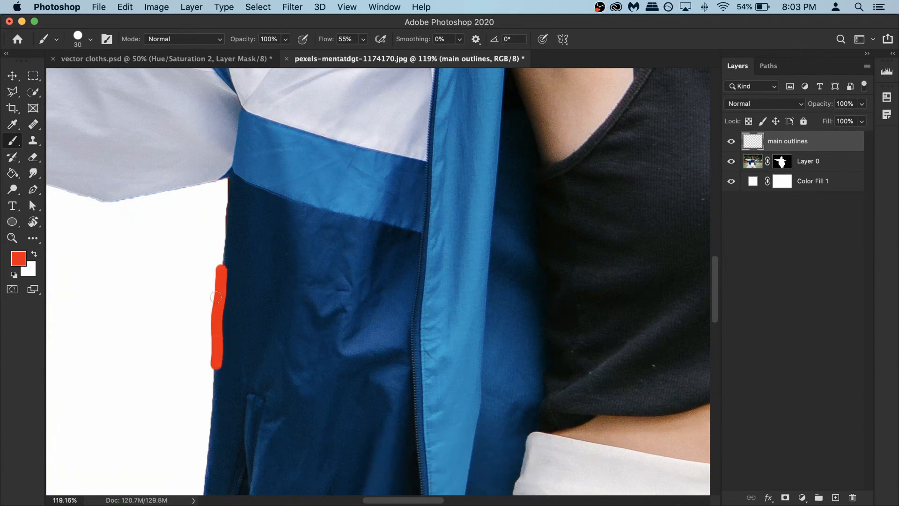
pyautogui.press('cmd+z')
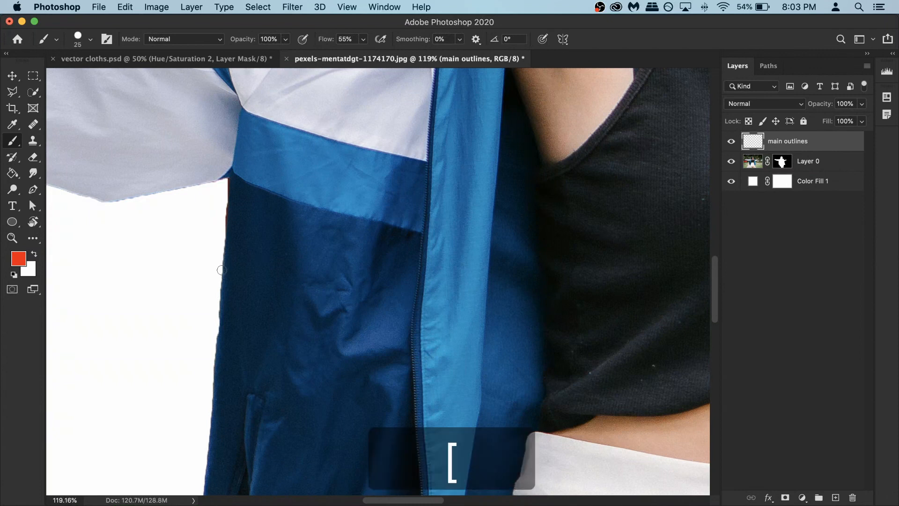
pyautogui.press('space')
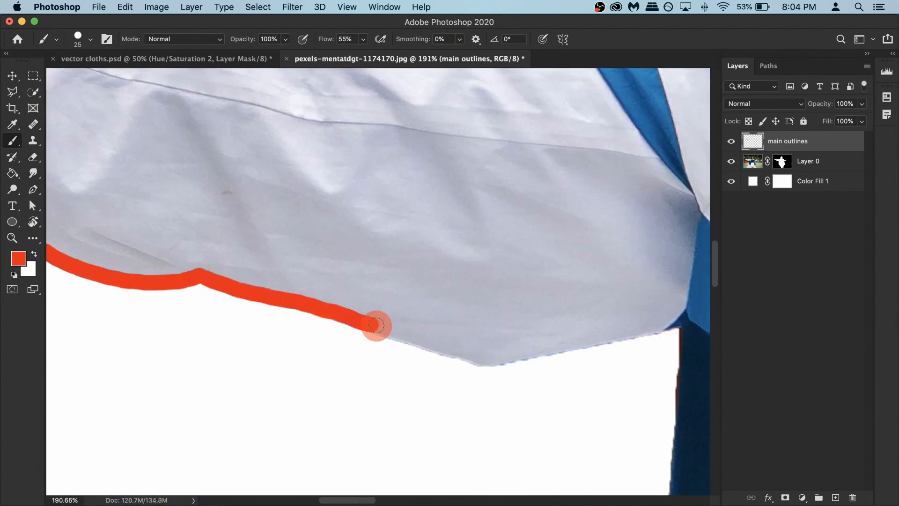
pyautogui.press('space')
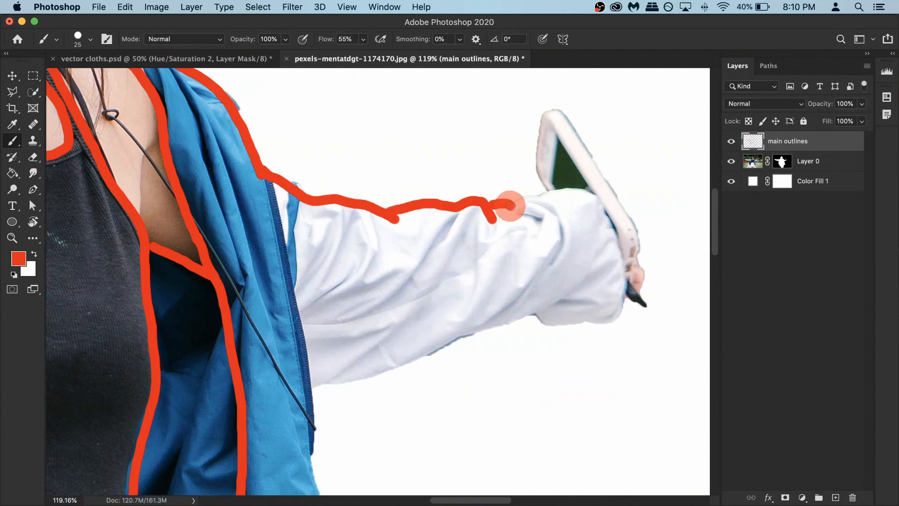
pyautogui.press('space')
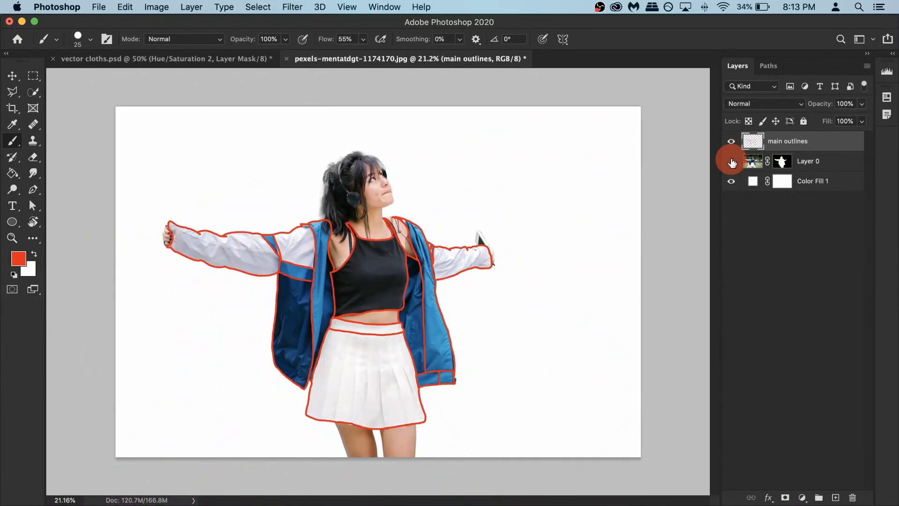
# Hide Layer 0 and Magic-wand an enclosed jacket panel to check the outlines are closed, then deselect.
pyautogui.click(732, 161)
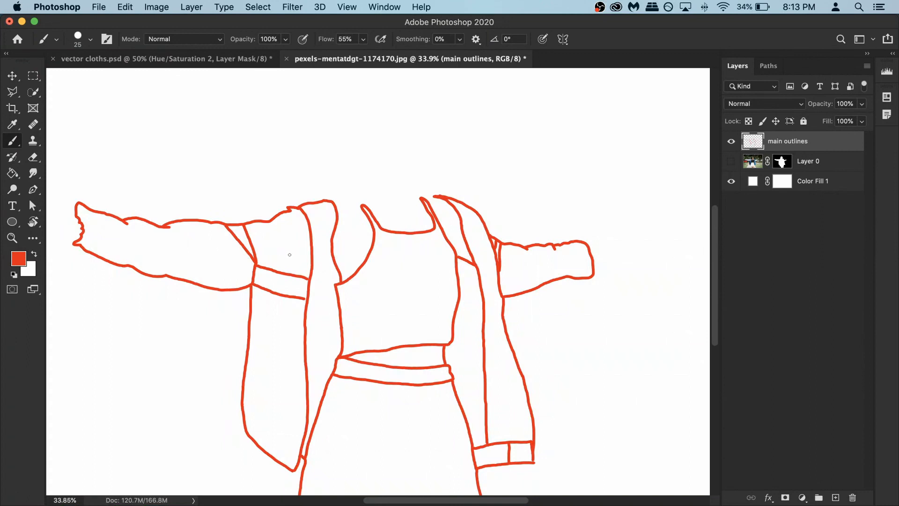
pyautogui.moveTo(33, 94)
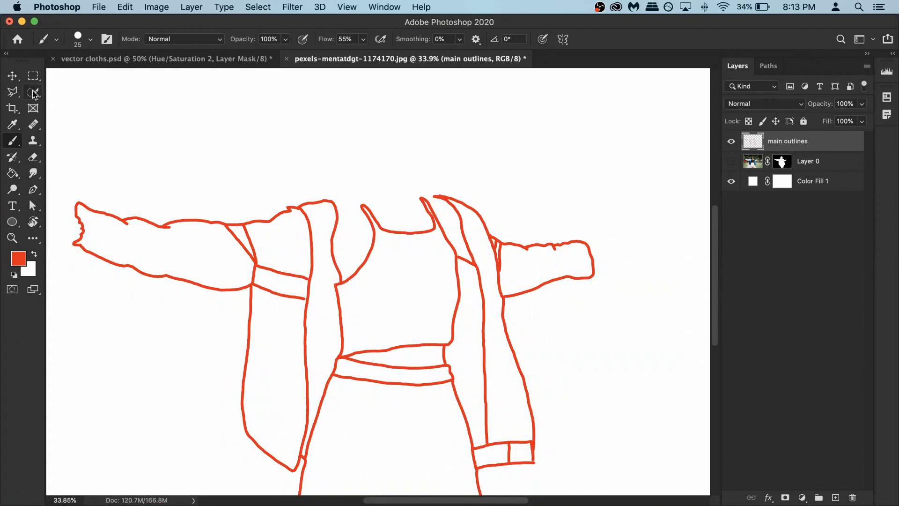
pyautogui.click(32, 92)
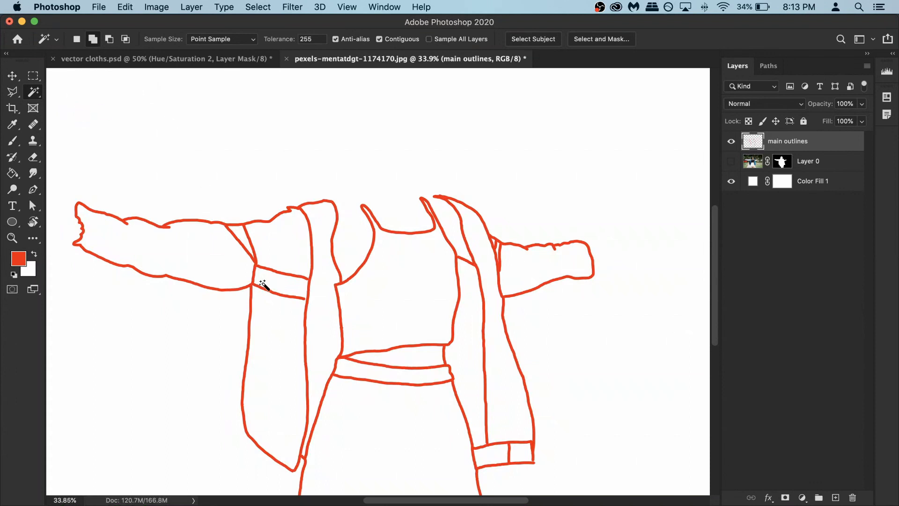
pyautogui.click(264, 284)
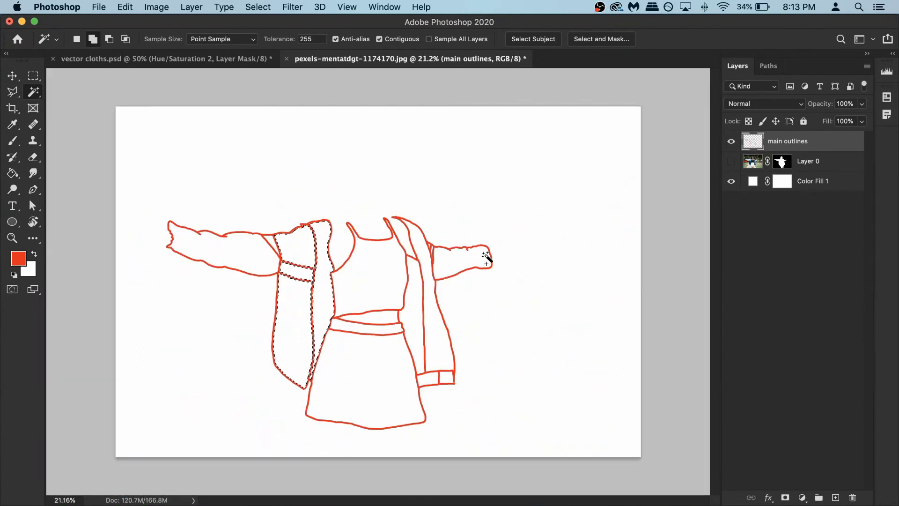
pyautogui.press('cmd+d')
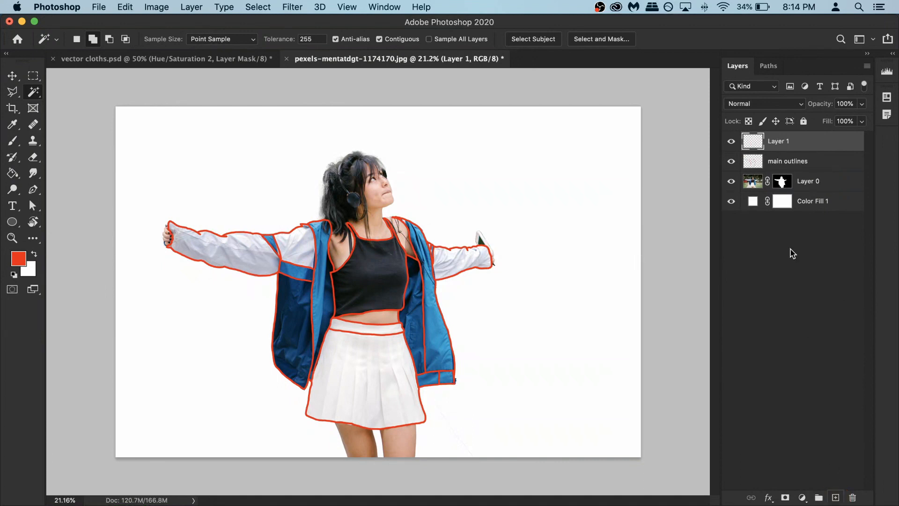
# Rename Layer 1 to 'details' and brush thin red fold and pleat lines across sleeves, jacket, top and skirt.
pyautogui.doubleClick(778, 141)
pyautogui.write('details')
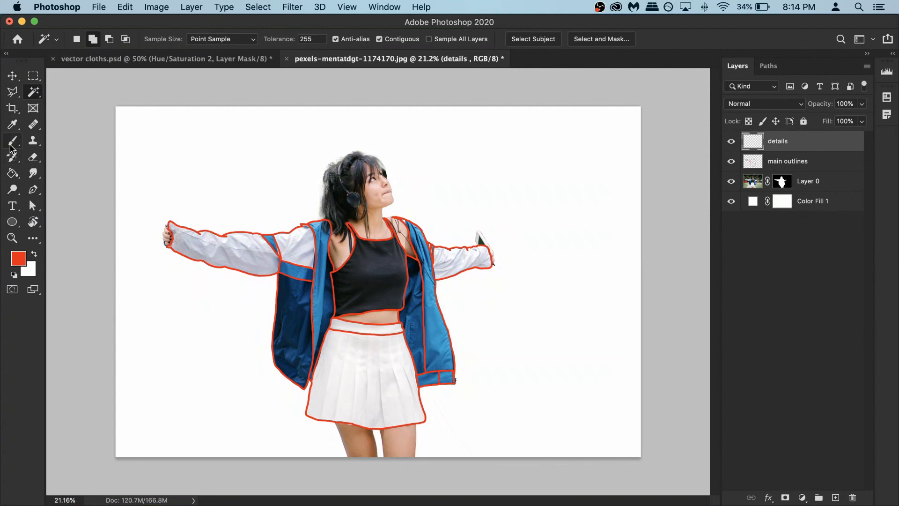
pyautogui.click(12, 142)
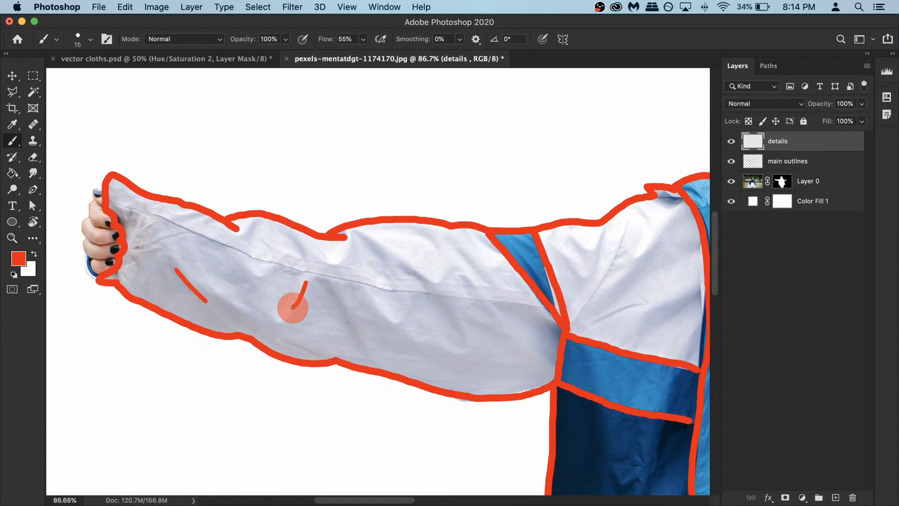
pyautogui.moveTo(295, 287); pyautogui.dragTo(349, 329)
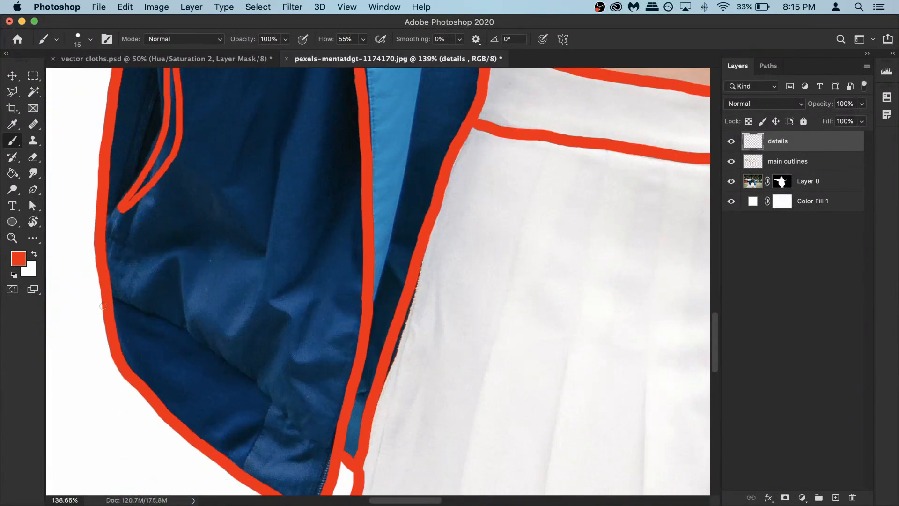
pyautogui.press('space')
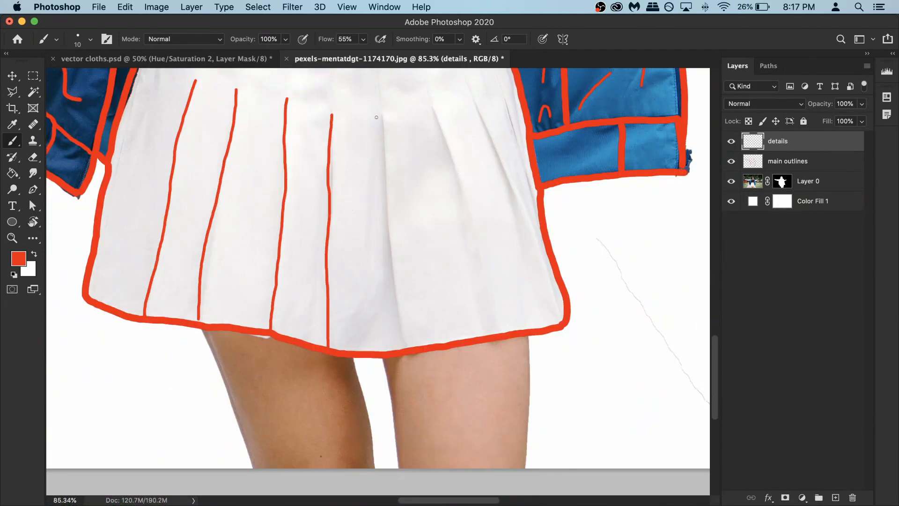
pyautogui.press('space')
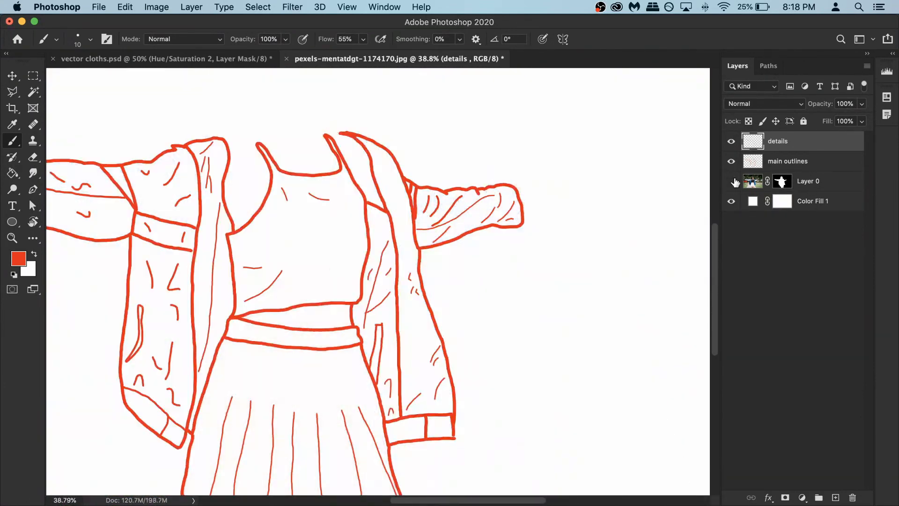
pyautogui.press('space')
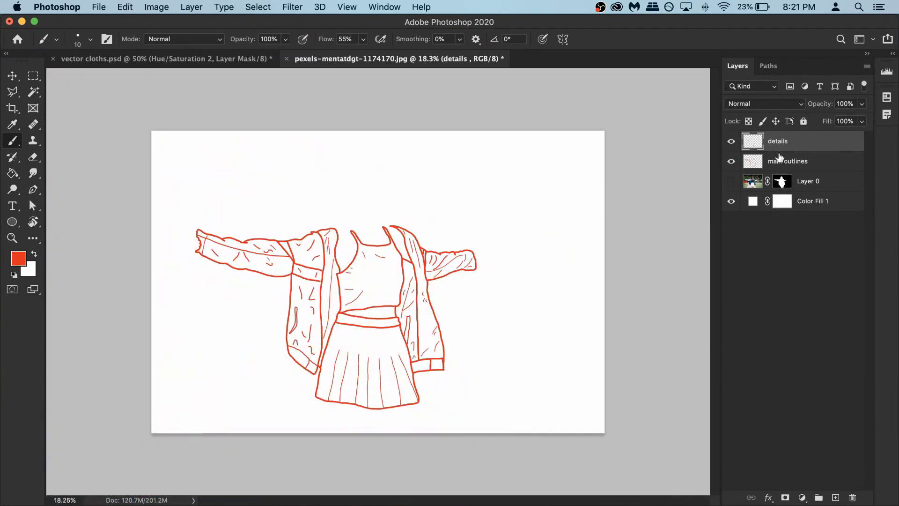
# Turn the main outlines layer black with Hue/Saturation Lightness -100, then move on to the details layer.
pyautogui.click(789, 161)
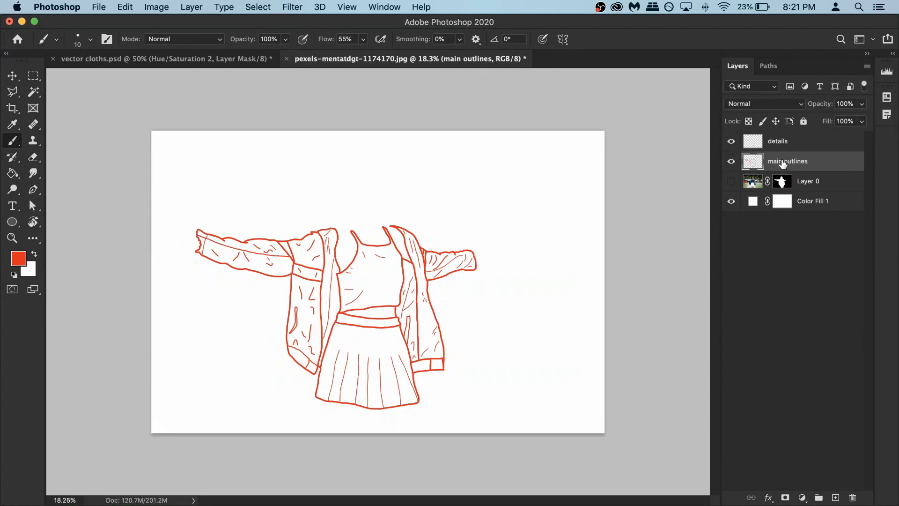
pyautogui.click(156, 6)
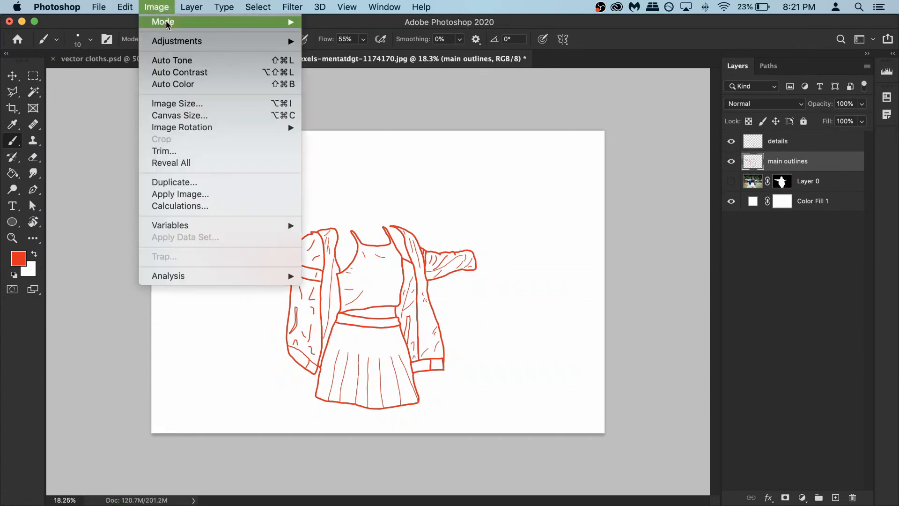
pyautogui.moveTo(177, 41)
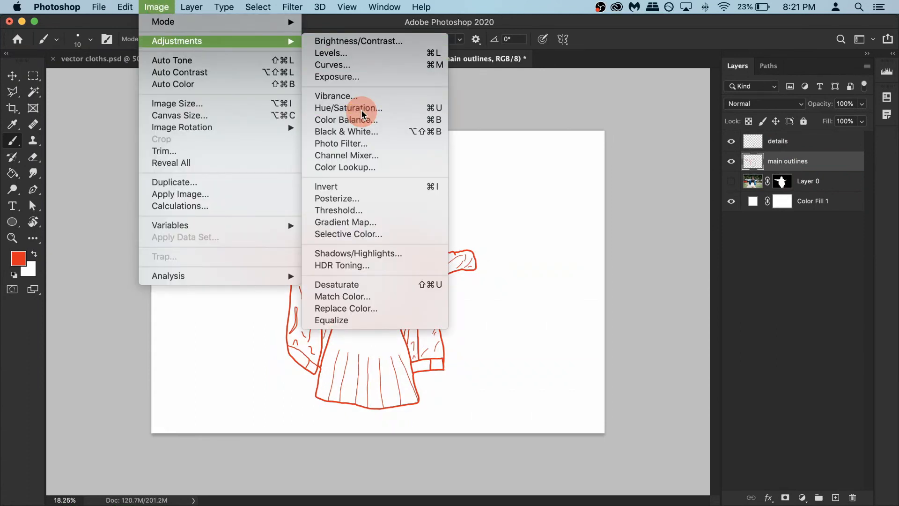
pyautogui.click(348, 108)
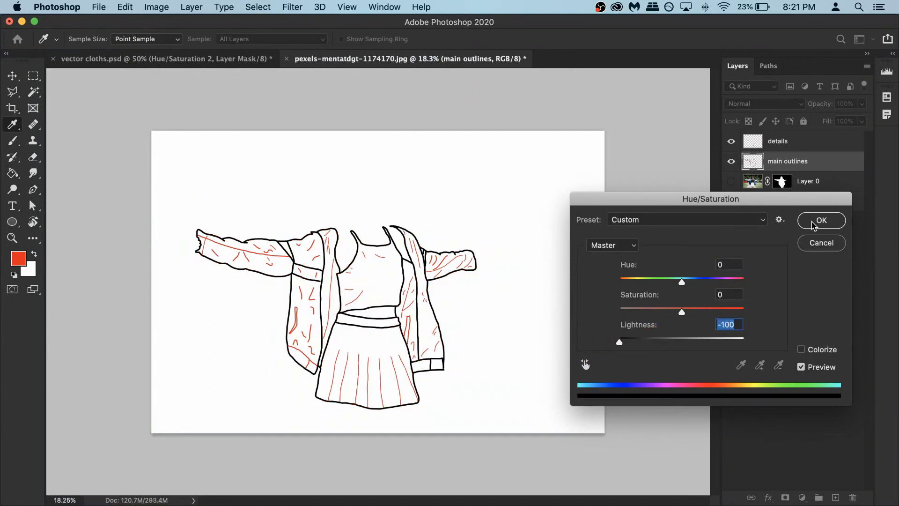
pyautogui.click(820, 220)
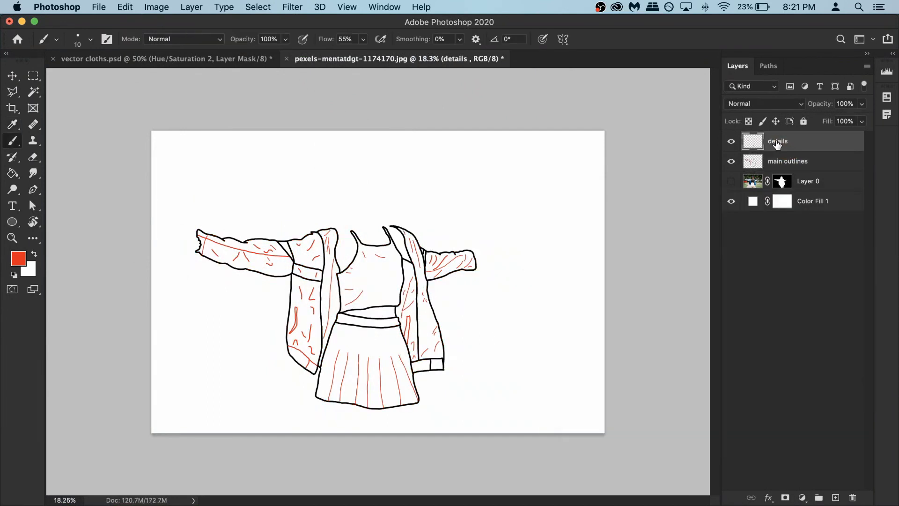
pyautogui.click(157, 7)
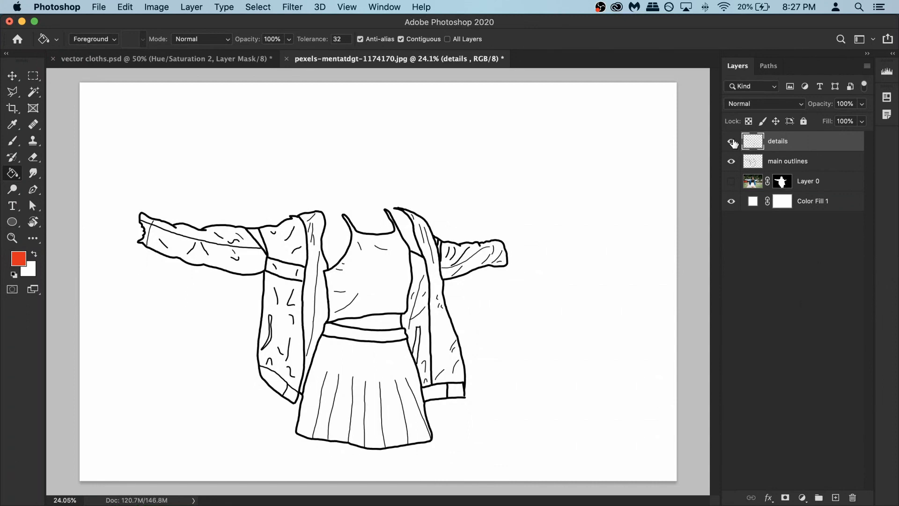
# Hide the details layer and make the main outlines layer active.
pyautogui.click(731, 142)
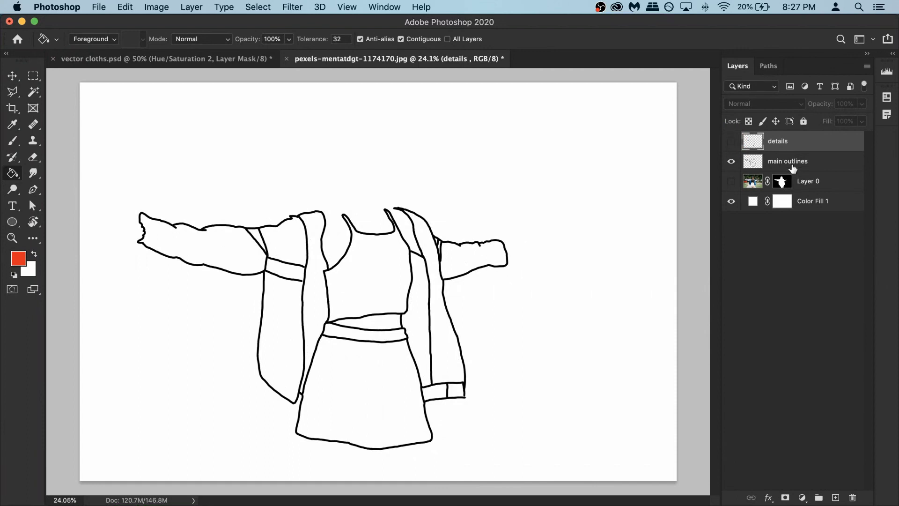
pyautogui.click(787, 161)
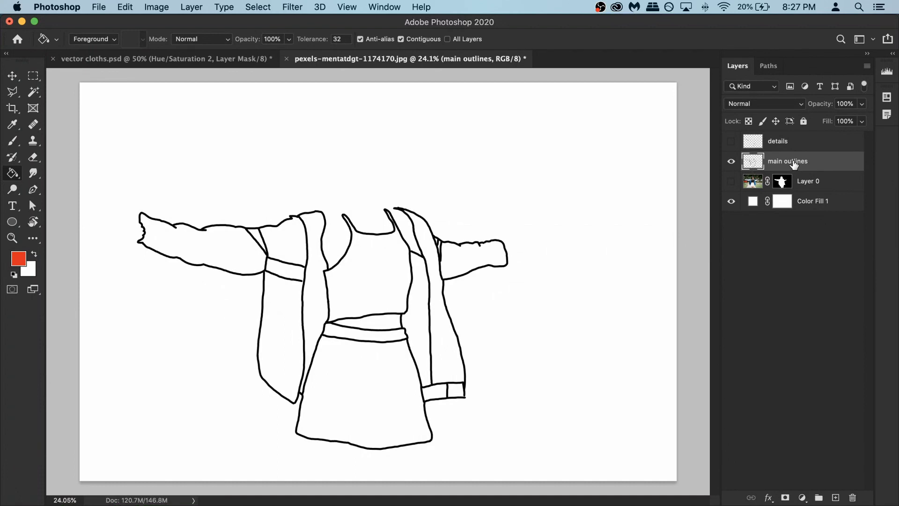
pyautogui.moveTo(796, 165)
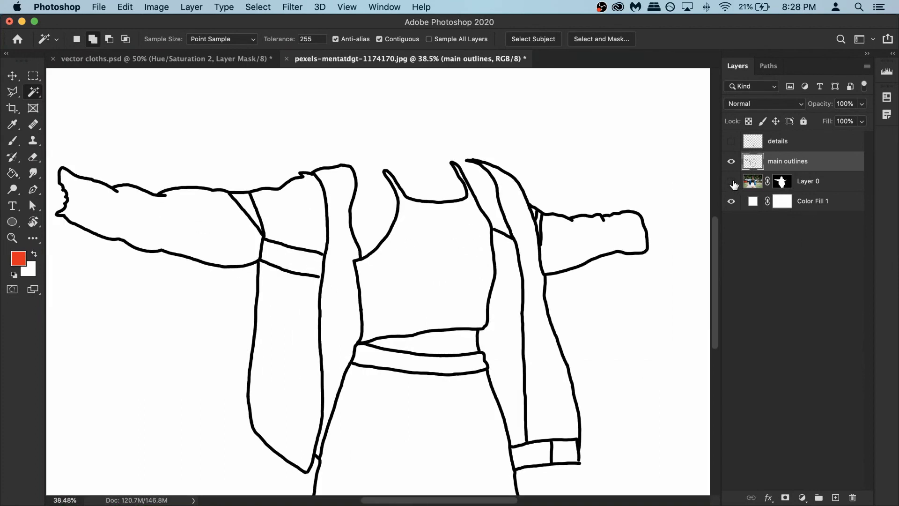
# Show the photo again and expand the sleeve selection by 3 pixels via Select > Modify > Expand.
pyautogui.click(731, 180)
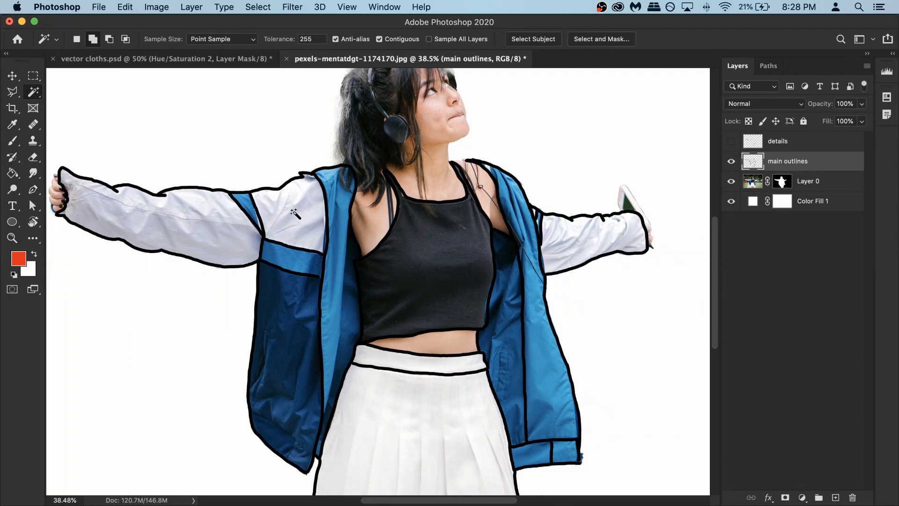
pyautogui.moveTo(194, 240)
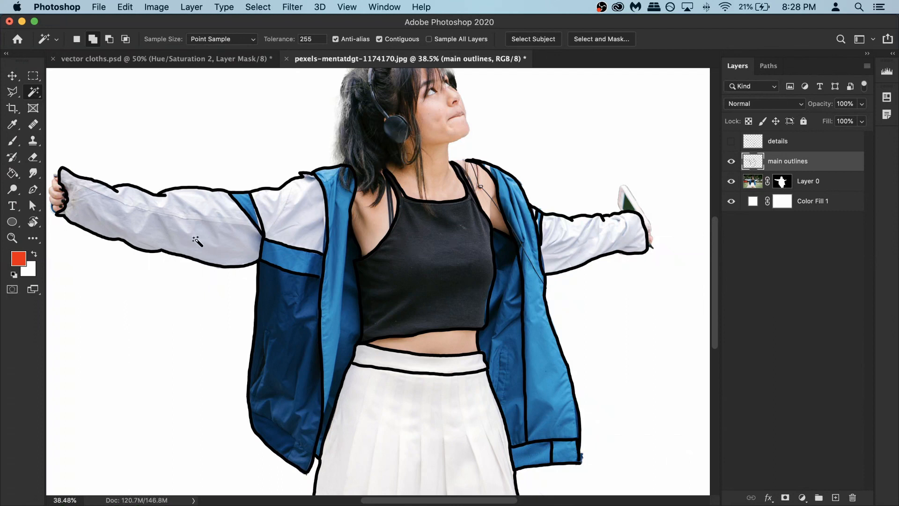
pyautogui.moveTo(568, 238)
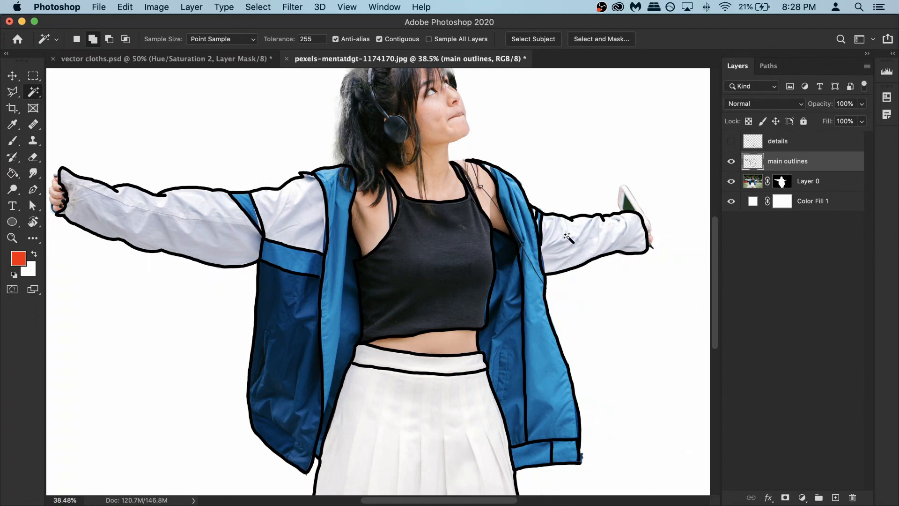
pyautogui.moveTo(162, 218)
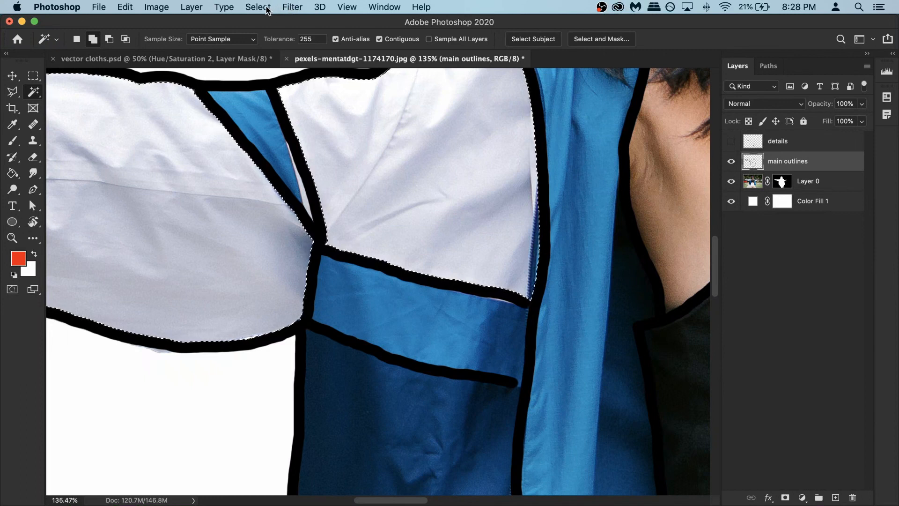
pyautogui.click(258, 7)
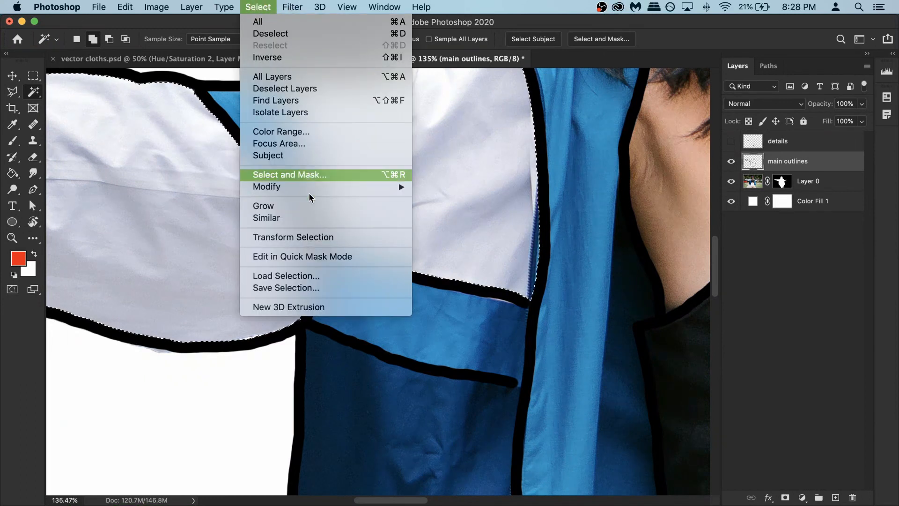
pyautogui.moveTo(267, 186)
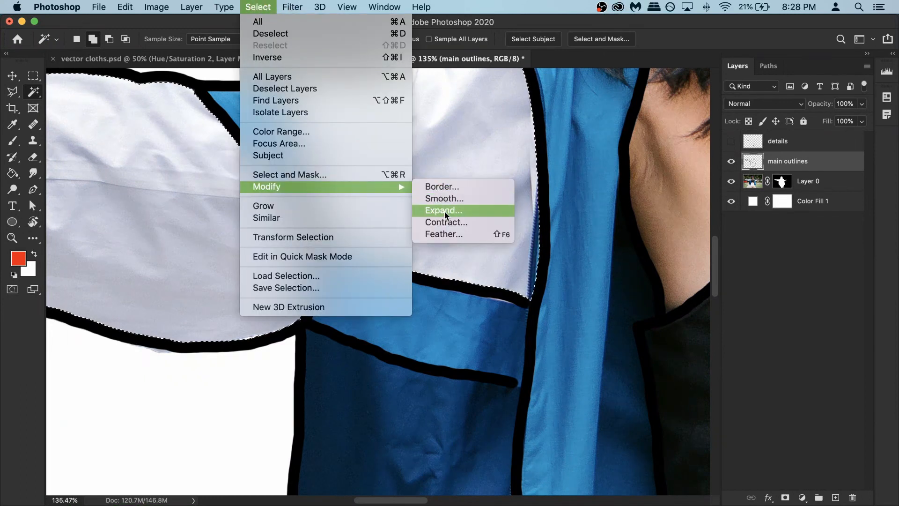
pyautogui.click(443, 210)
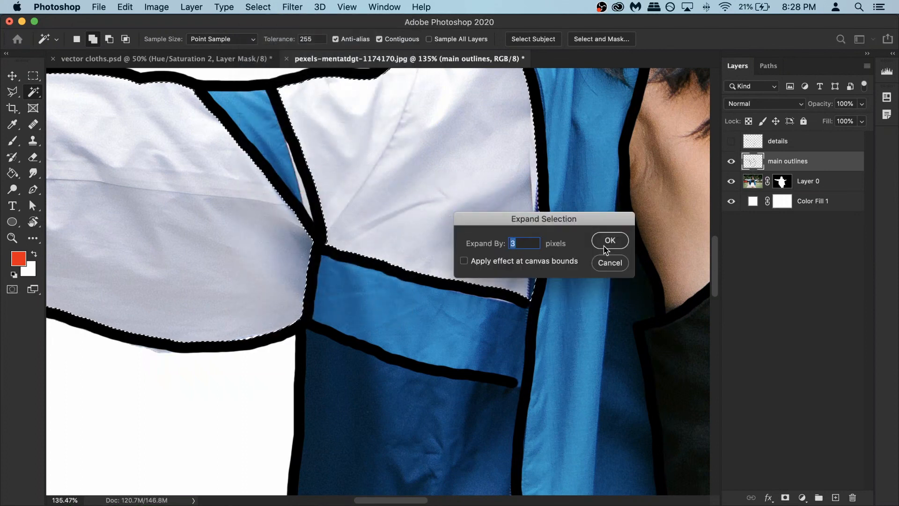
pyautogui.click(609, 241)
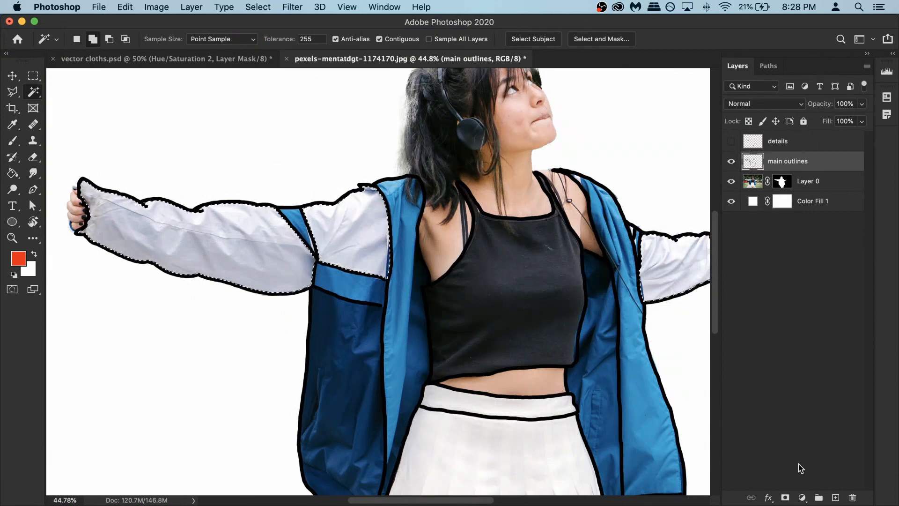
# Add a light grey Solid Color fill layer for the sleeves and rename it 'jacket arms'.
pyautogui.click(803, 497)
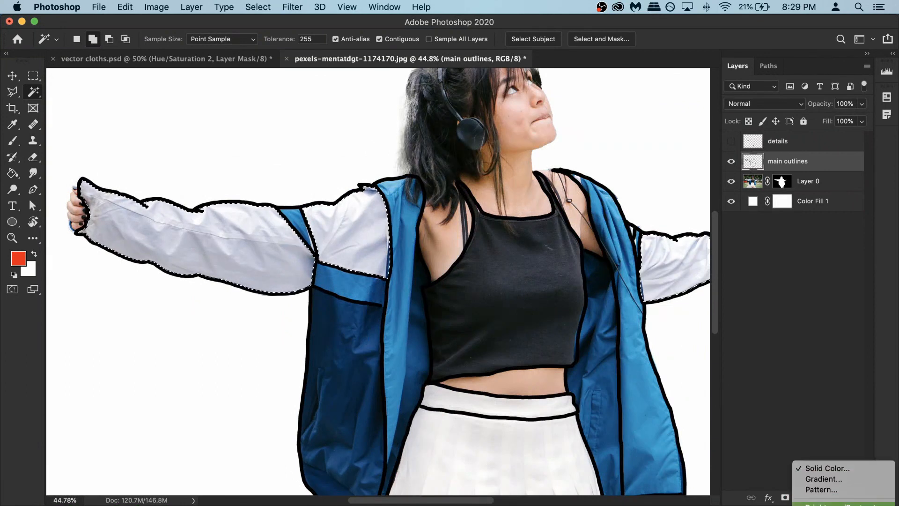
pyautogui.click(826, 469)
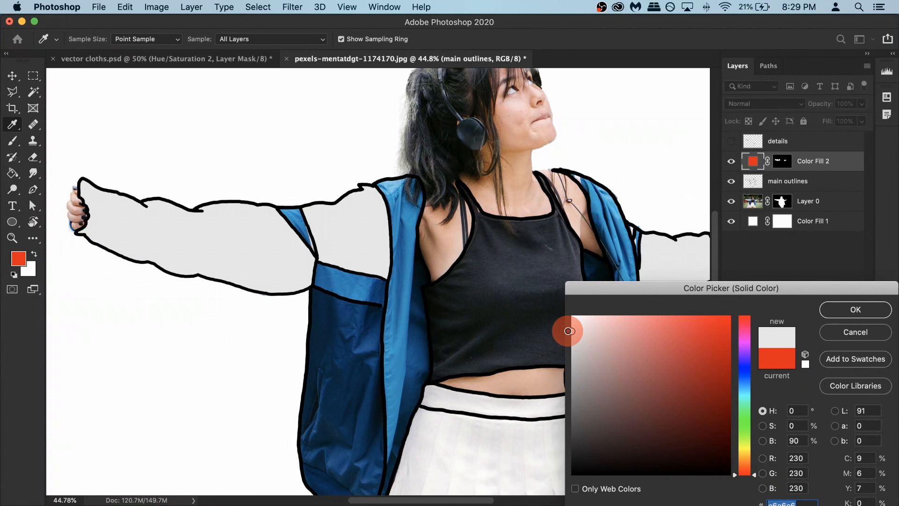
pyautogui.moveTo(567, 331); pyautogui.dragTo(568, 334)
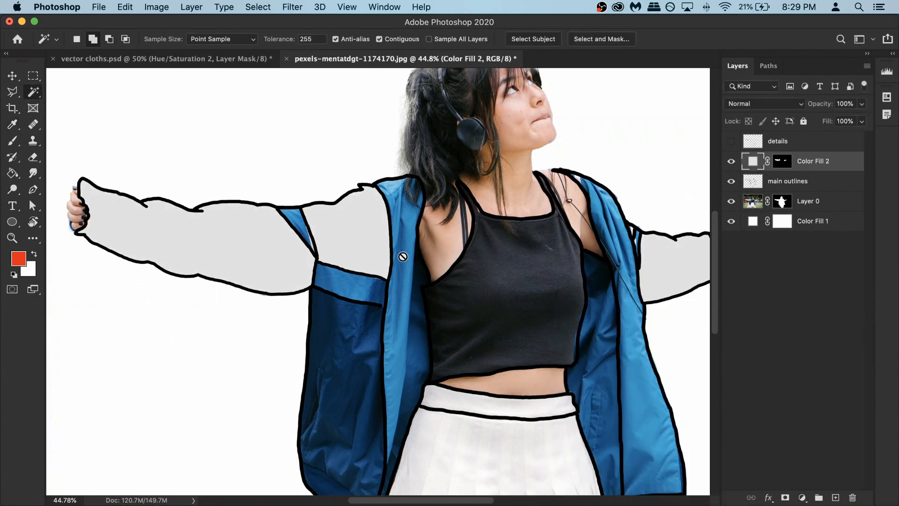
pyautogui.doubleClick(813, 162)
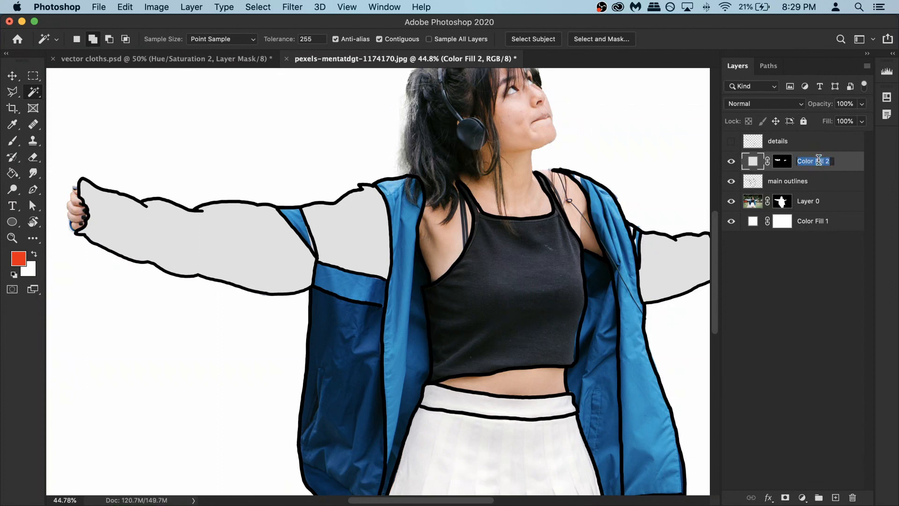
pyautogui.write('jacket arms')
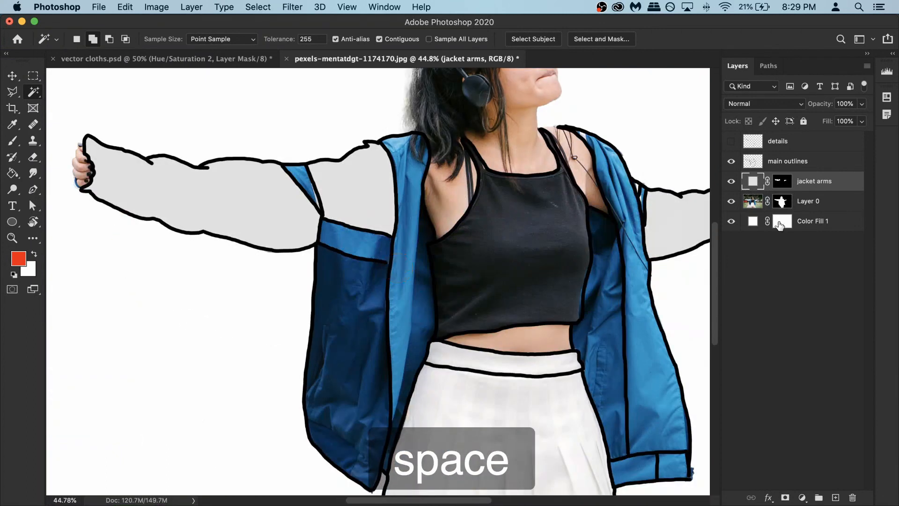
pyautogui.click(787, 161)
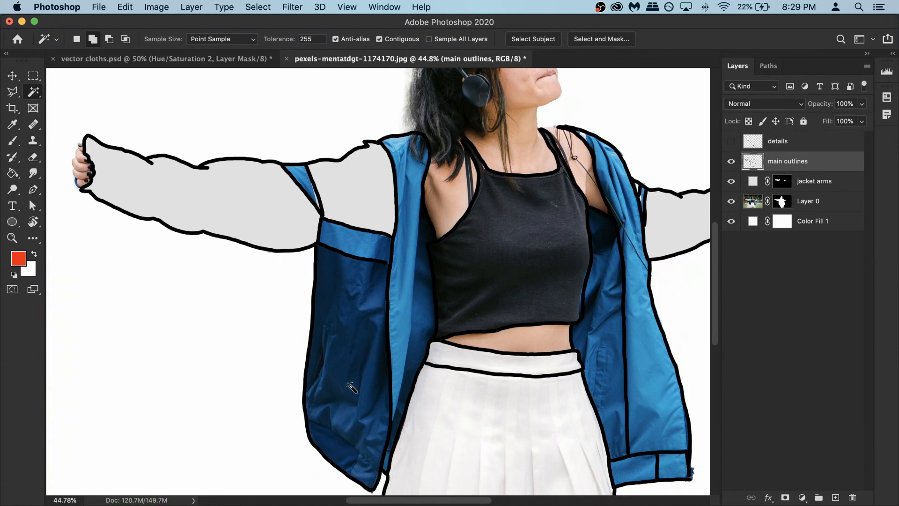
pyautogui.click(347, 329)
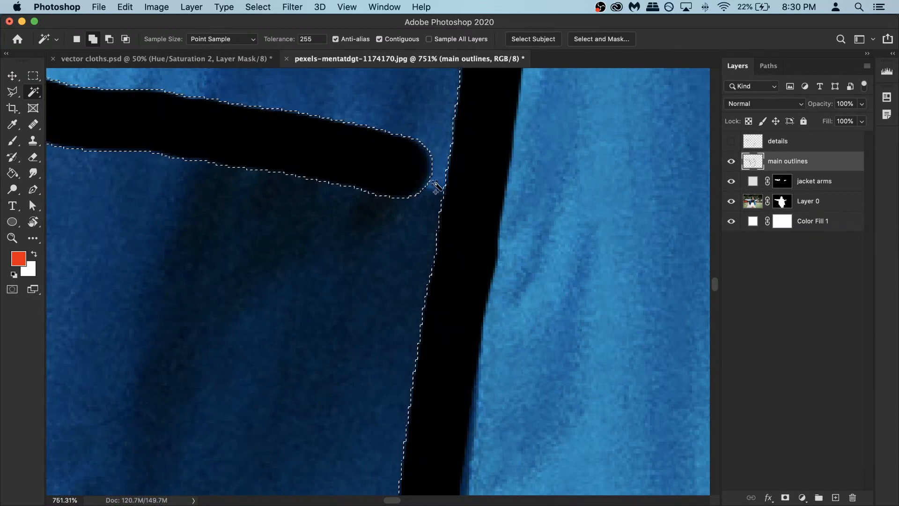
pyautogui.click(12, 142)
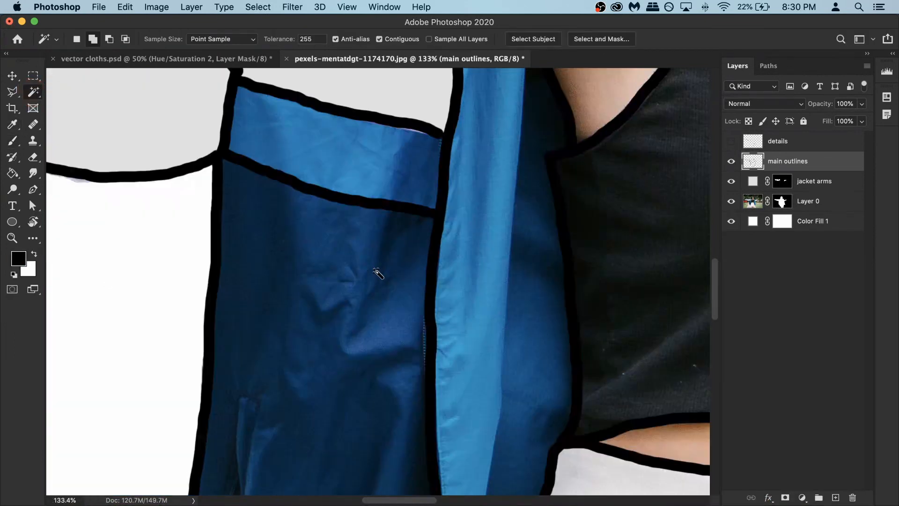
pyautogui.click(378, 273)
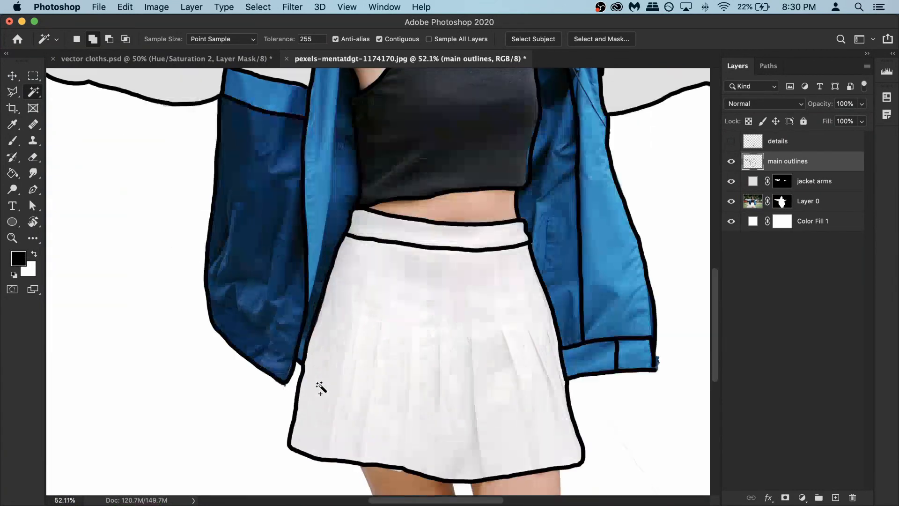
# Magic-wand the left dark jacket panel and expand the selection by 3 px.
pyautogui.click(322, 390)
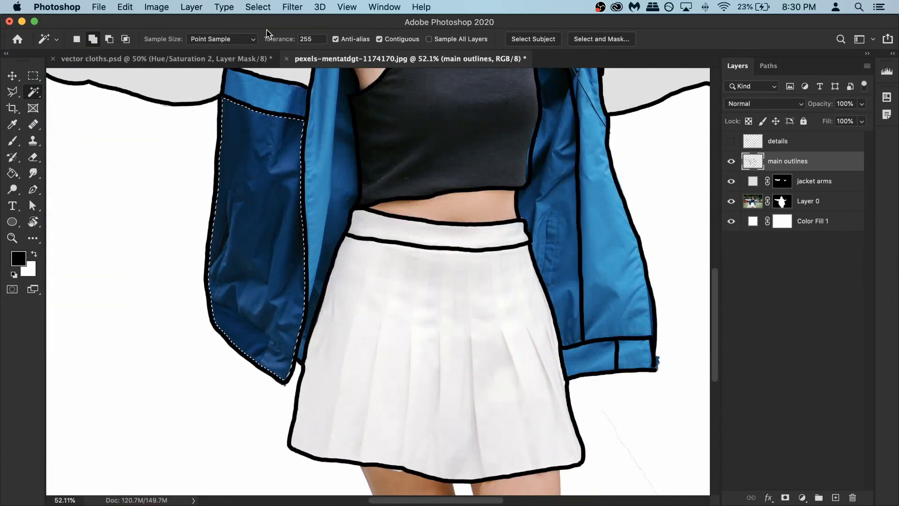
pyautogui.click(258, 7)
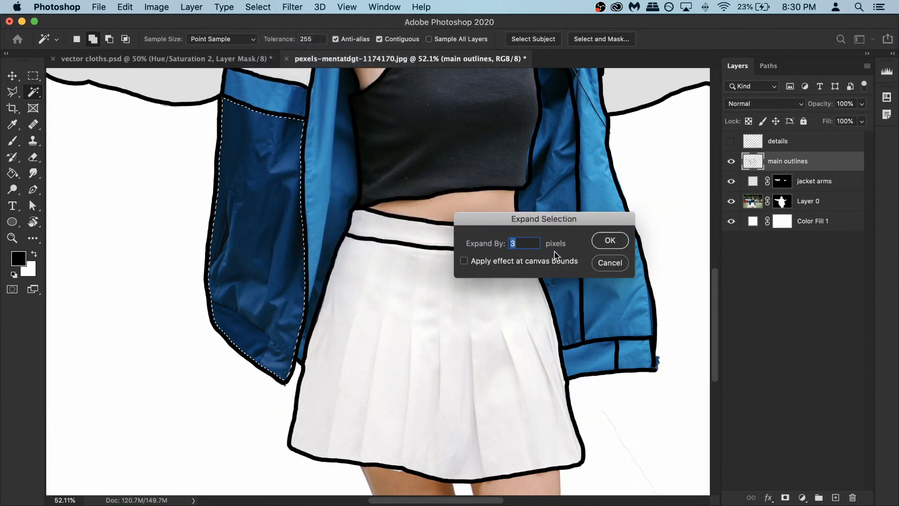
pyautogui.click(609, 240)
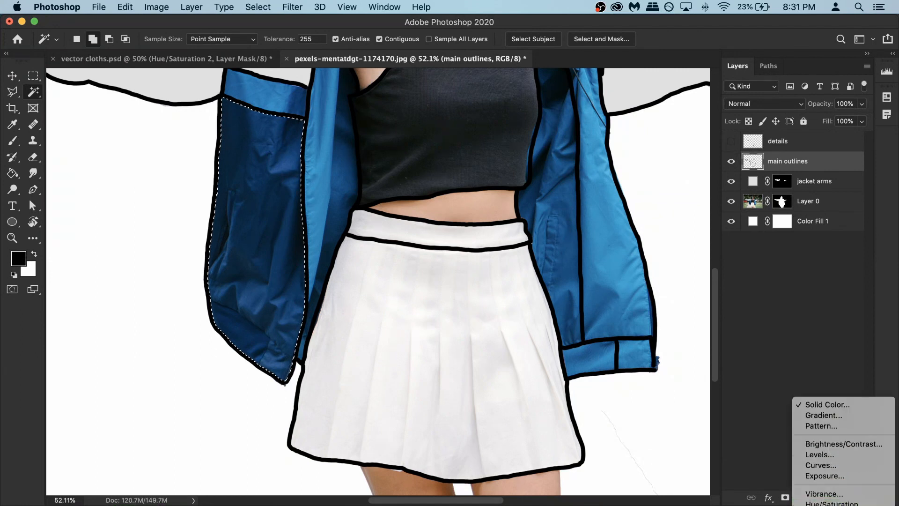
# Add a deep brown-red Solid Color fill layer for the panel and rename it 'jacket dark shade'.
pyautogui.click(826, 404)
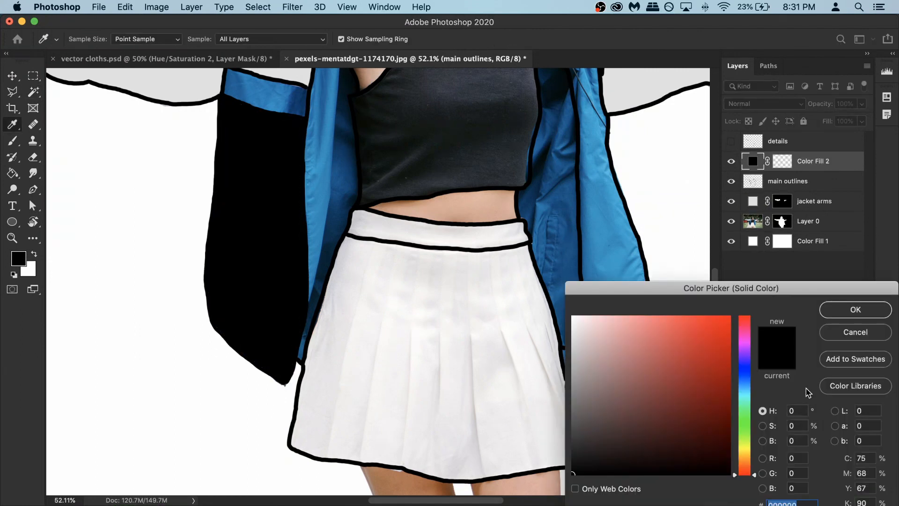
pyautogui.click(712, 357)
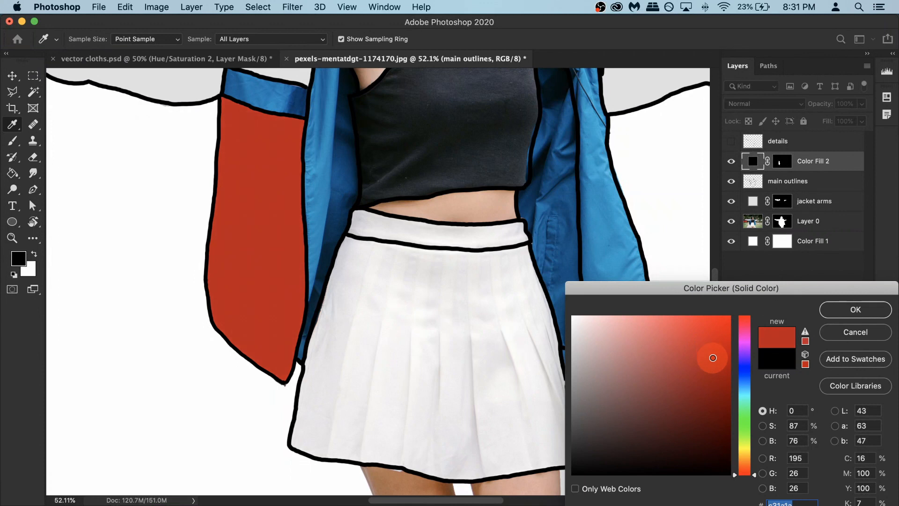
pyautogui.click(721, 377)
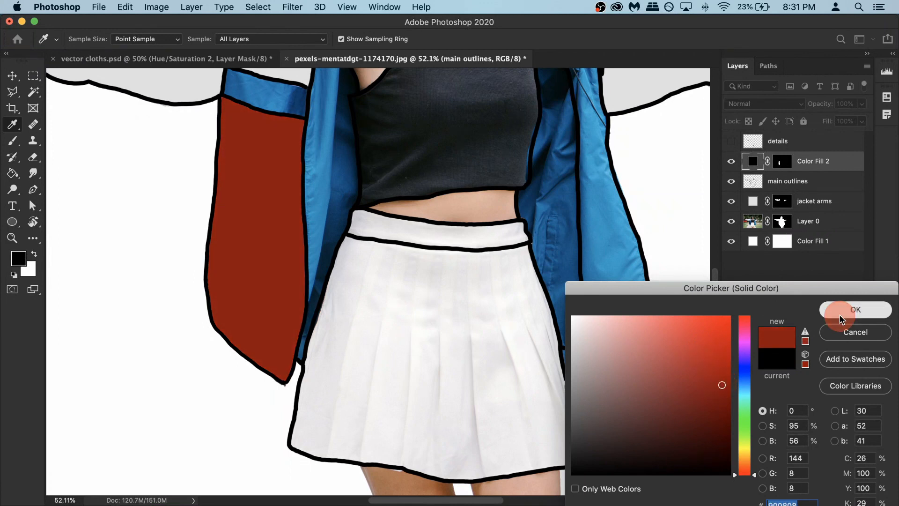
pyautogui.click(855, 310)
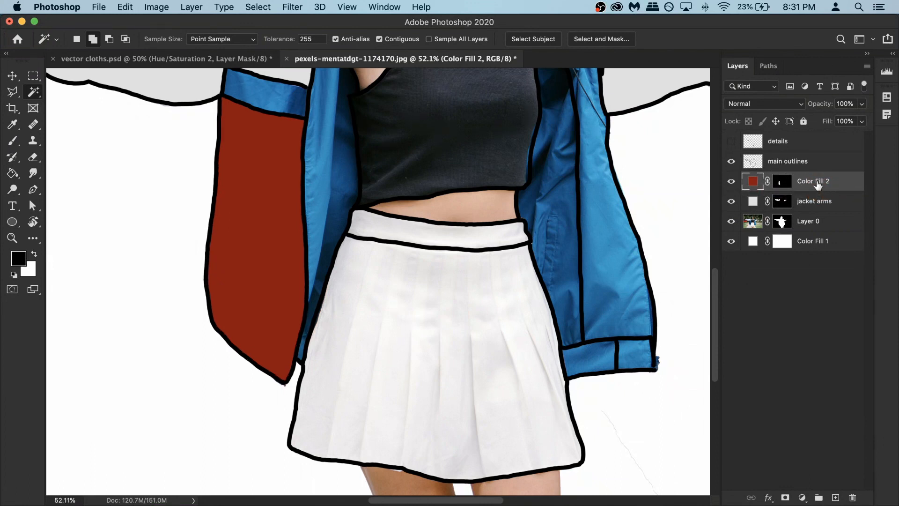
pyautogui.doubleClick(812, 181)
pyautogui.write('jacket dark shade')
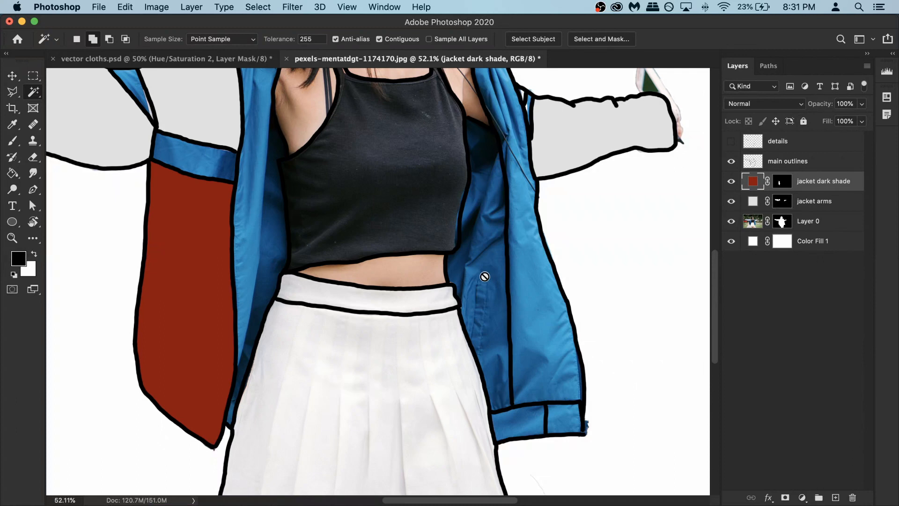
# On main outlines, magic-wand the right inner jacket panel and expand the selection by 3 px.
pyautogui.click(788, 161)
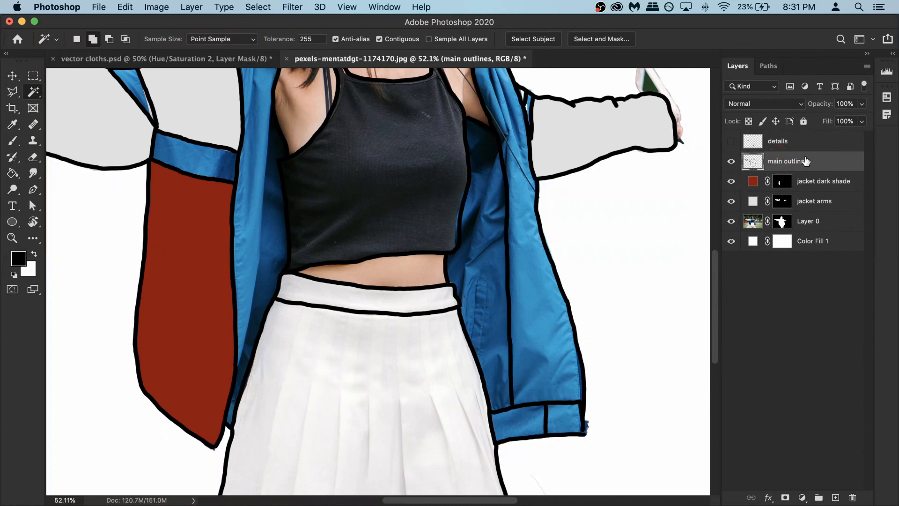
pyautogui.click(475, 259)
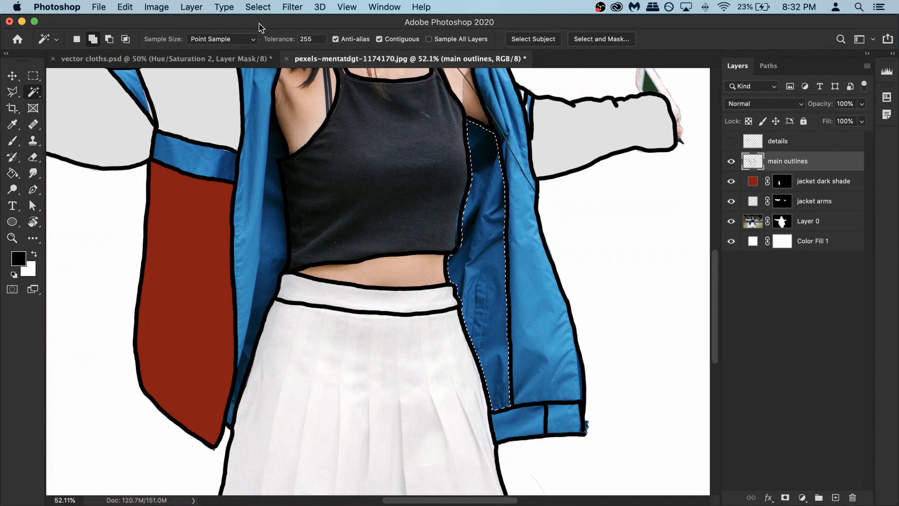
pyautogui.click(257, 6)
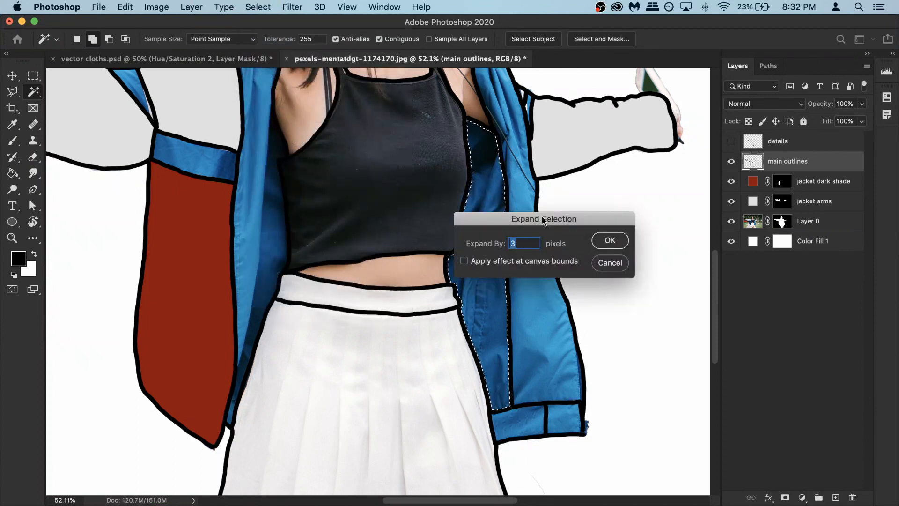
pyautogui.click(610, 240)
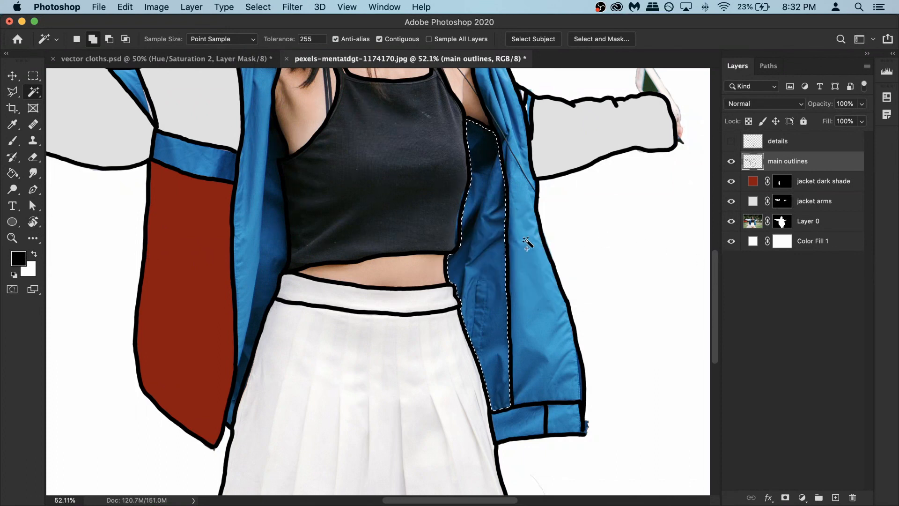
# Paint the jacket dark shade mask white so the dark red fills the right panel too.
pyautogui.click(781, 181)
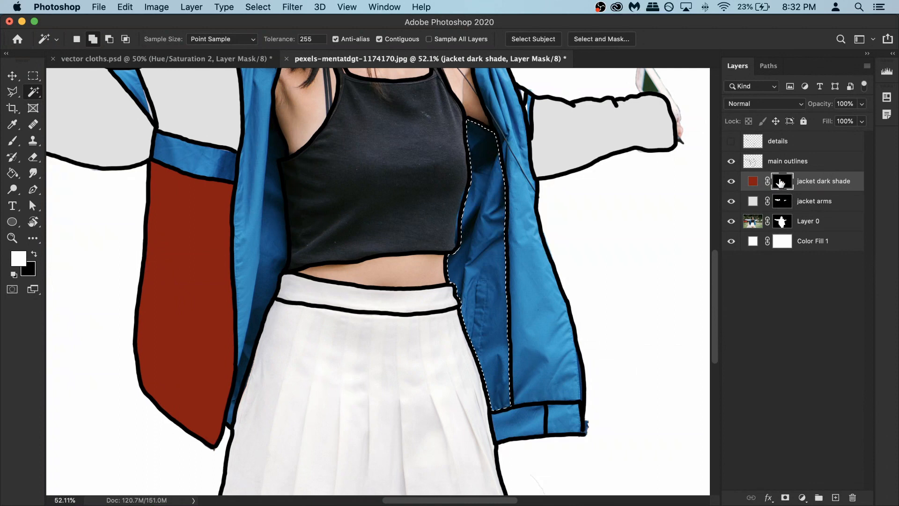
pyautogui.moveTo(781, 182)
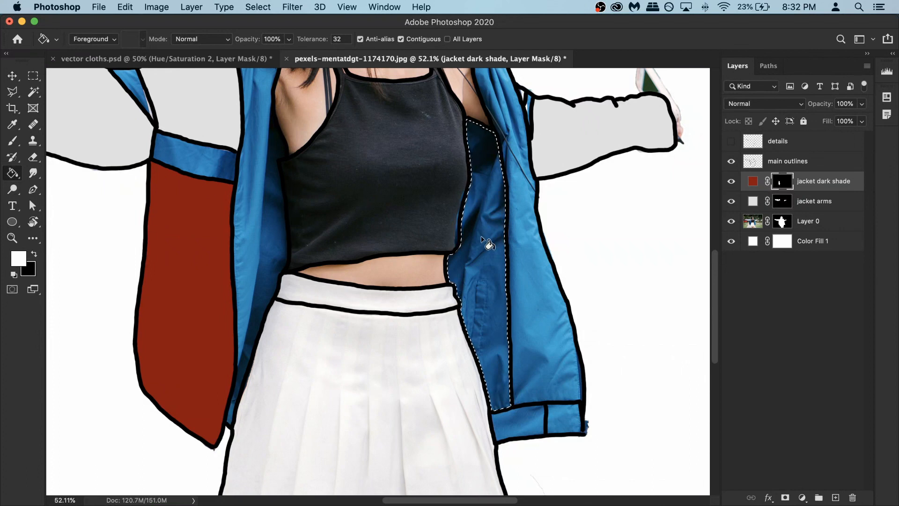
pyautogui.click(485, 241)
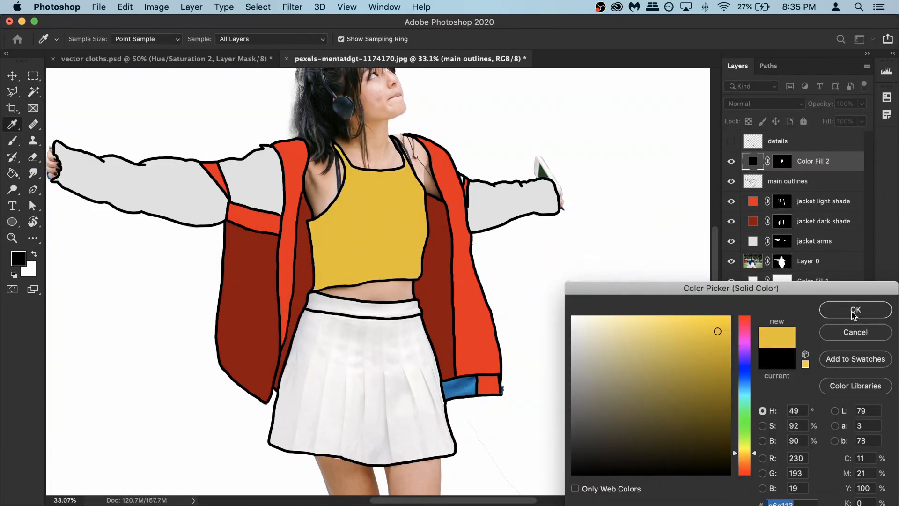
# Confirm the yellow fill layer for the top and pick green for the skirt fill layer.
pyautogui.click(706, 326)
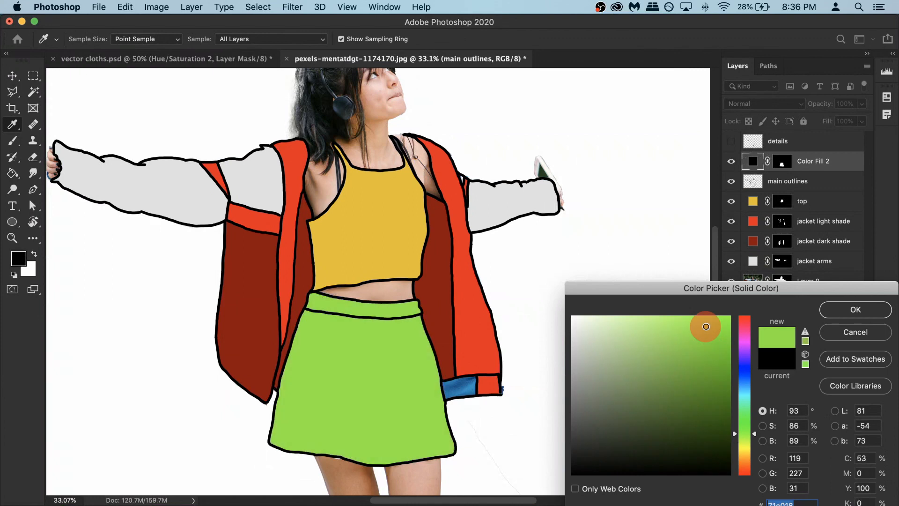
pyautogui.click(854, 310)
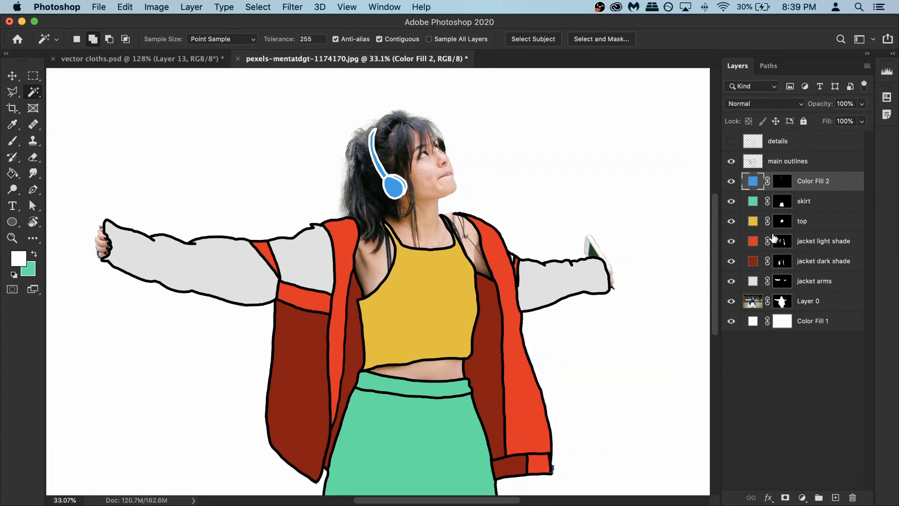
# On a new layer above main outlines, paint a teal headphone wire down from the neck.
pyautogui.click(787, 161)
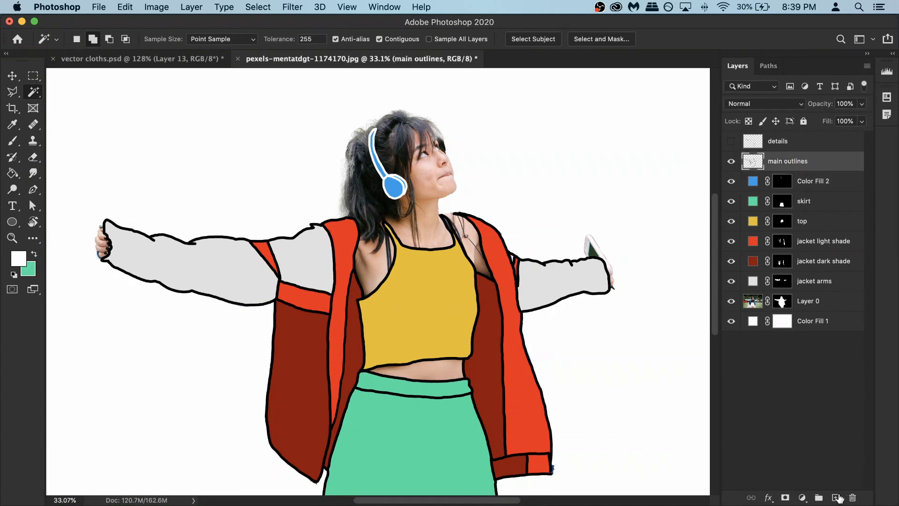
pyautogui.click(837, 497)
pyautogui.write('headphone wire')
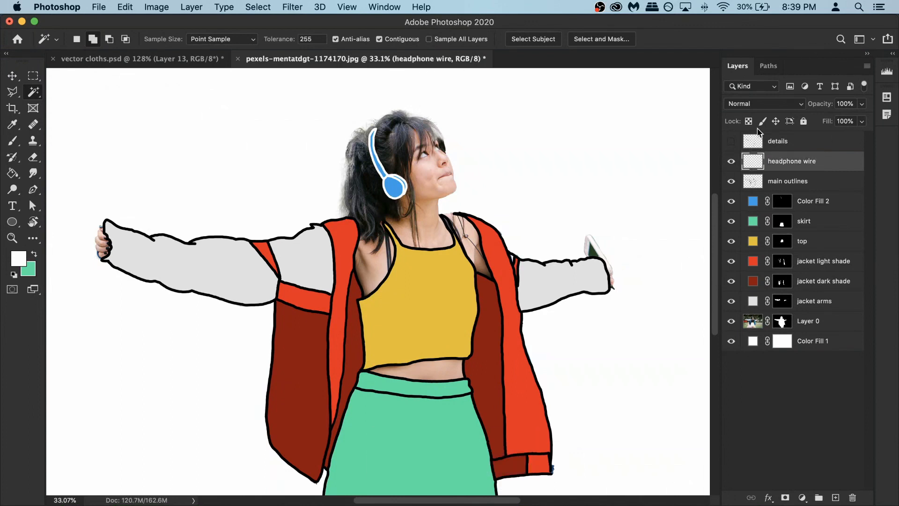
pyautogui.click(13, 141)
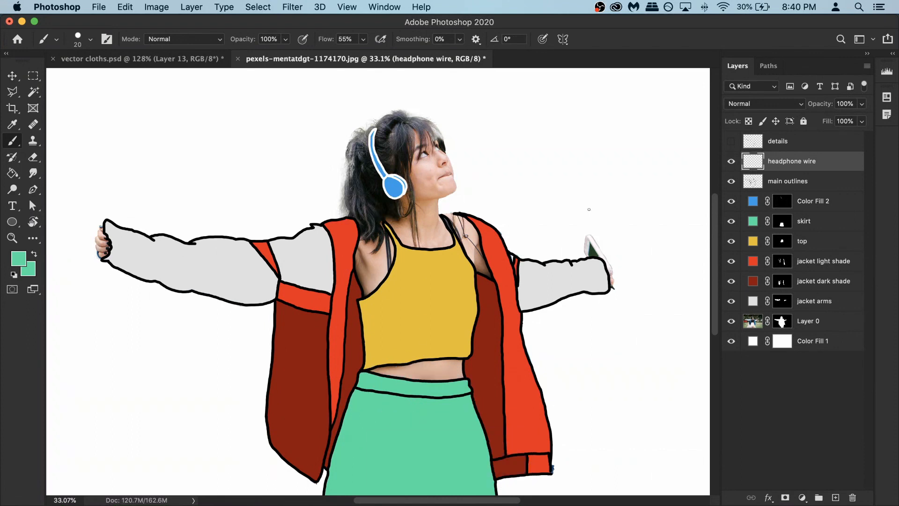
pyautogui.press('space')
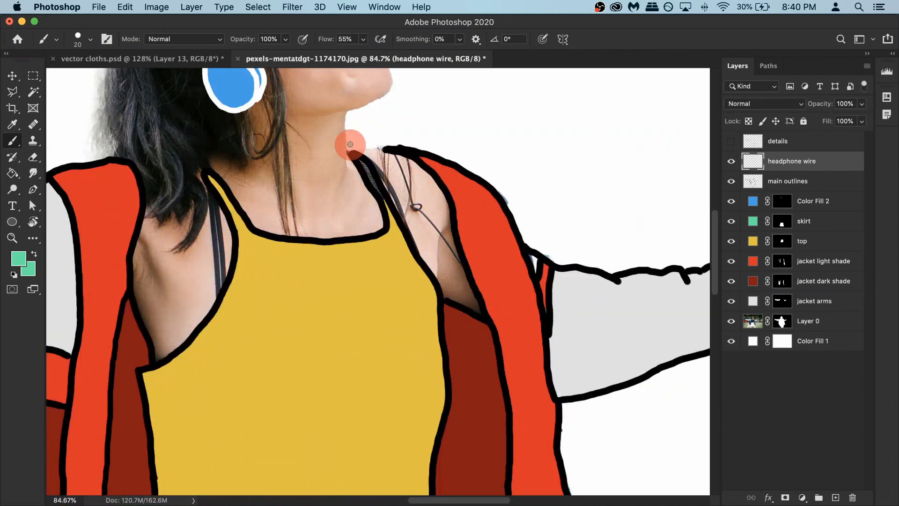
pyautogui.moveTo(350, 145); pyautogui.dragTo(416, 203)
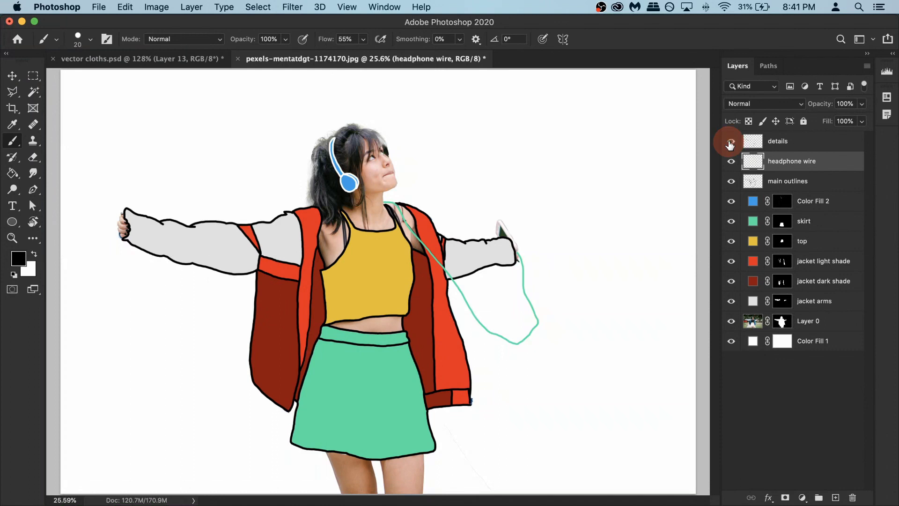
# Make the details layer visible so the fold and pleat lines show over the colours.
pyautogui.click(732, 141)
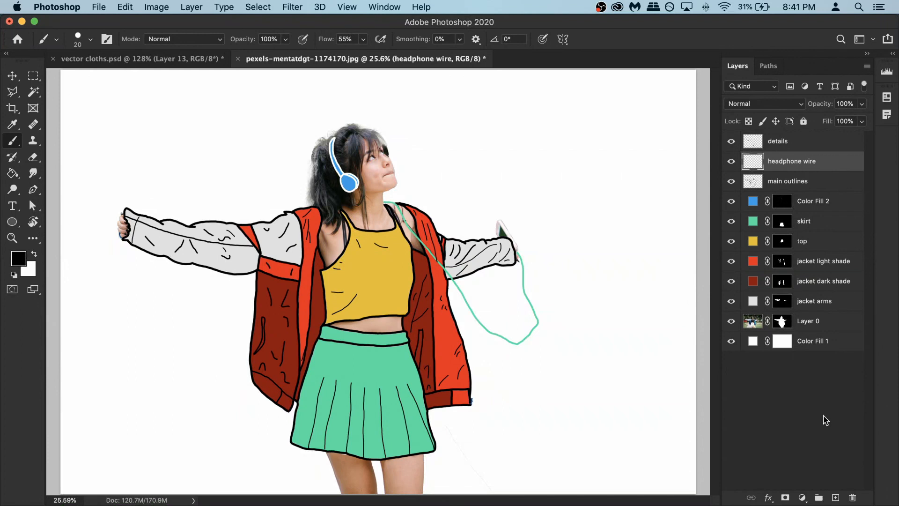
pyautogui.moveTo(838, 423)
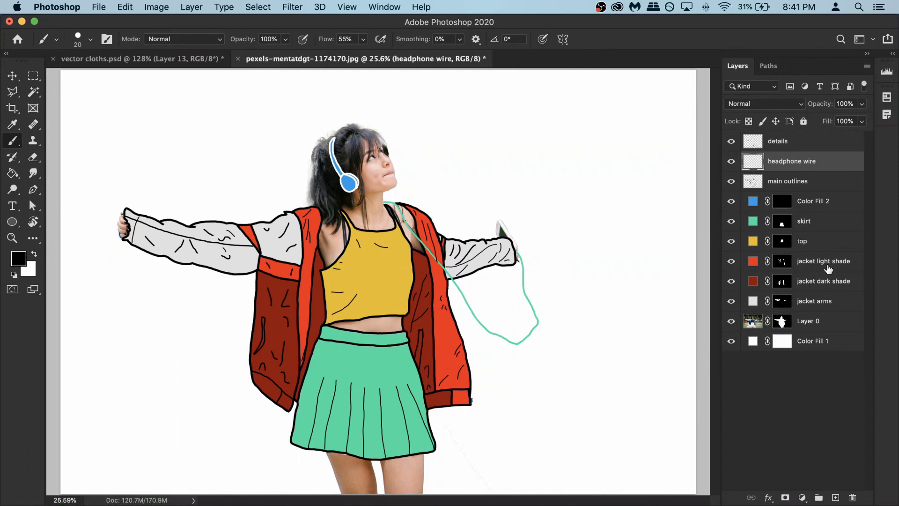
pyautogui.moveTo(813, 193)
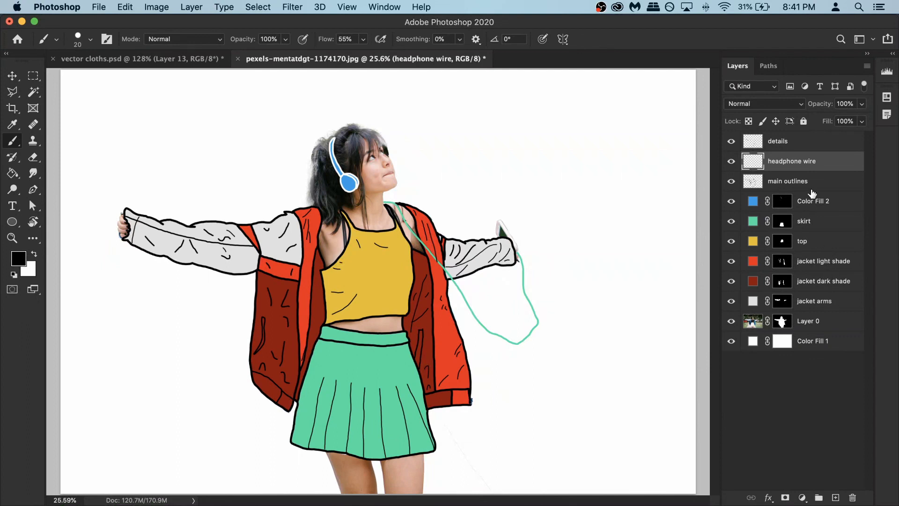
# Group the fill layers from Color Fill 2 down to jacket arms and rename the group 'colors'.
pyautogui.click(813, 201)
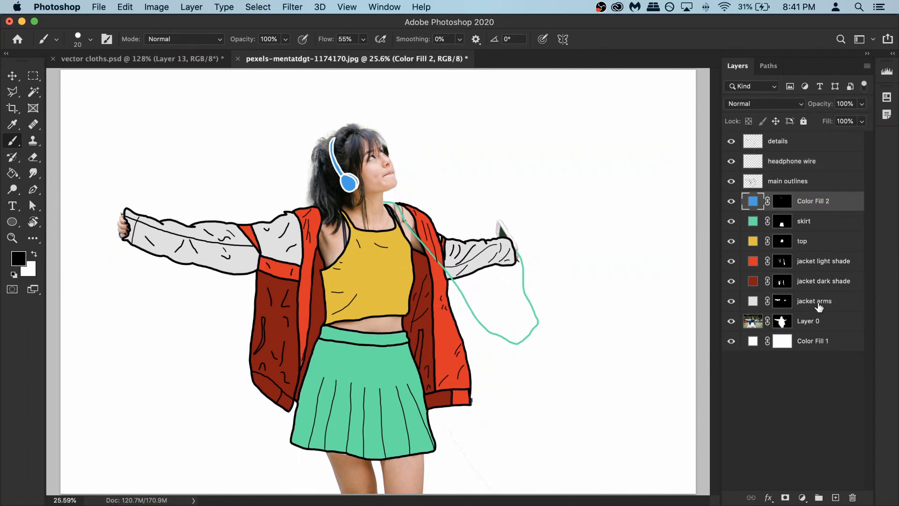
pyautogui.click(814, 300)
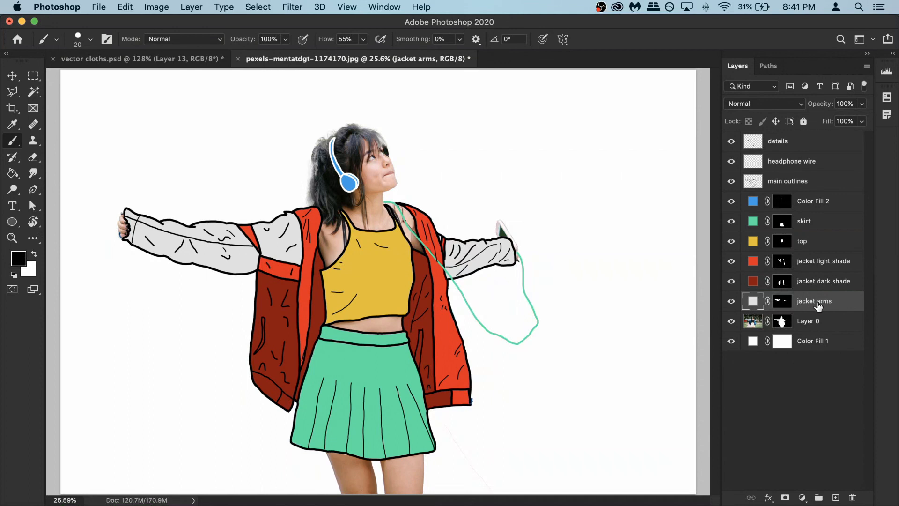
pyautogui.moveTo(808, 200)
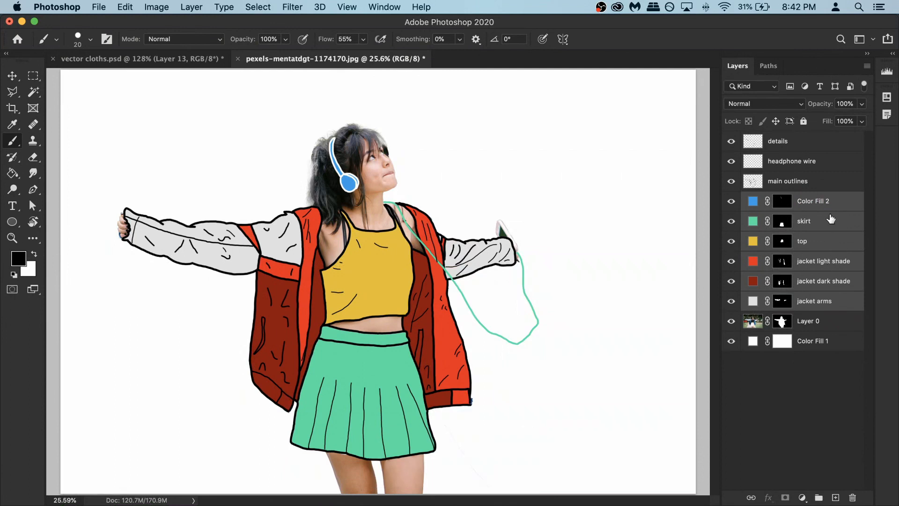
pyautogui.press('cmd+g')
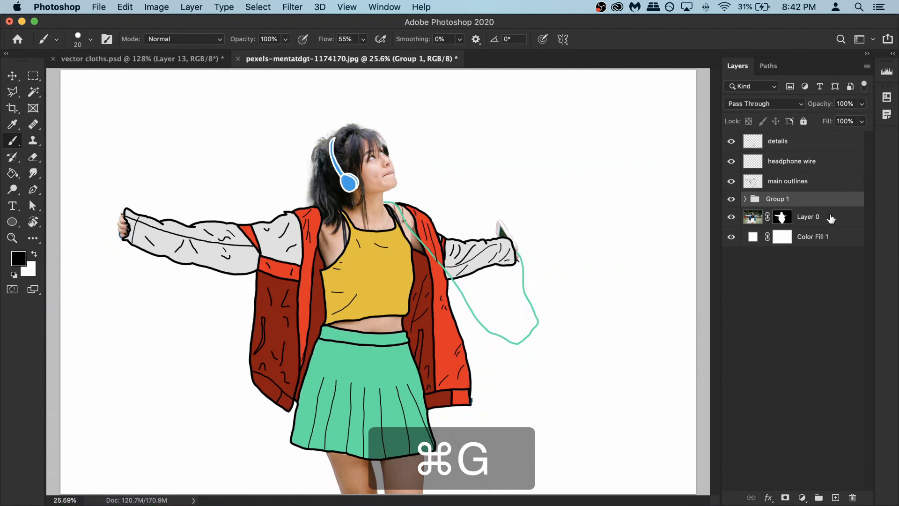
pyautogui.doubleClick(778, 198)
pyautogui.write('colors')
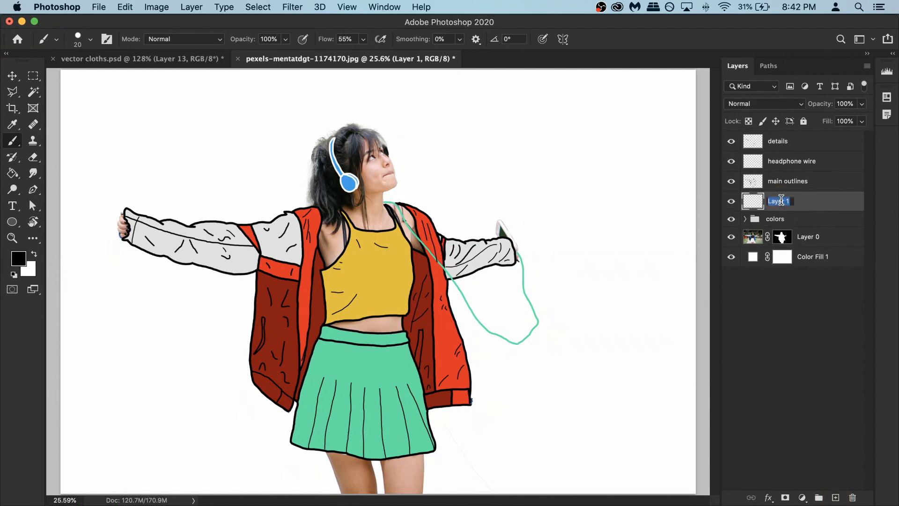
# Name the new layer 'shadows', set its opacity to about 20% and clip it to the colors group.
pyautogui.write('shadows')
pyautogui.press('Return')
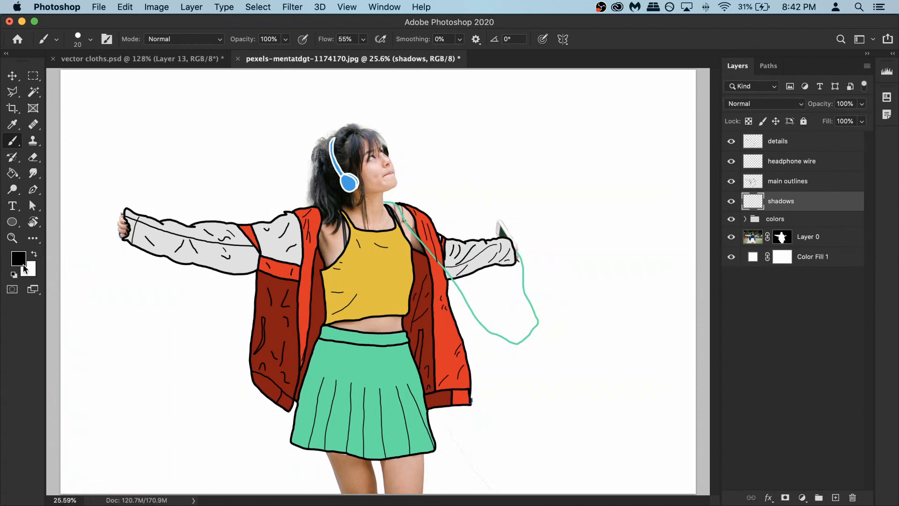
pyautogui.moveTo(862, 108)
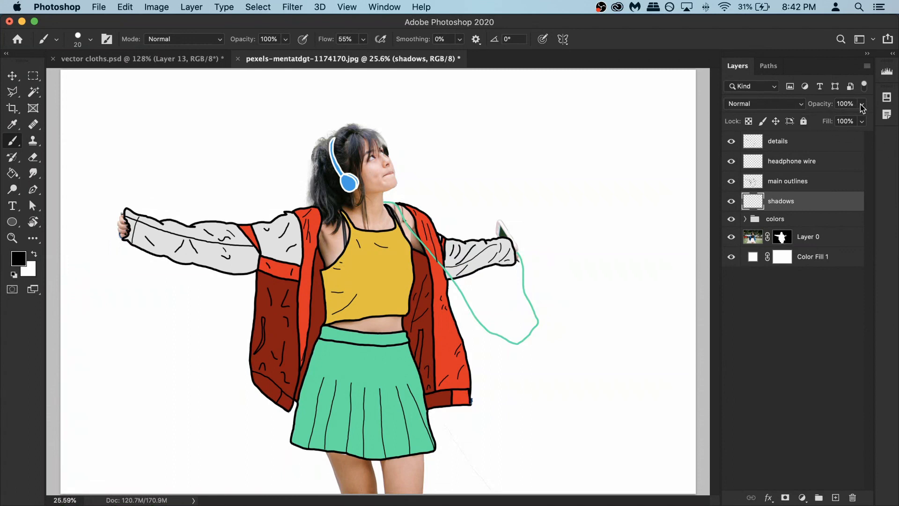
pyautogui.moveTo(857, 104); pyautogui.dragTo(814, 121)
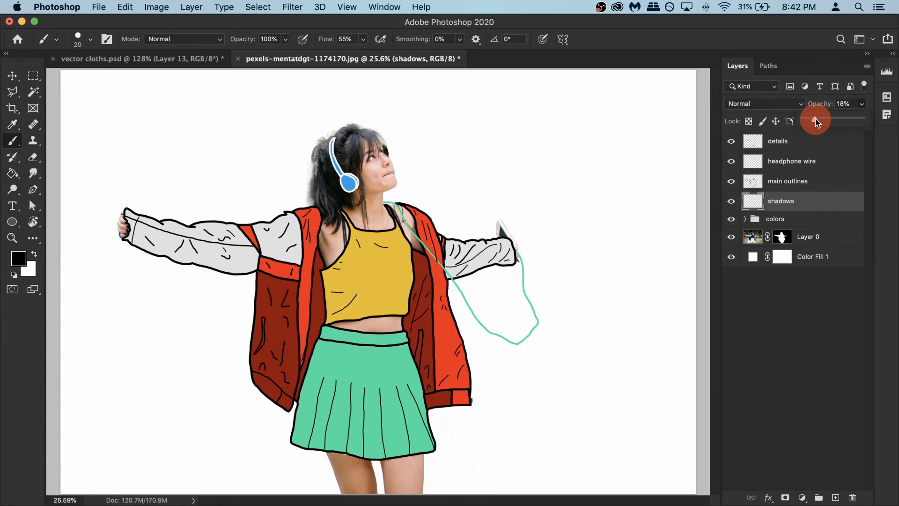
pyautogui.moveTo(815, 118); pyautogui.dragTo(815, 118)
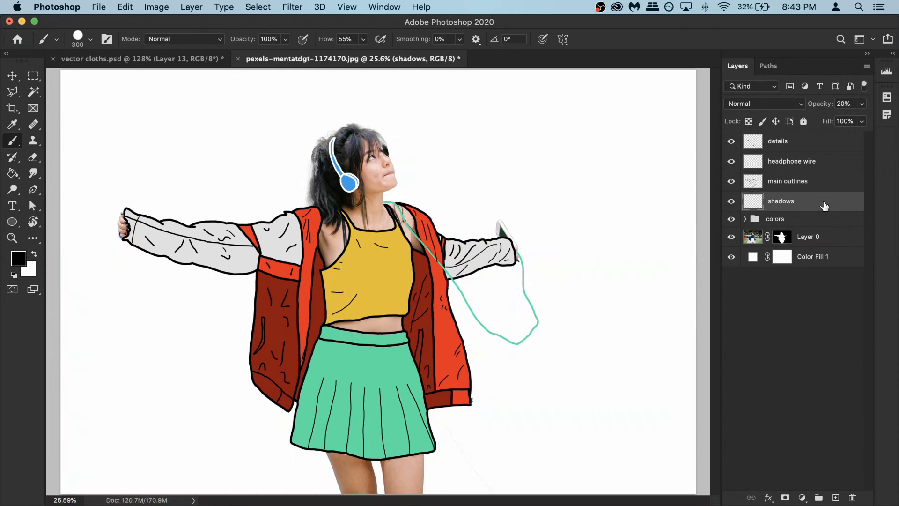
pyautogui.rightClick(781, 200)
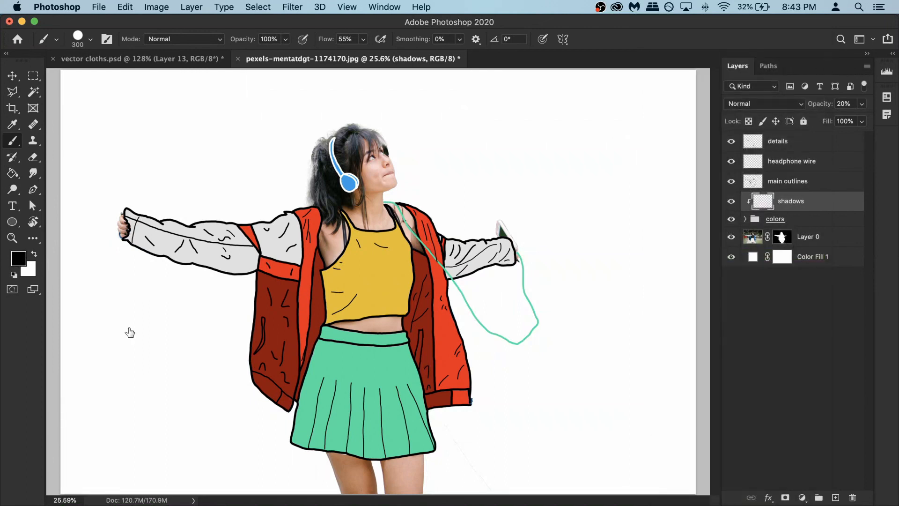
# Paint broad test shadows across the clothes, then undo the strokes.
pyautogui.moveTo(402, 281); pyautogui.dragTo(362, 448)
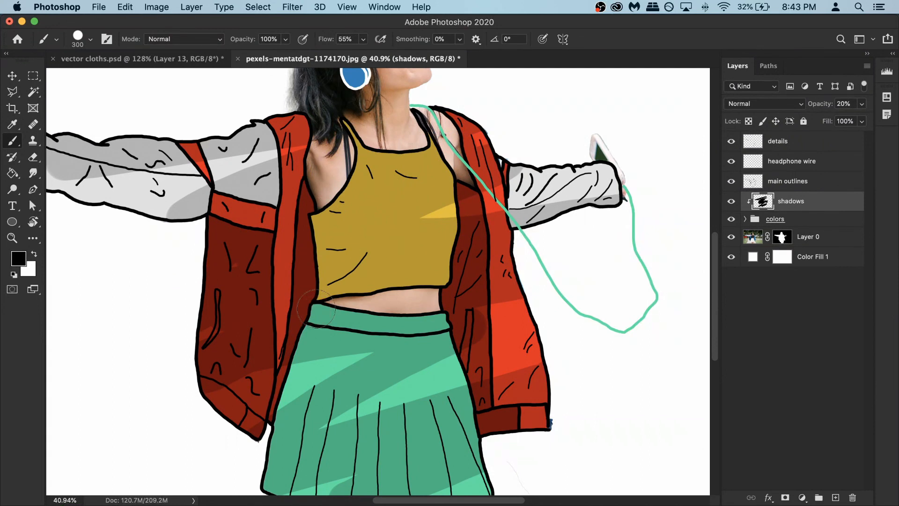
pyautogui.press('cmd+z')
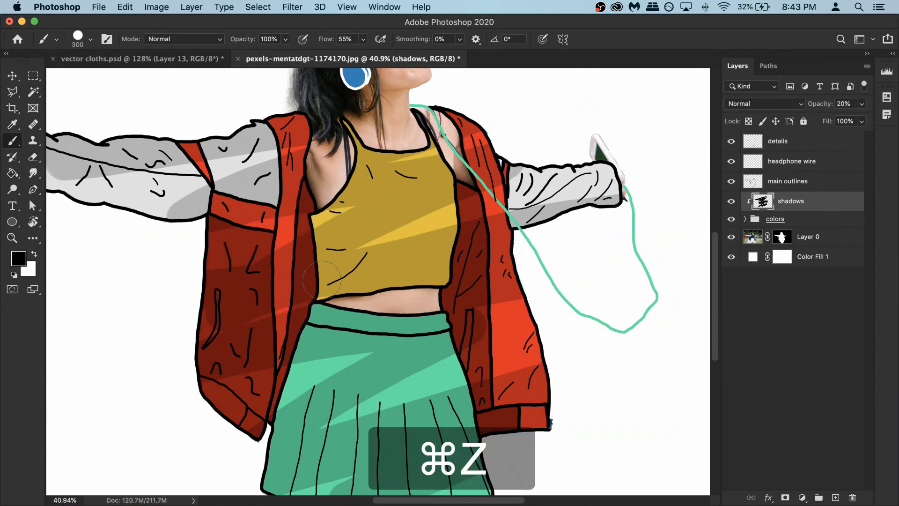
pyautogui.press('cmd+z')
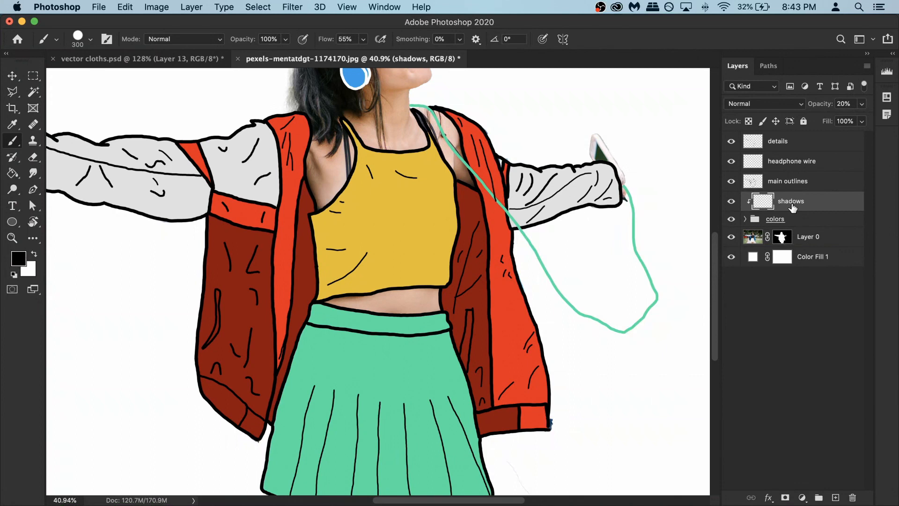
pyautogui.moveTo(773, 206)
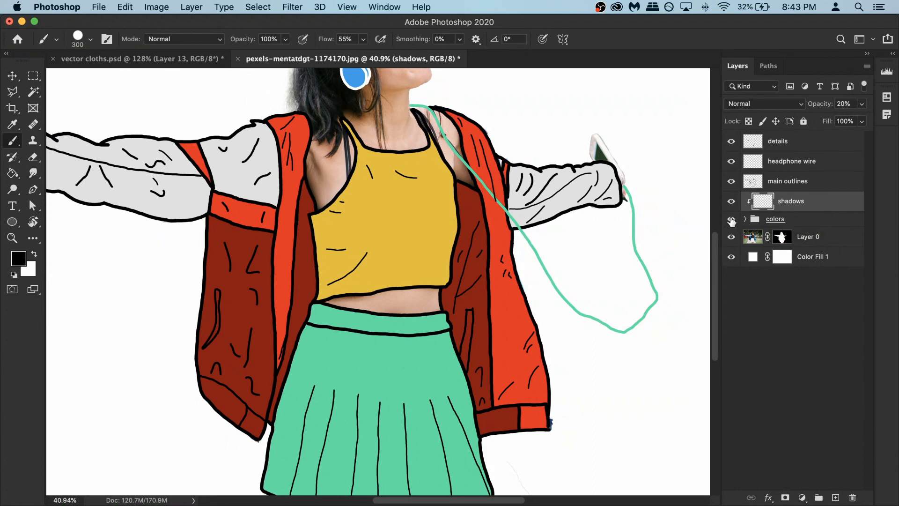
pyautogui.click(731, 218)
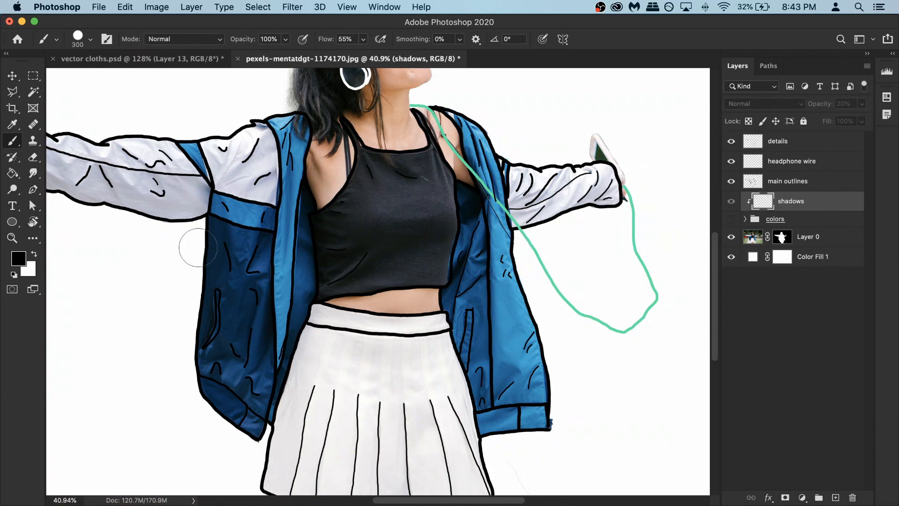
pyautogui.moveTo(81, 204)
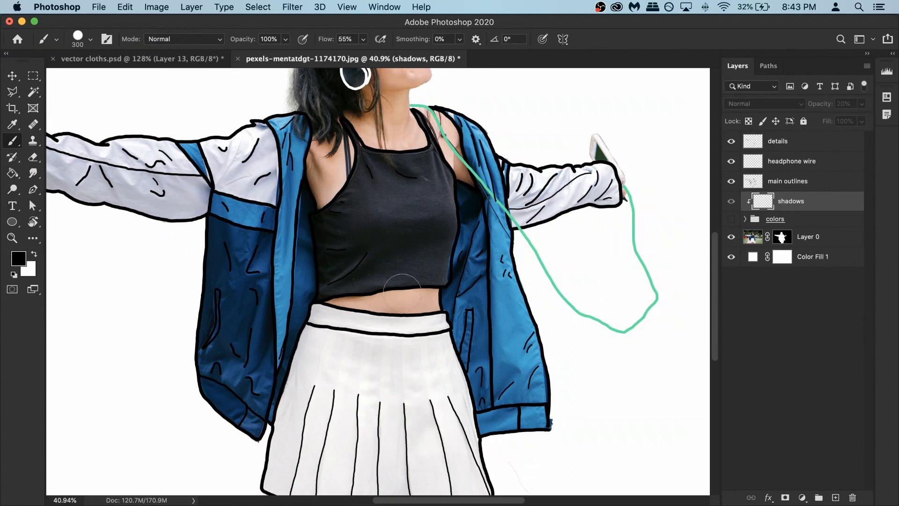
pyautogui.moveTo(345, 269)
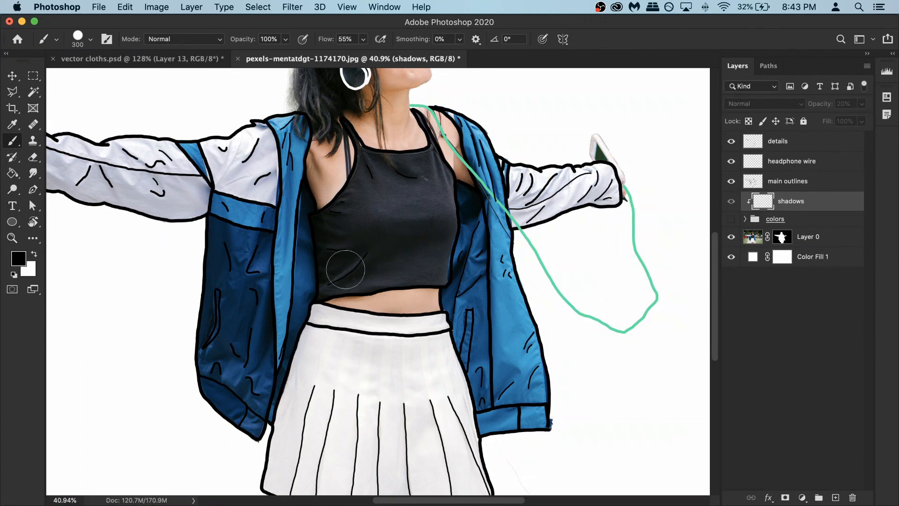
pyautogui.moveTo(759, 222)
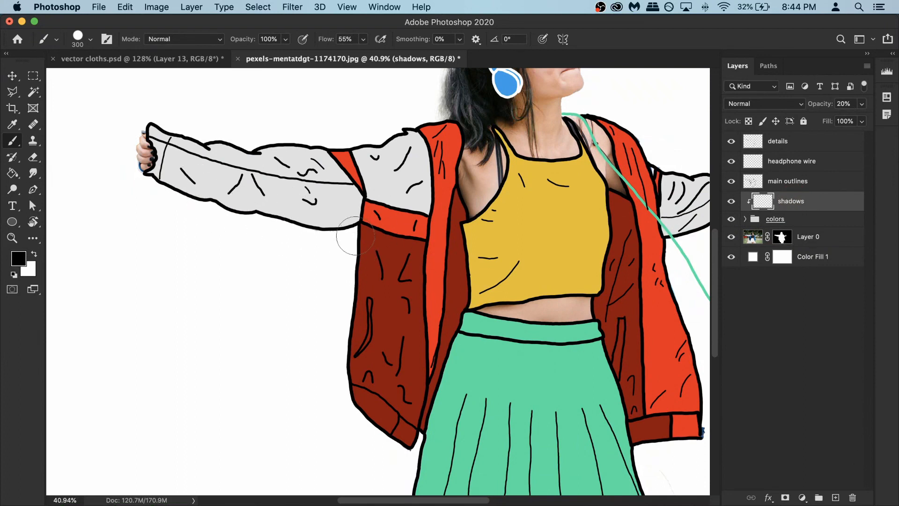
# Paint soft shadow on the left sleeve and its underside, zooming out to check the figure.
pyautogui.moveTo(355, 235); pyautogui.dragTo(370, 365)
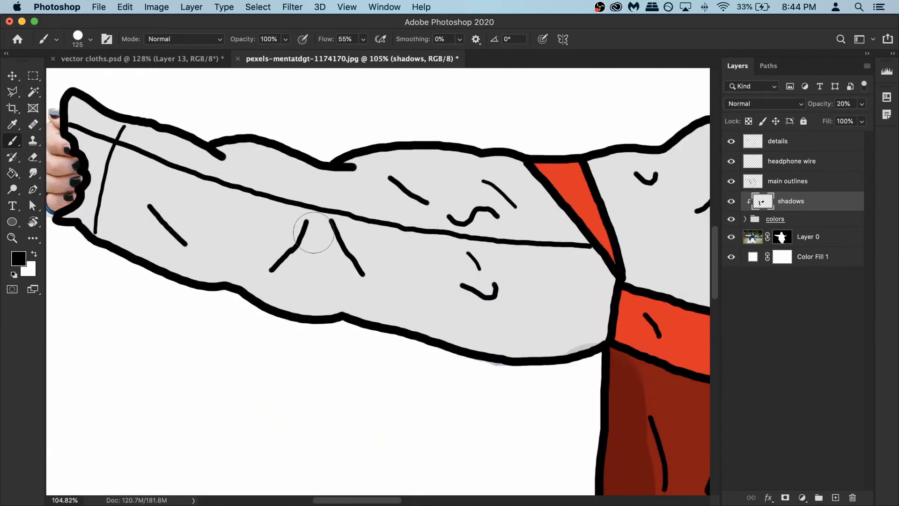
pyautogui.moveTo(313, 232); pyautogui.dragTo(356, 271)
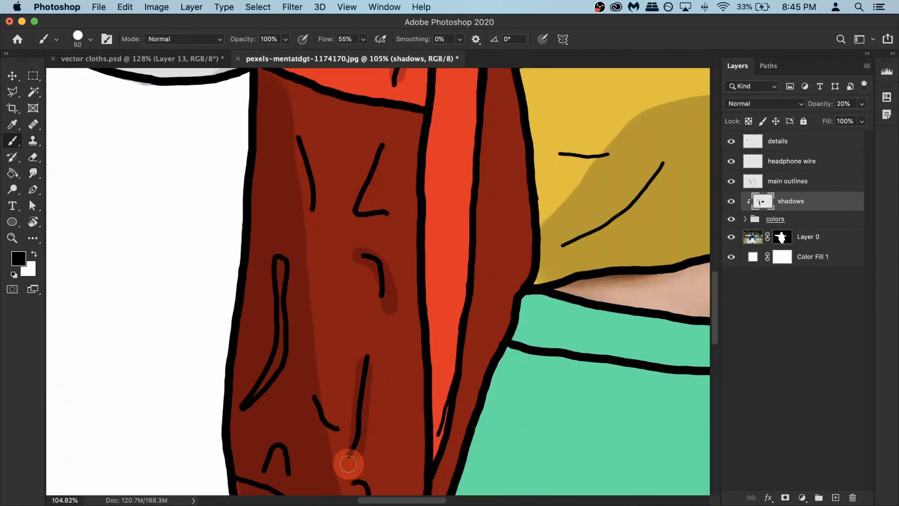
pyautogui.press('space')
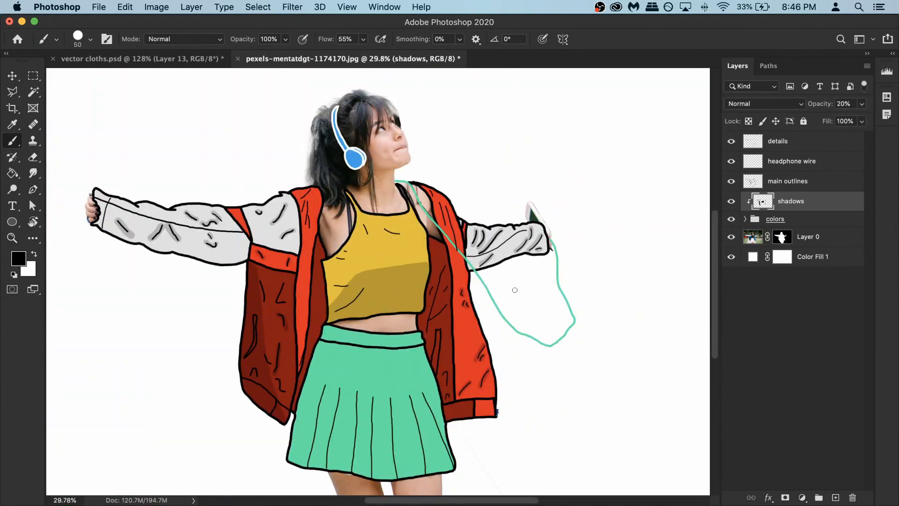
pyautogui.moveTo(604, 294)
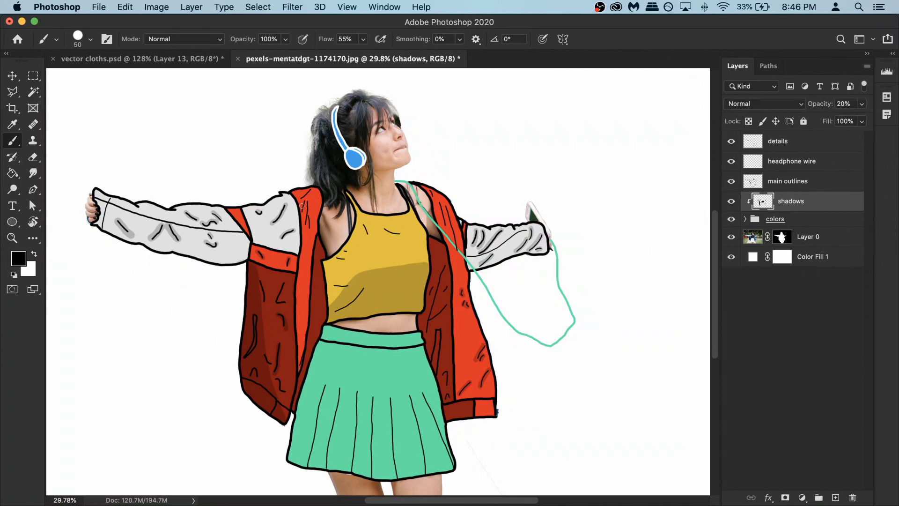
pyautogui.press('space')
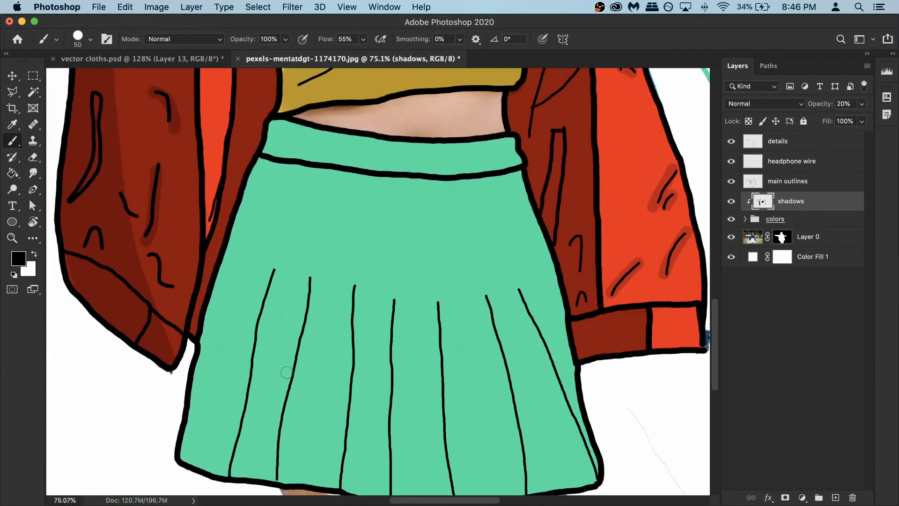
# Paint darker shading strokes beside each pleat line down the green skirt.
pyautogui.scroll(-3)
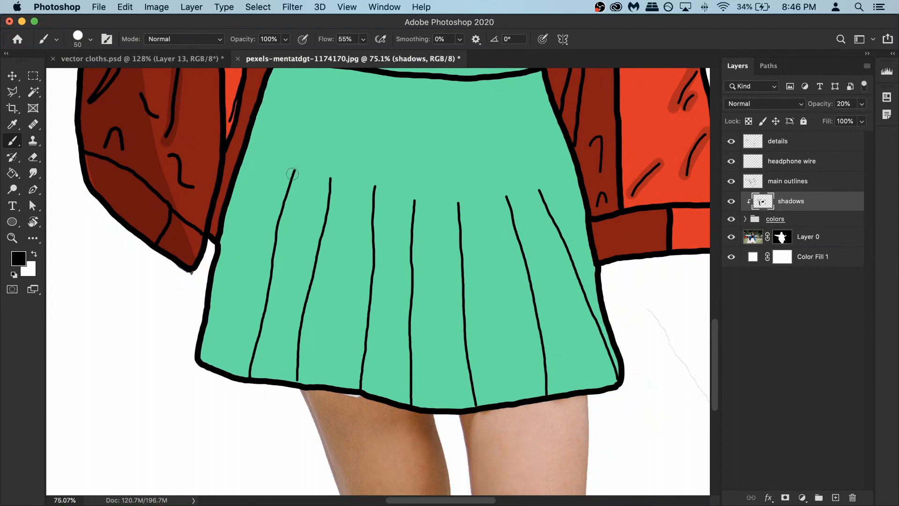
pyautogui.moveTo(293, 174); pyautogui.dragTo(254, 356)
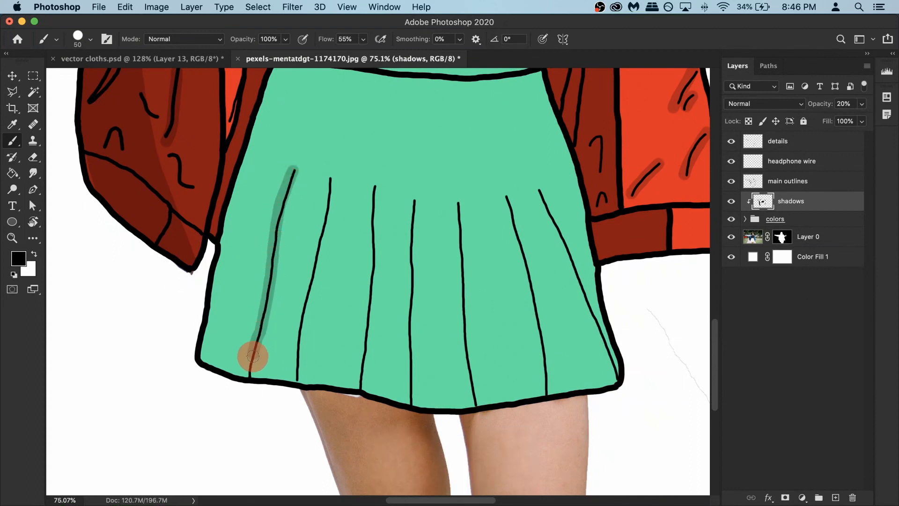
pyautogui.press('cmd+z')
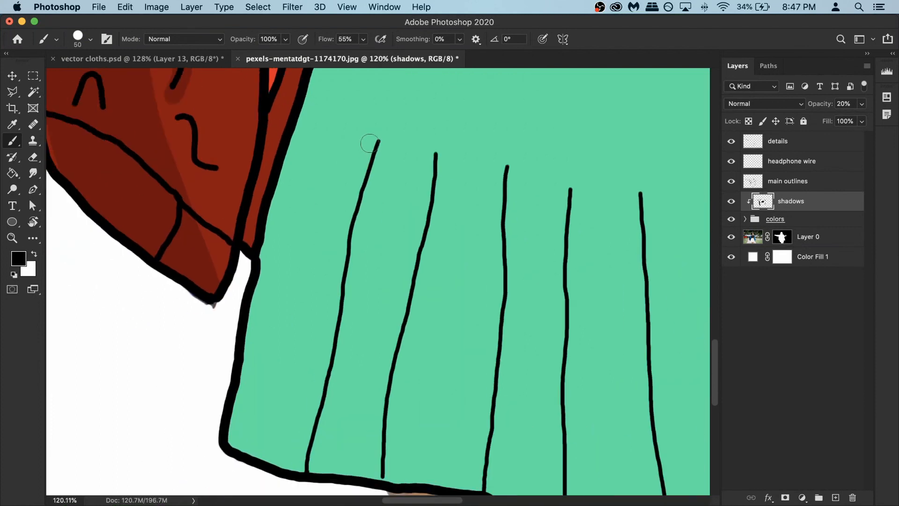
pyautogui.moveTo(370, 142); pyautogui.dragTo(322, 219)
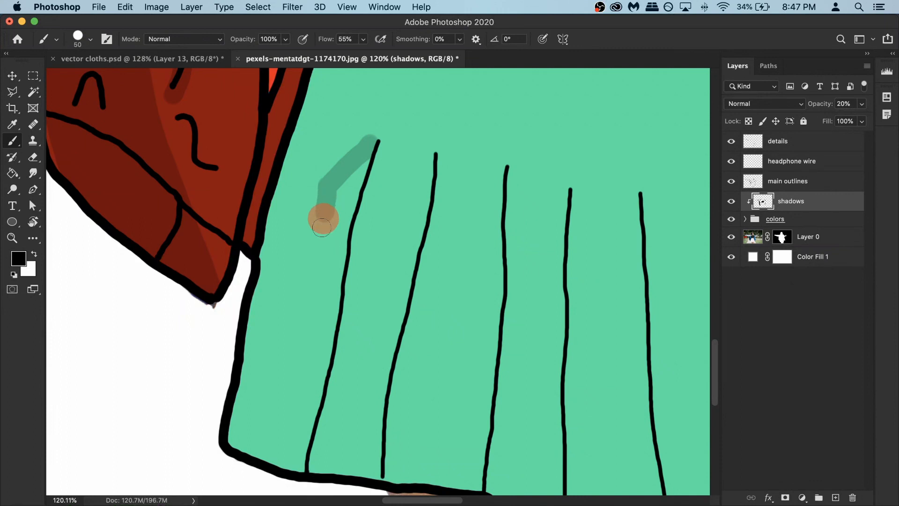
pyautogui.moveTo(323, 221); pyautogui.dragTo(308, 305)
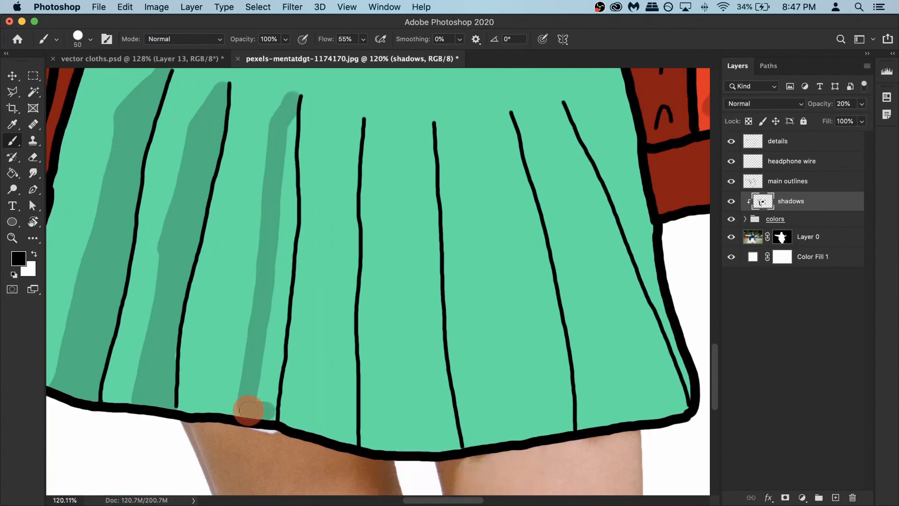
pyautogui.press('space')
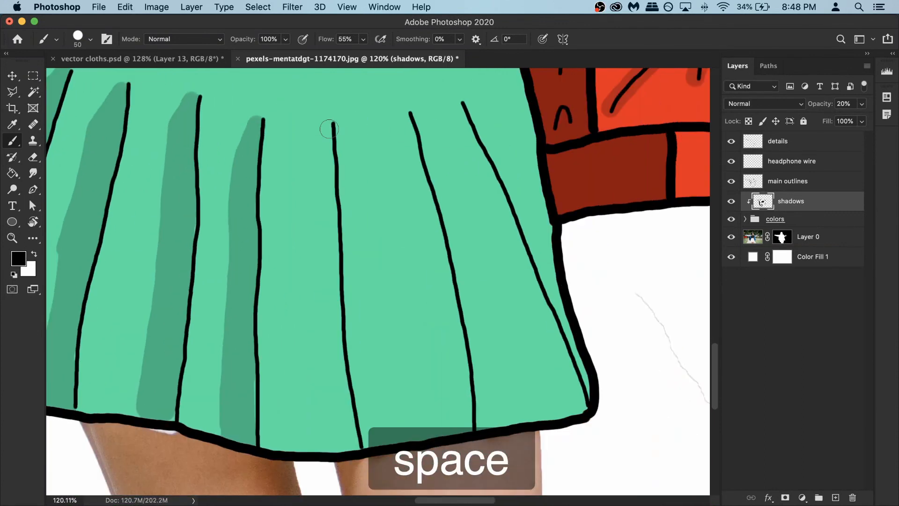
pyautogui.moveTo(328, 127); pyautogui.dragTo(438, 408)
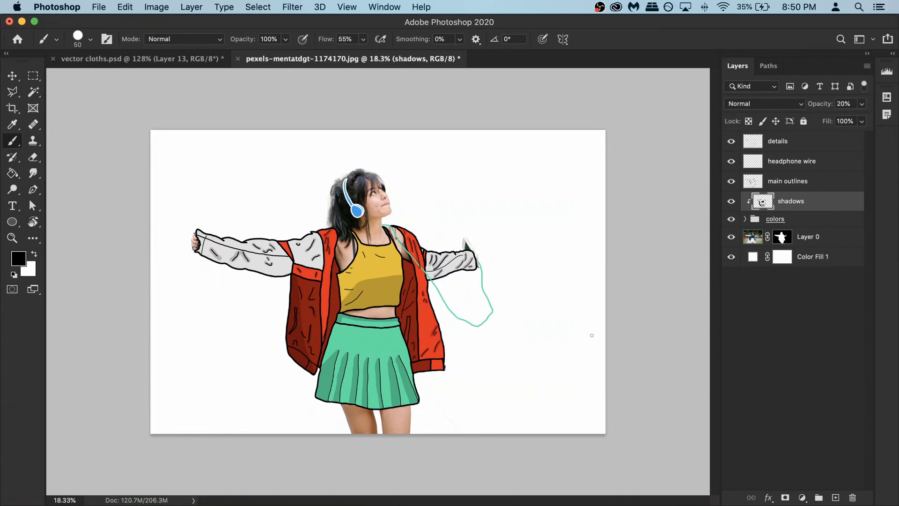
pyautogui.moveTo(216, 309)
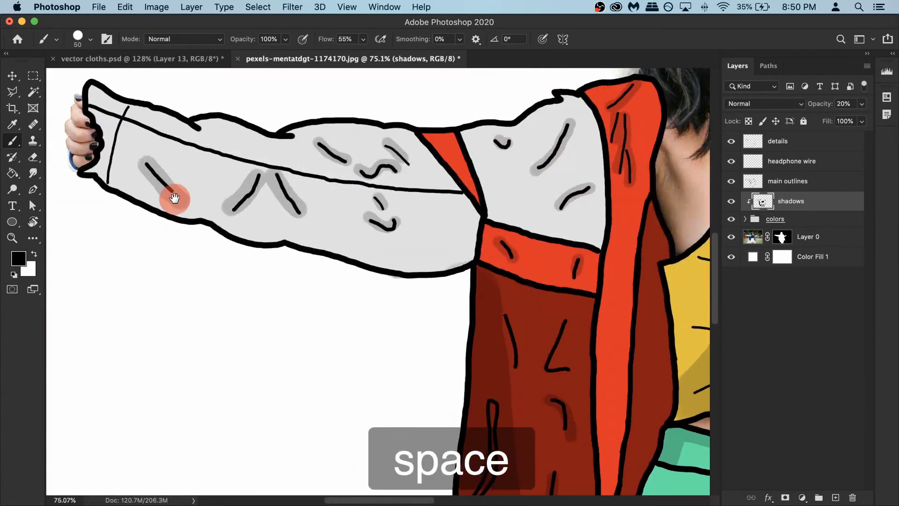
# Paint broad grey shadow strokes along the underside of the left jacket sleeve with an enlarged brush.
pyautogui.moveTo(174, 197); pyautogui.dragTo(239, 214)
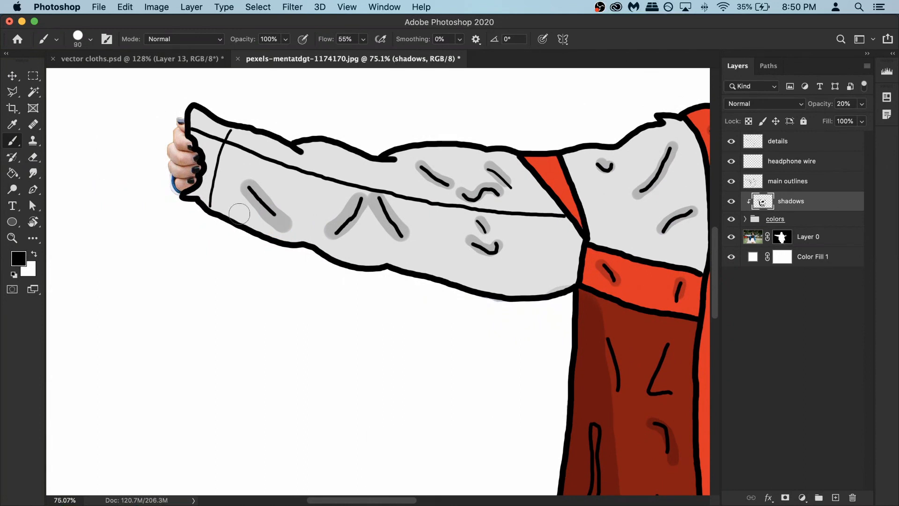
pyautogui.press(']')
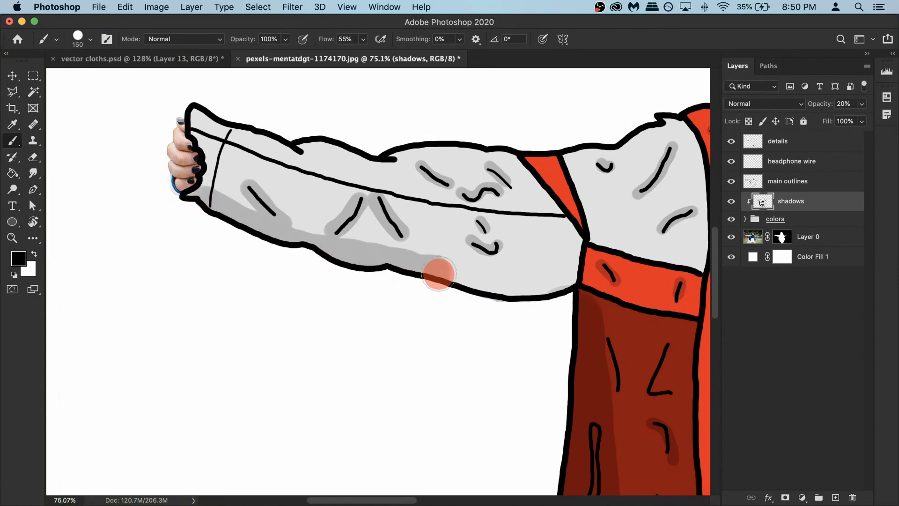
pyautogui.moveTo(439, 274); pyautogui.dragTo(508, 144)
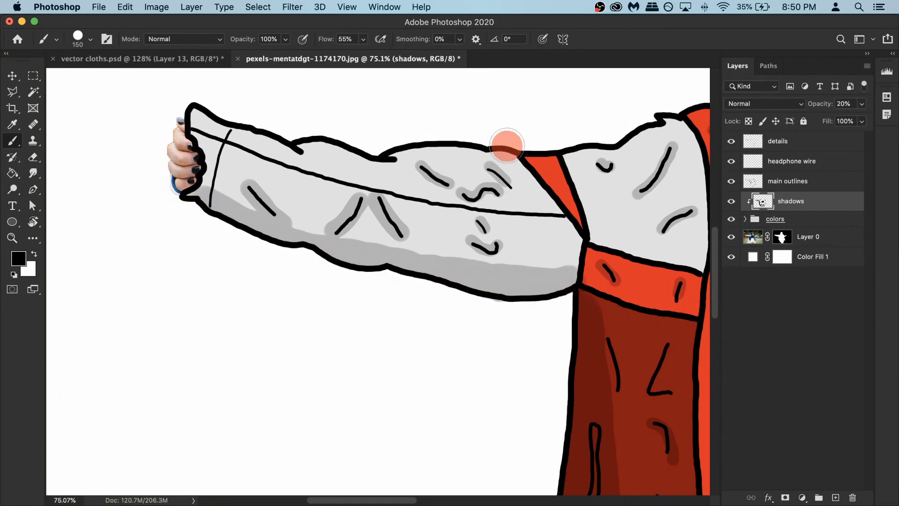
pyautogui.moveTo(507, 143); pyautogui.dragTo(298, 138)
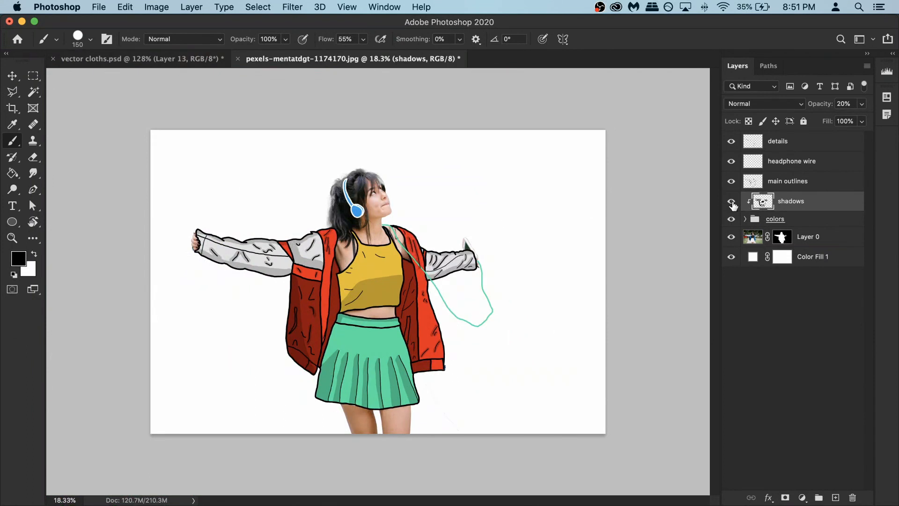
pyautogui.click(732, 205)
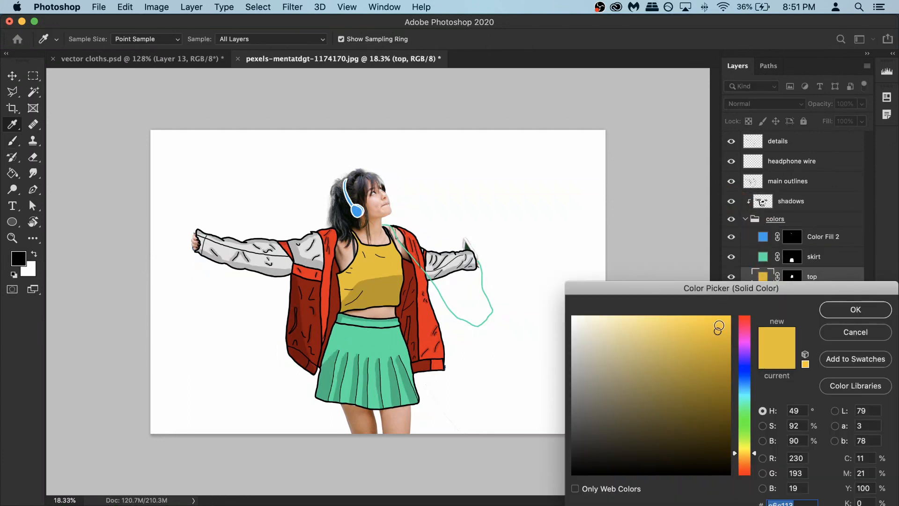
# Recolour the top's fill layer to a brighter lemon yellow and collapse the colors group.
pyautogui.click(855, 309)
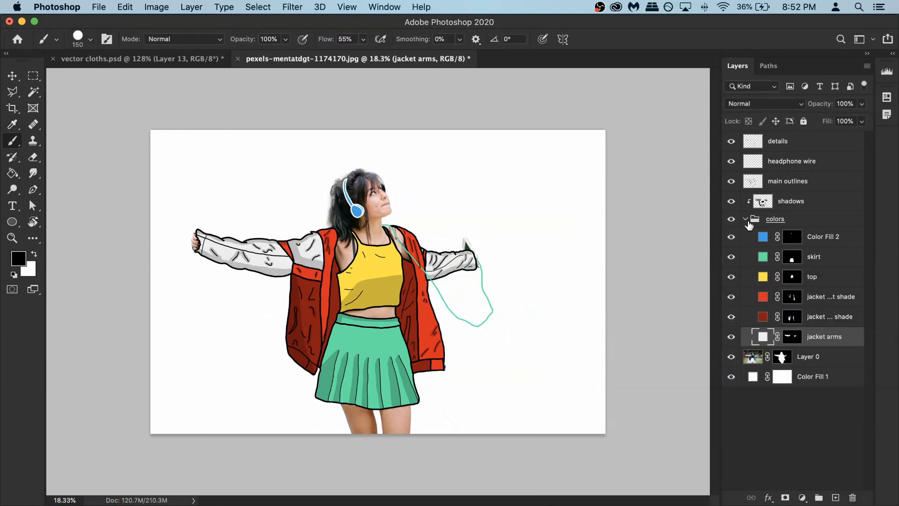
pyautogui.click(744, 218)
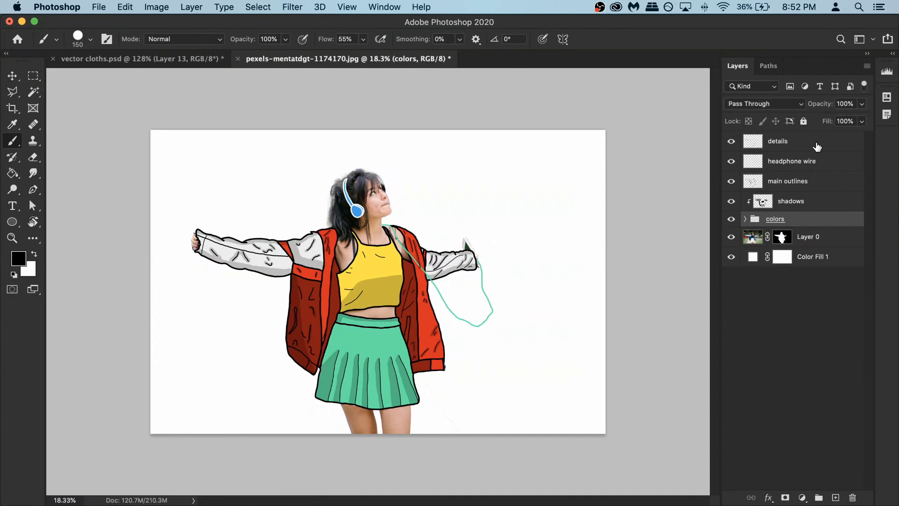
# Create a 'decorations' layer above details and draw red doodles and dashes around the girl.
pyautogui.click(778, 142)
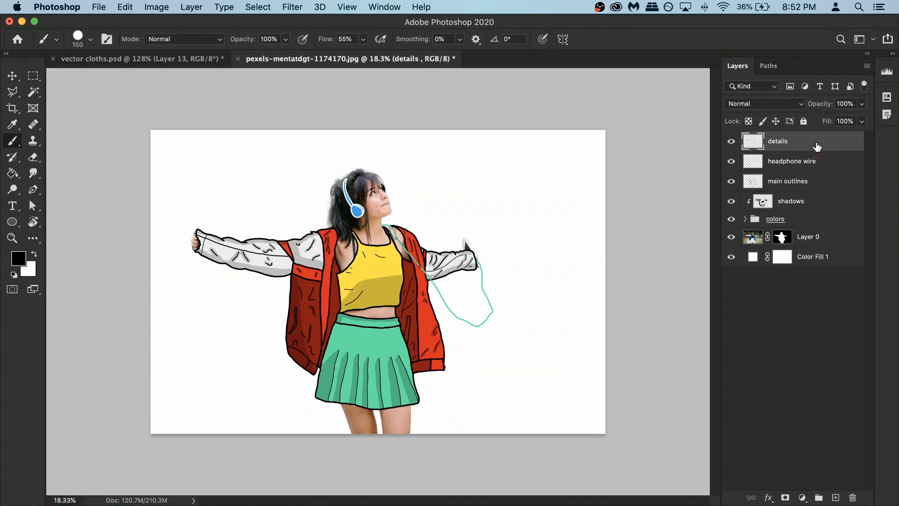
pyautogui.click(836, 497)
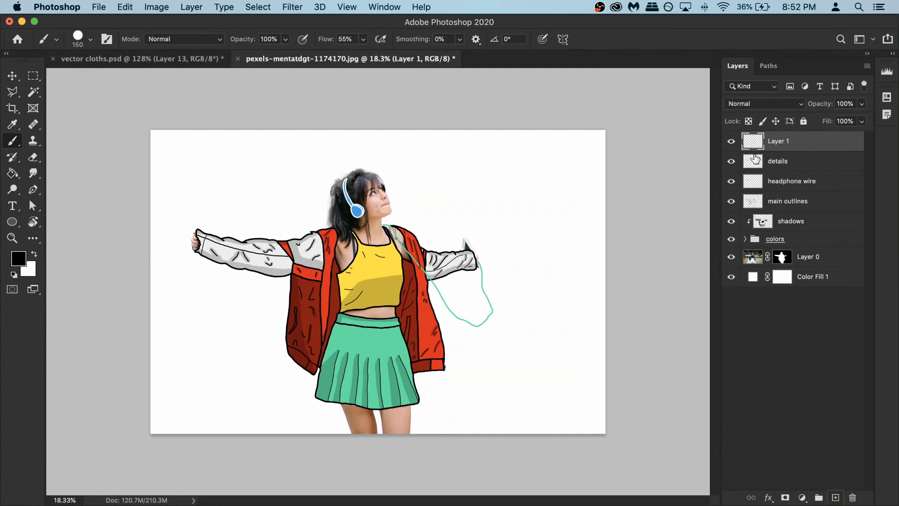
pyautogui.write('de')
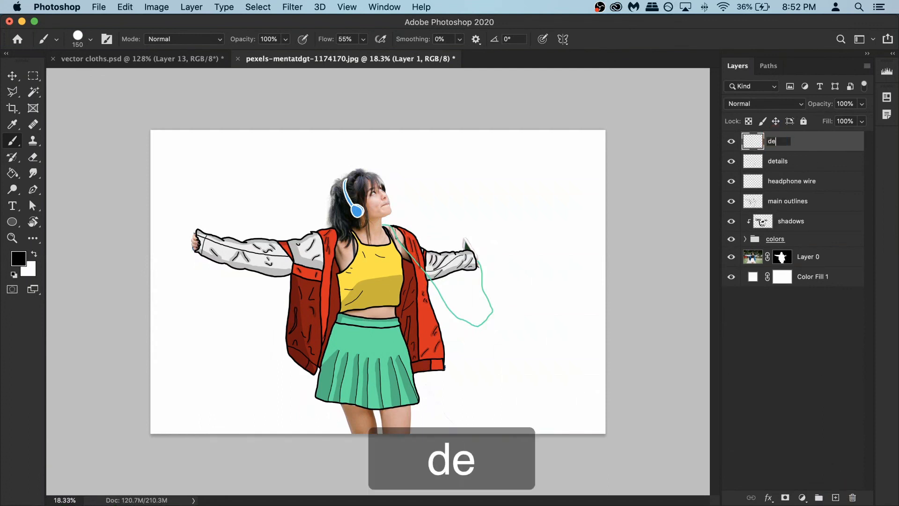
pyautogui.write('corations')
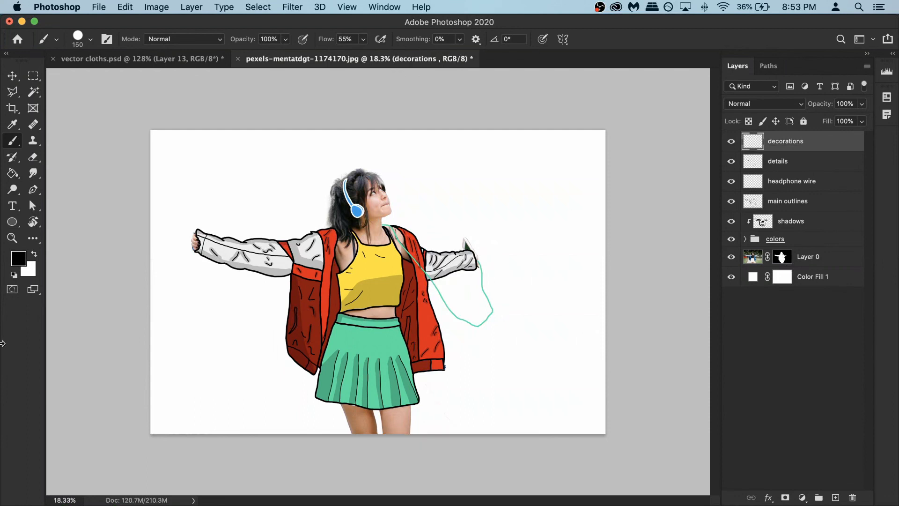
pyautogui.moveTo(324, 303)
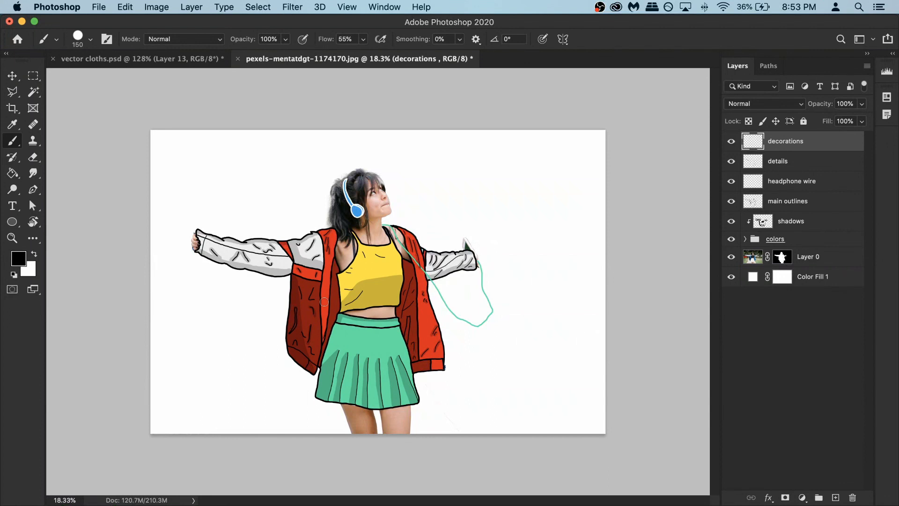
pyautogui.press('cmd')
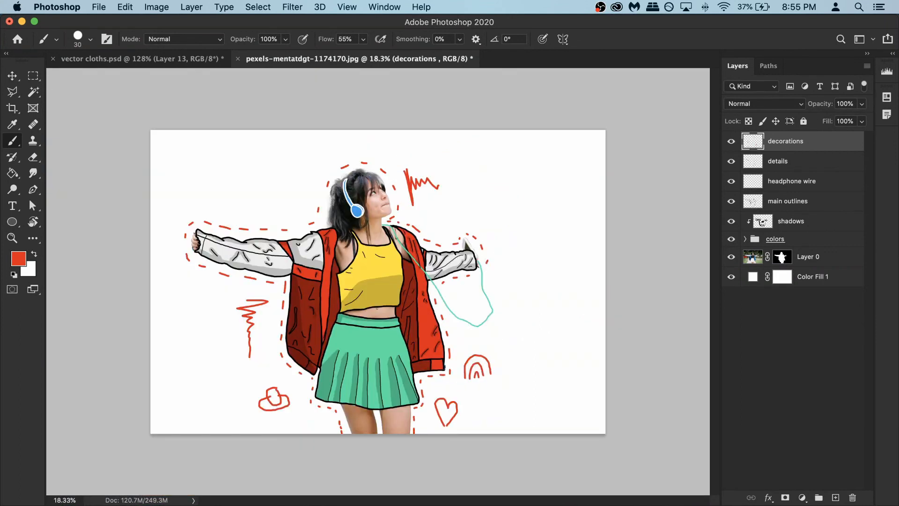
pyautogui.moveTo(270, 399); pyautogui.dragTo(297, 402)
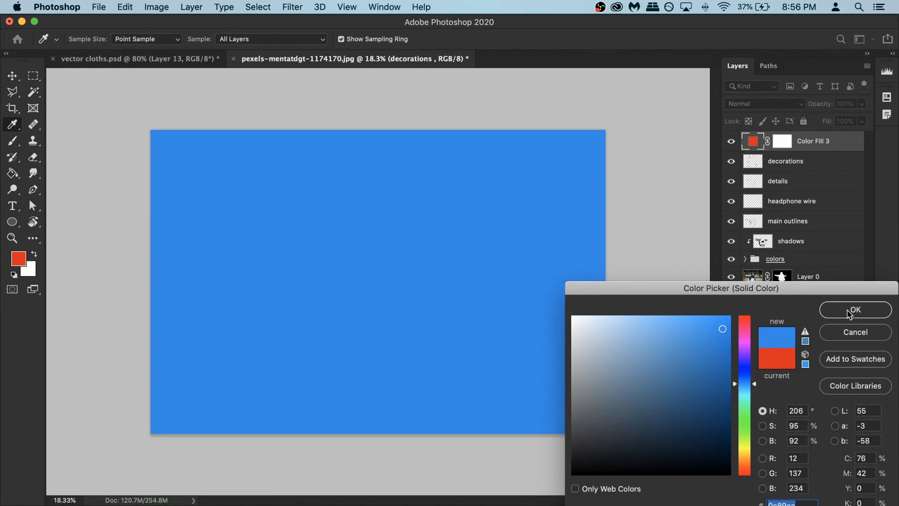
# Clip Color Fill 3 to the decorations layer and recolour it pure red (255,0,0).
pyautogui.click(855, 310)
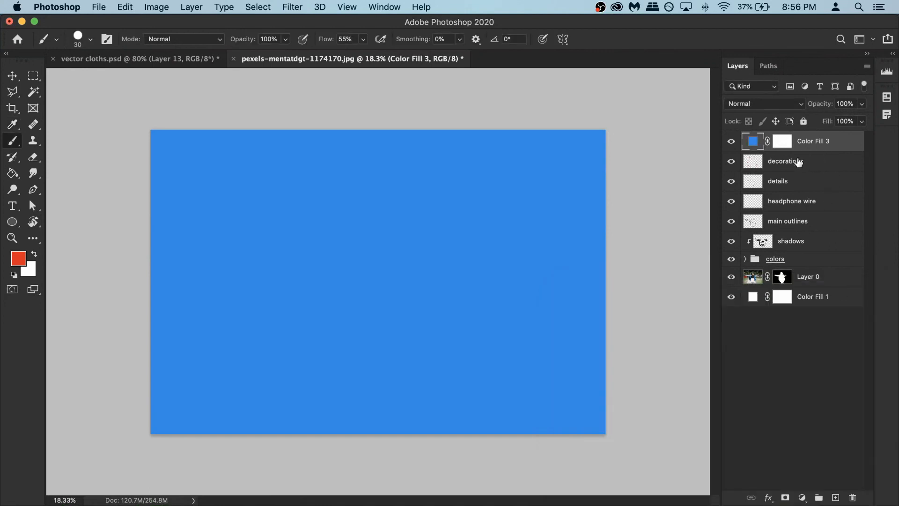
pyautogui.moveTo(836, 144)
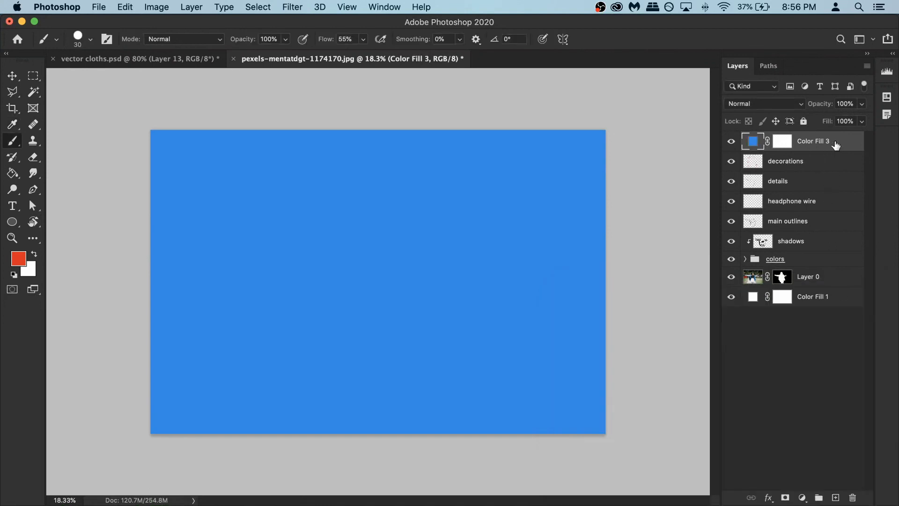
pyautogui.rightClick(813, 142)
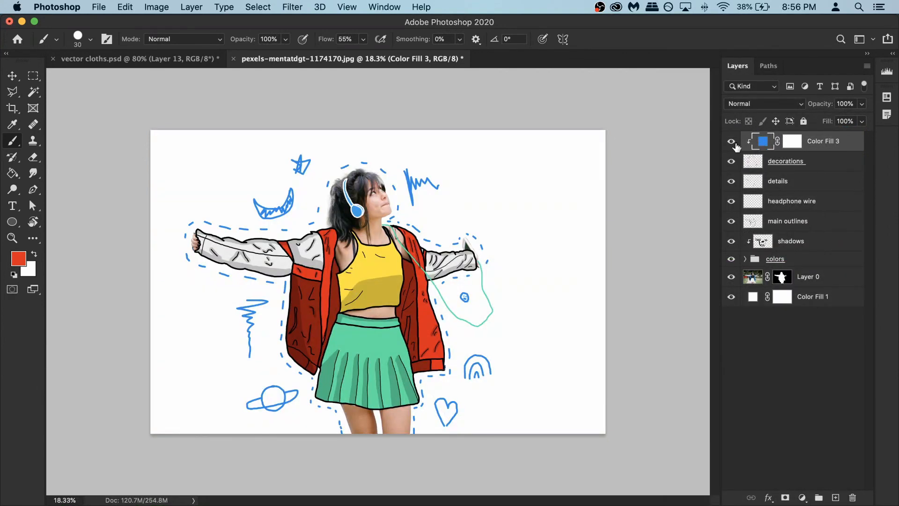
pyautogui.click(762, 142)
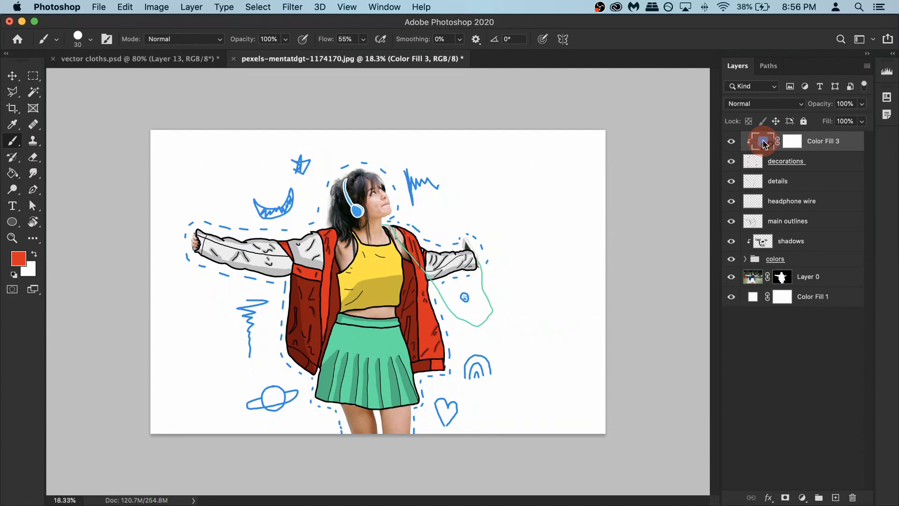
pyautogui.doubleClick(762, 142)
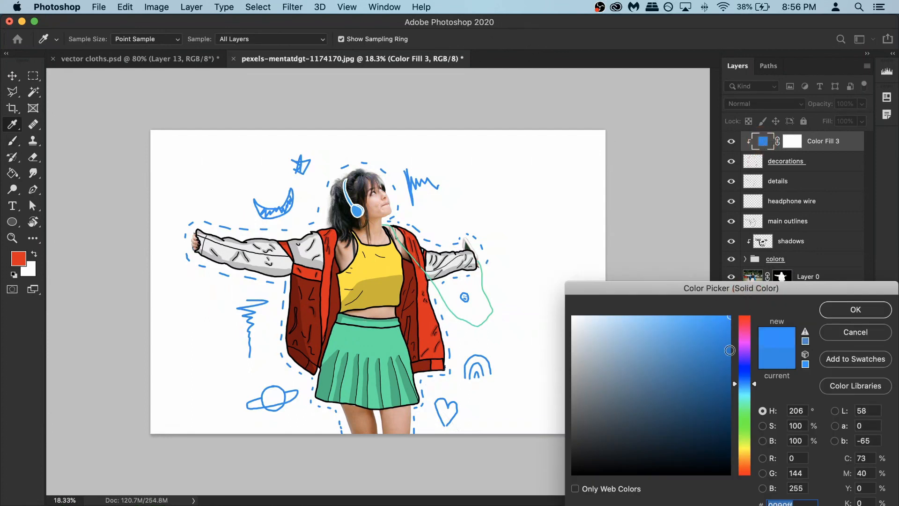
pyautogui.click(745, 317)
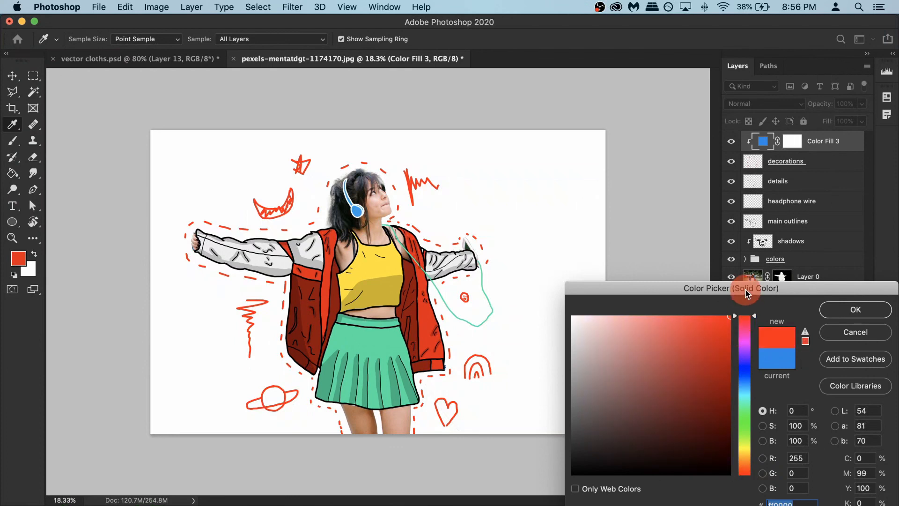
pyautogui.moveTo(864, 313)
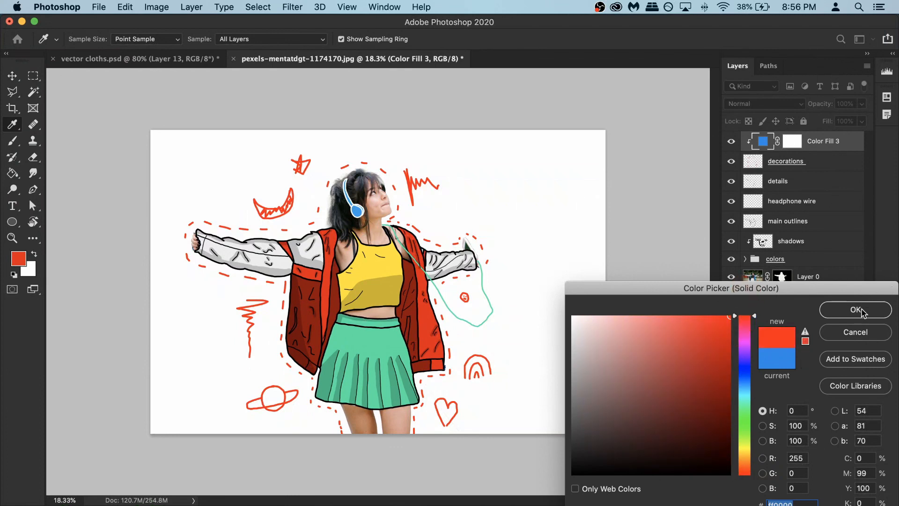
pyautogui.click(855, 309)
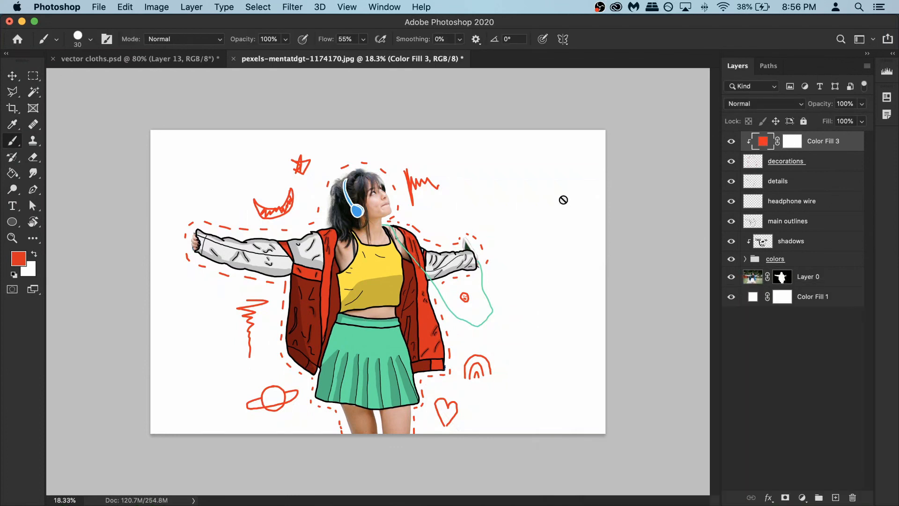
pyautogui.moveTo(423, 222)
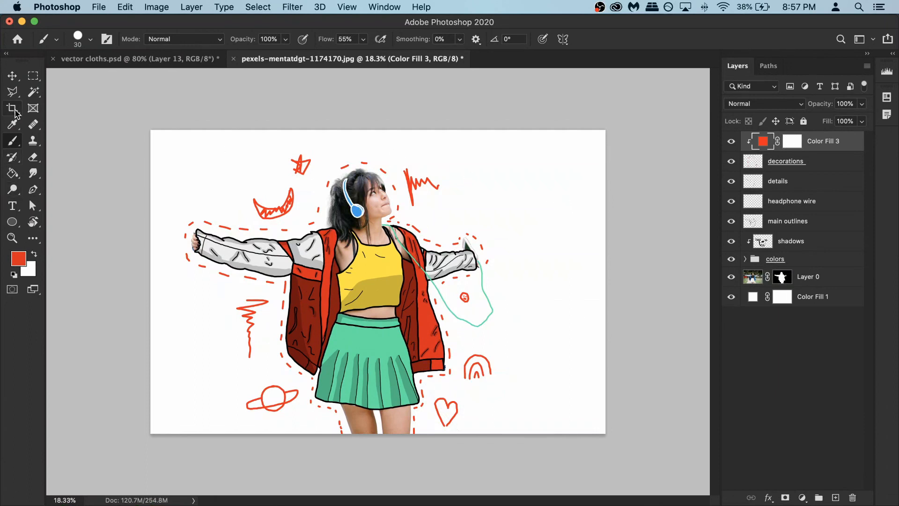
# Crop the canvas to a 4:5 portrait with extra empty space above the girl.
pyautogui.click(12, 108)
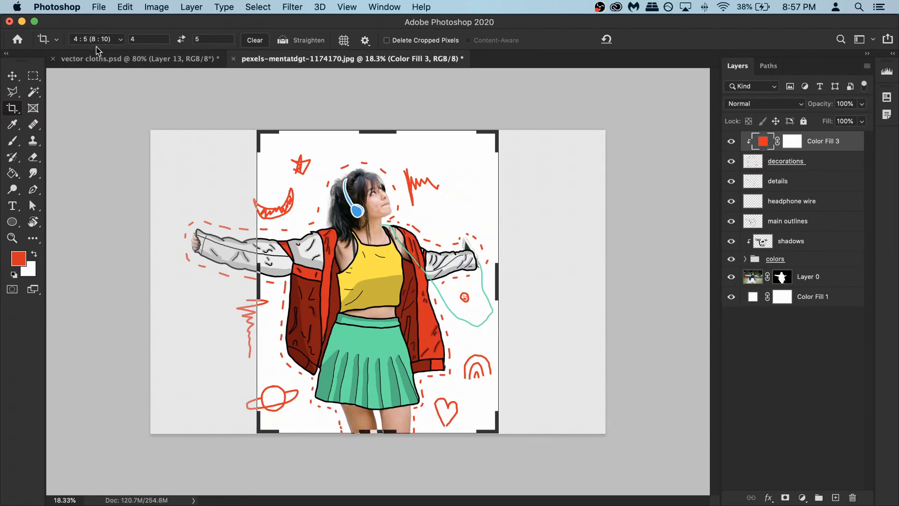
pyautogui.moveTo(378, 137); pyautogui.dragTo(376, 96)
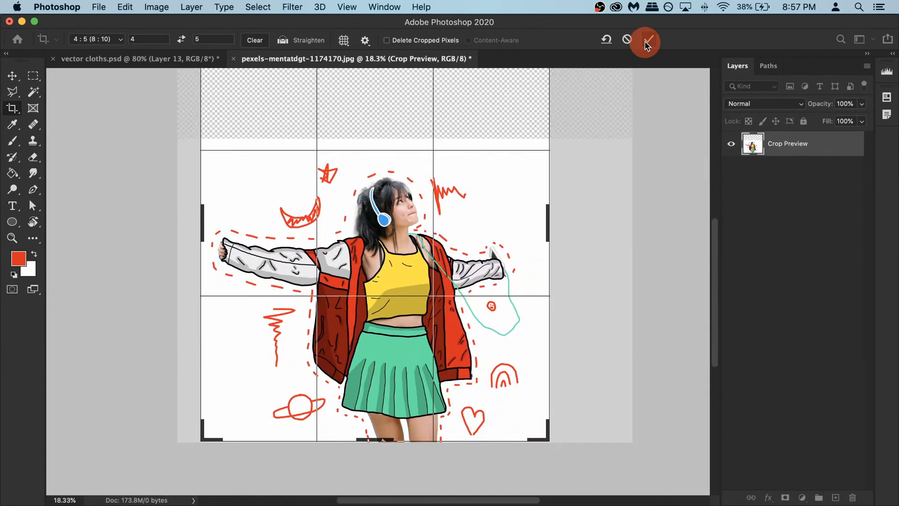
pyautogui.click(645, 42)
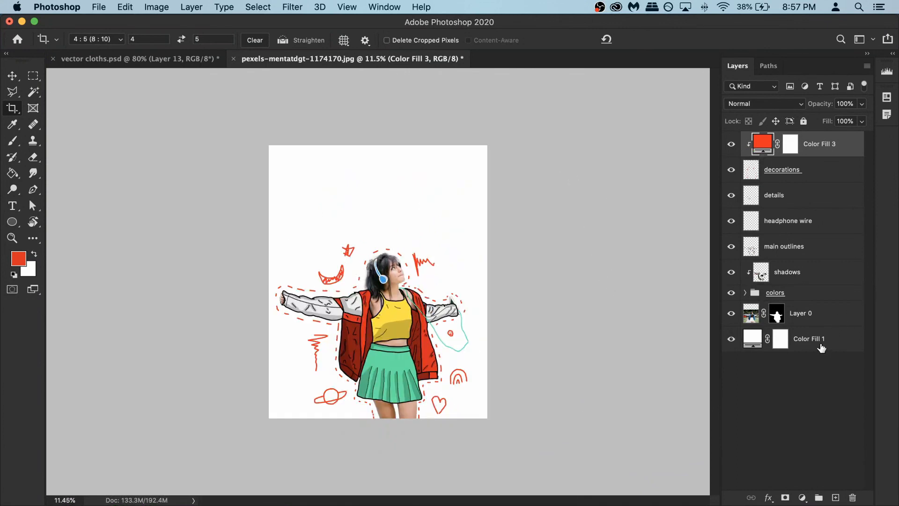
# Place the embedded wall texture JPEG above Color Fill 1 and lower its opacity to 20%.
pyautogui.click(731, 338)
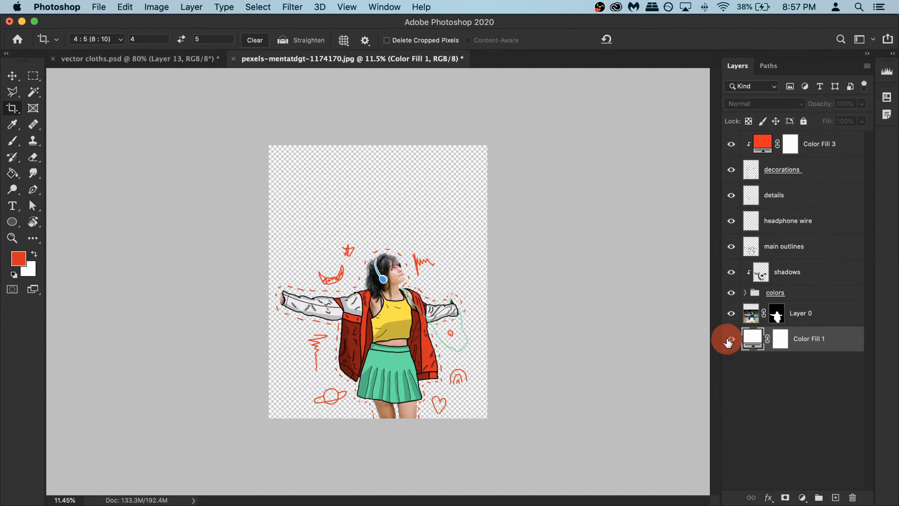
pyautogui.click(731, 338)
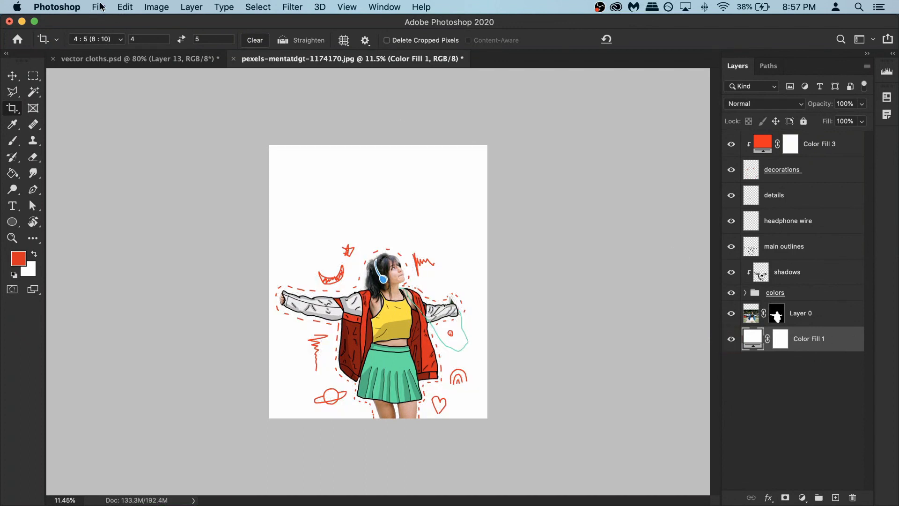
pyautogui.click(98, 7)
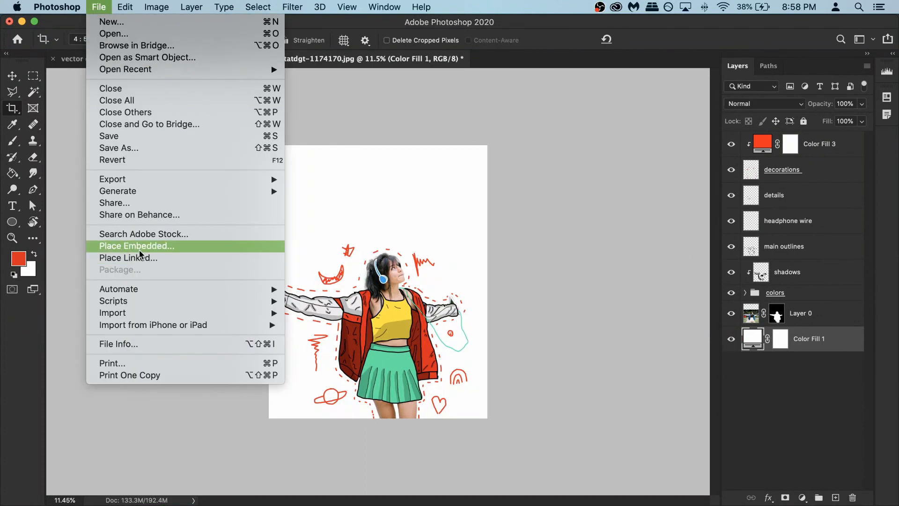
pyautogui.click(136, 245)
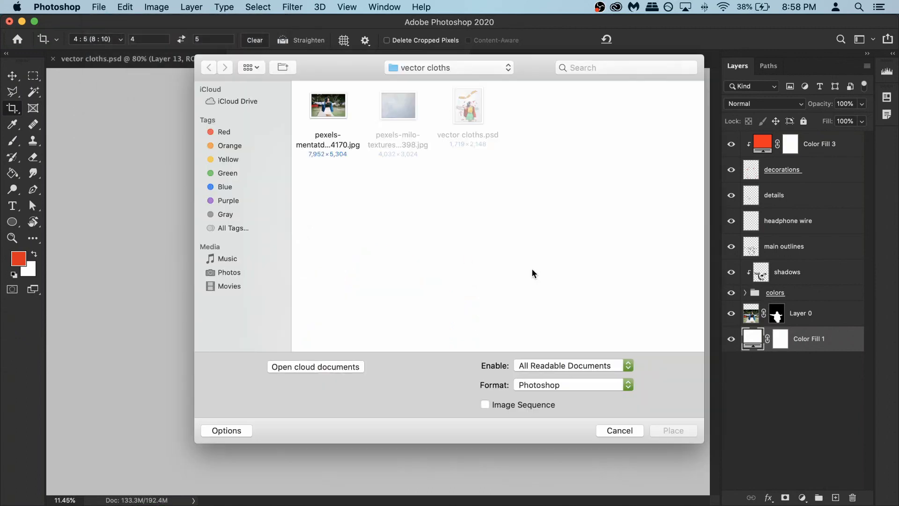
pyautogui.click(397, 105)
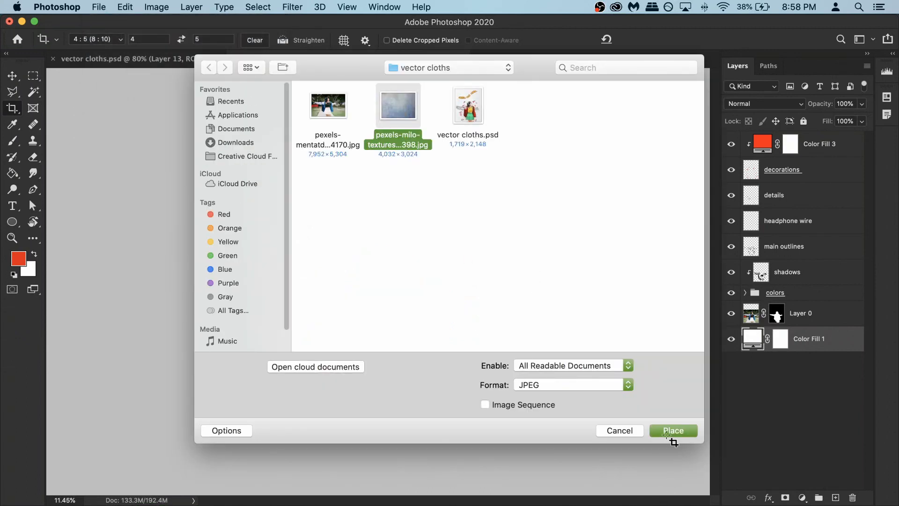
pyautogui.click(673, 430)
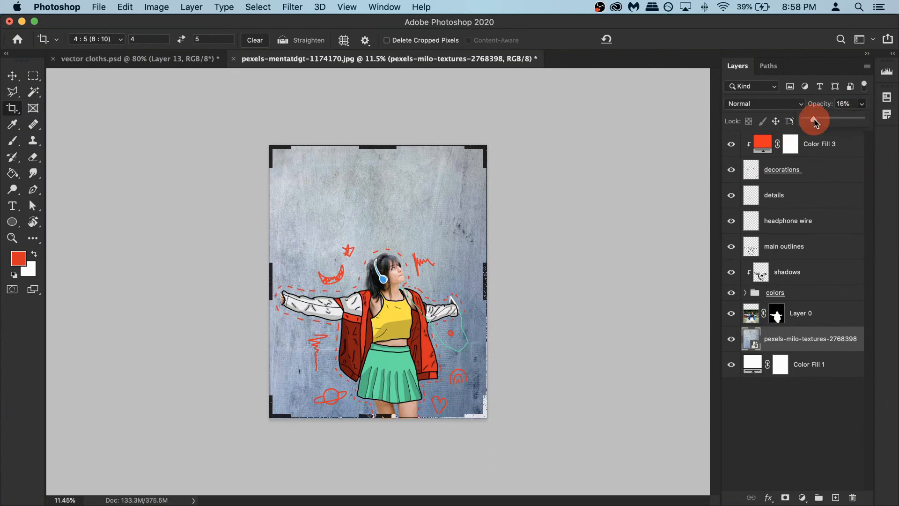
pyautogui.moveTo(811, 119); pyautogui.dragTo(815, 119)
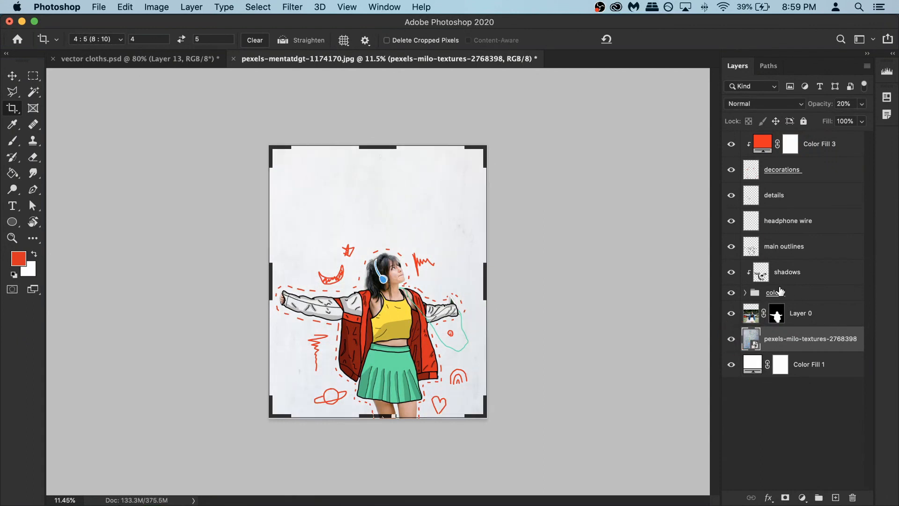
# Draw a curving Pen path above the girl's head for the text.
pyautogui.click(33, 191)
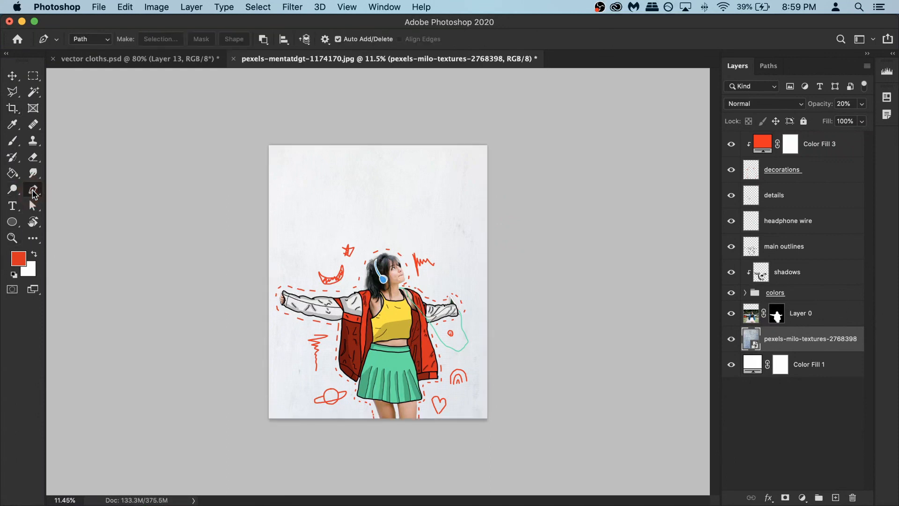
pyautogui.click(821, 144)
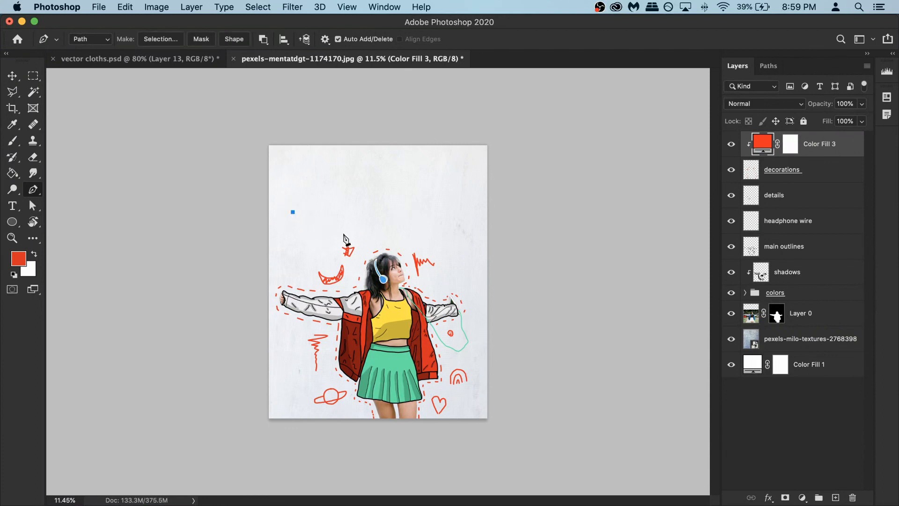
pyautogui.moveTo(293, 213); pyautogui.dragTo(380, 213)
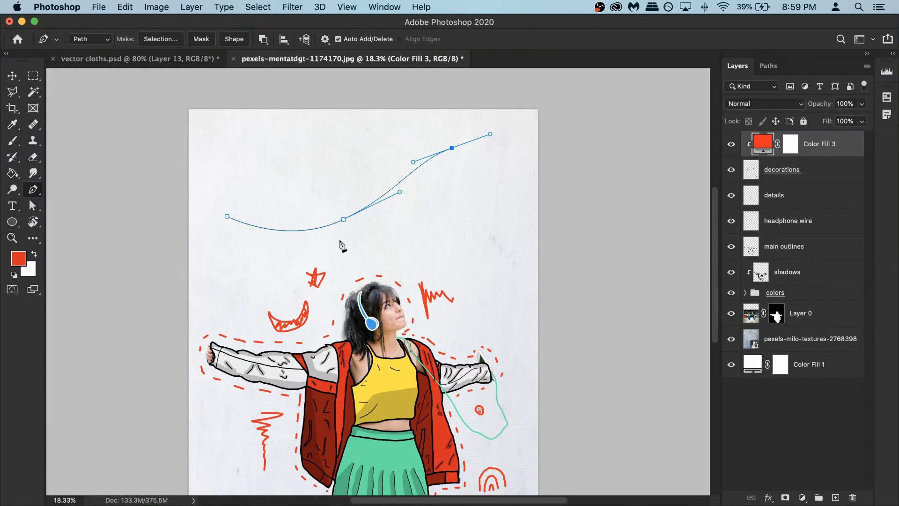
# Set 'chillin and vibin' as path text along the curve with the Type tool.
pyautogui.click(12, 205)
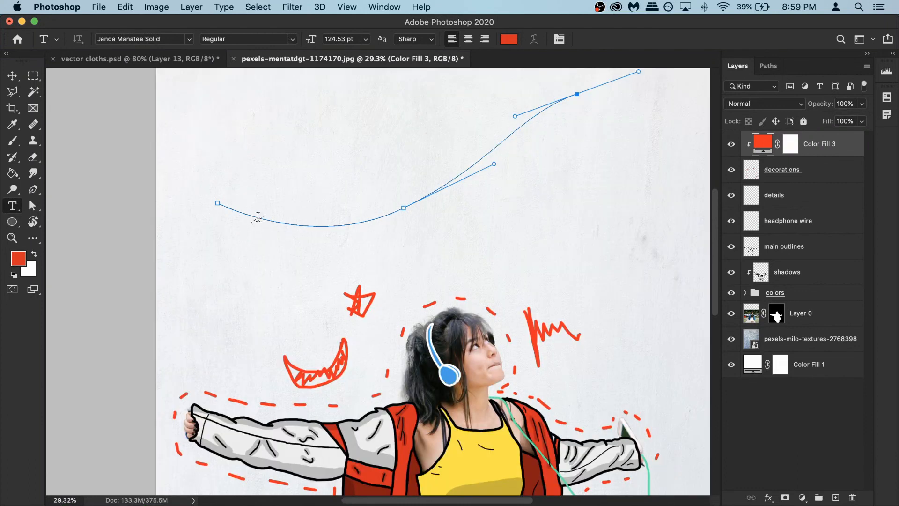
pyautogui.moveTo(259, 214)
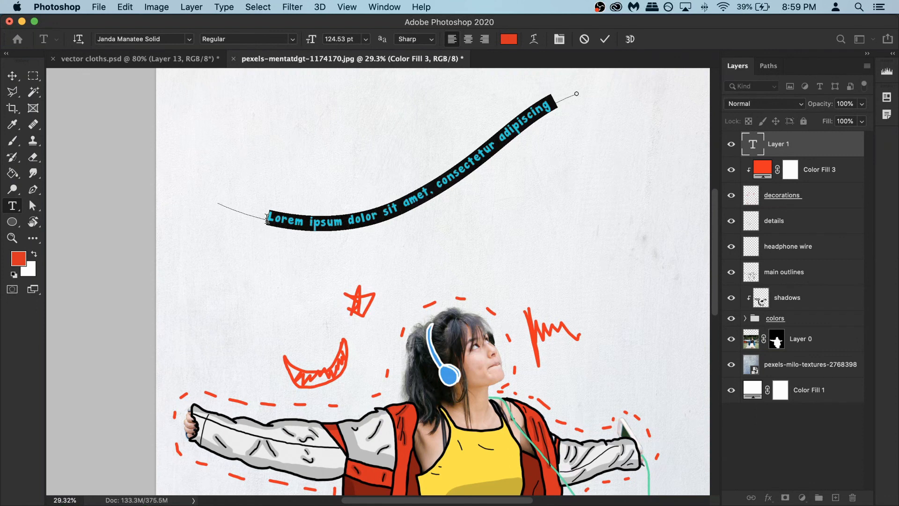
pyautogui.write('chilling')
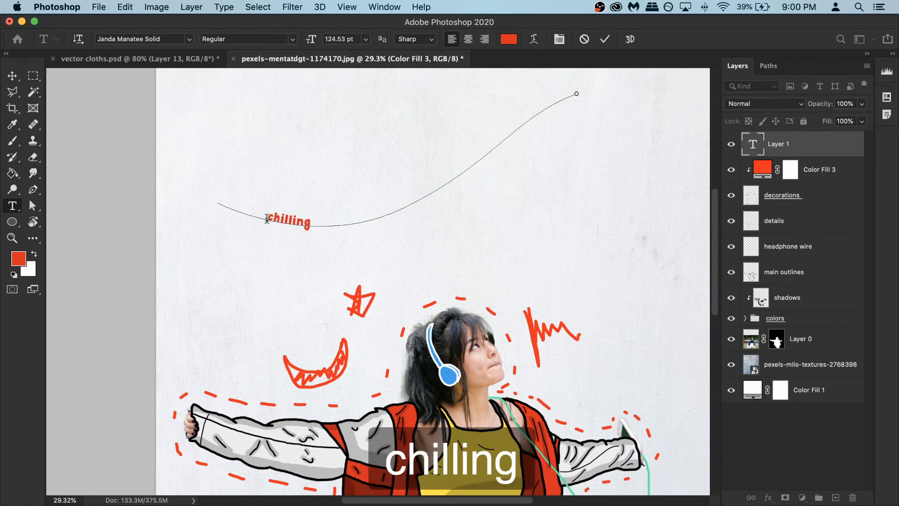
pyautogui.write('chillin and vibin')
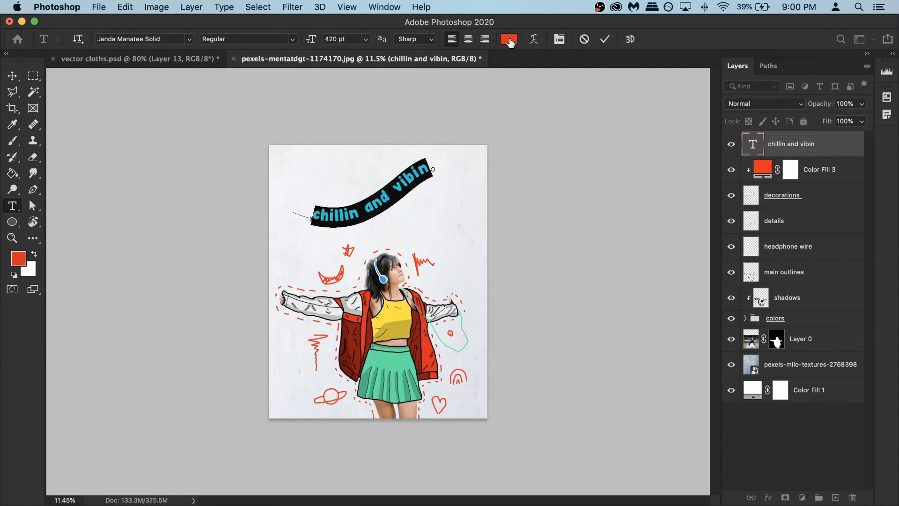
# Fill the text yellow, add a 29 px red Stroke layer style, and hide decorations to compare.
pyautogui.click(507, 39)
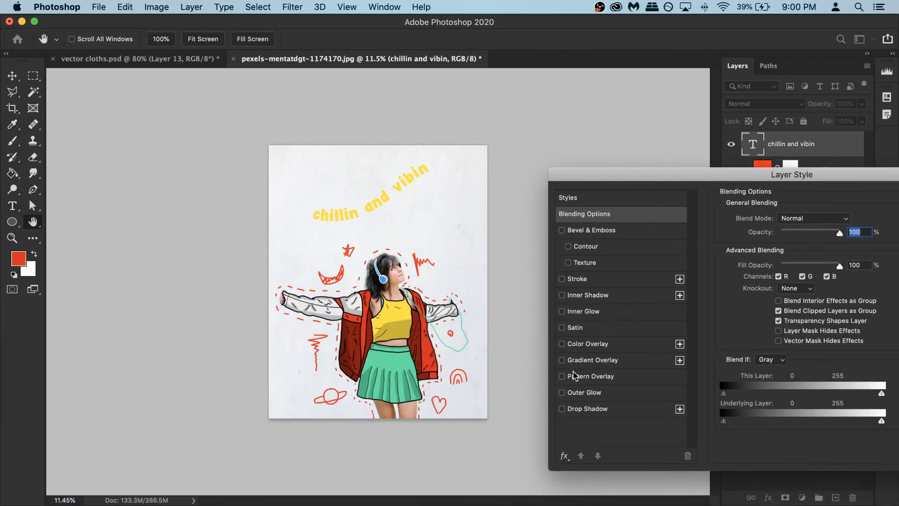
pyautogui.click(562, 279)
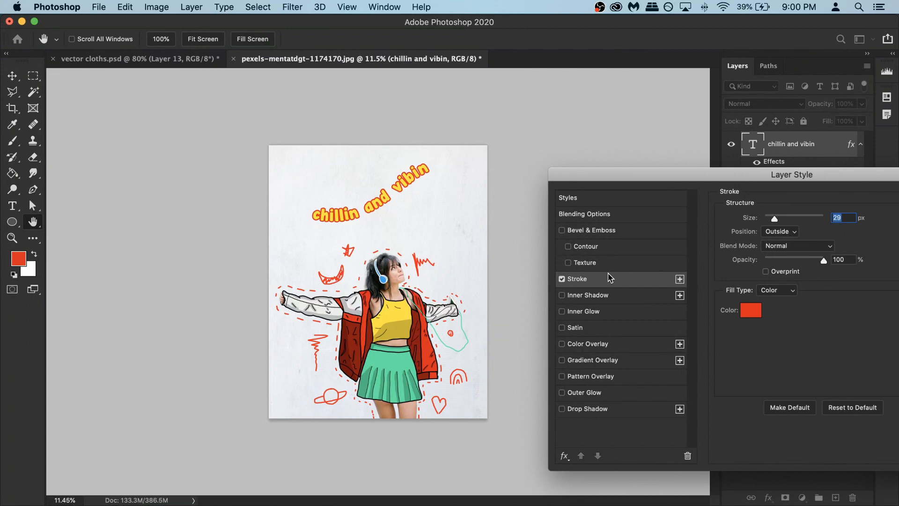
pyautogui.click(750, 310)
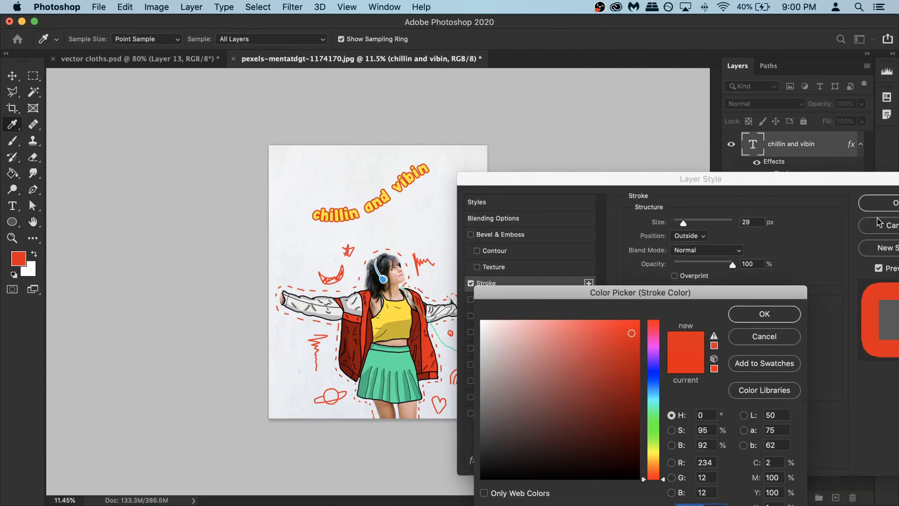
pyautogui.click(764, 313)
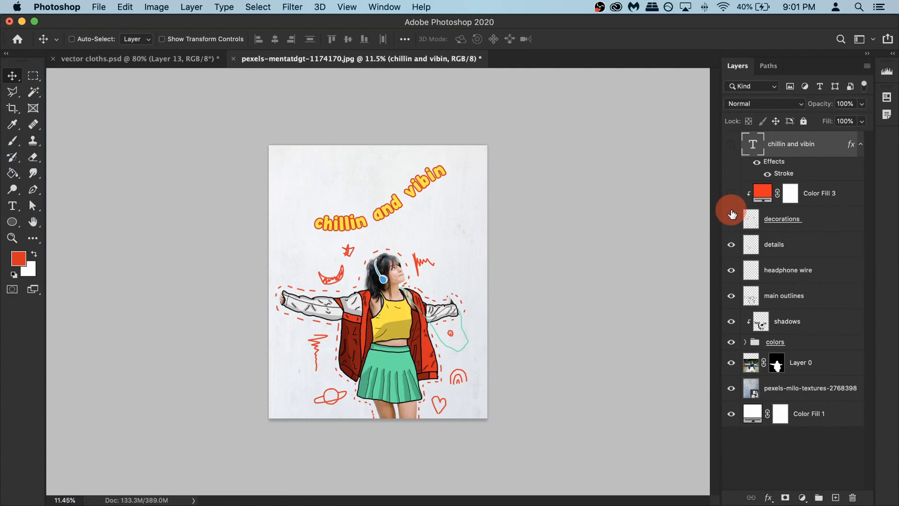
pyautogui.click(732, 218)
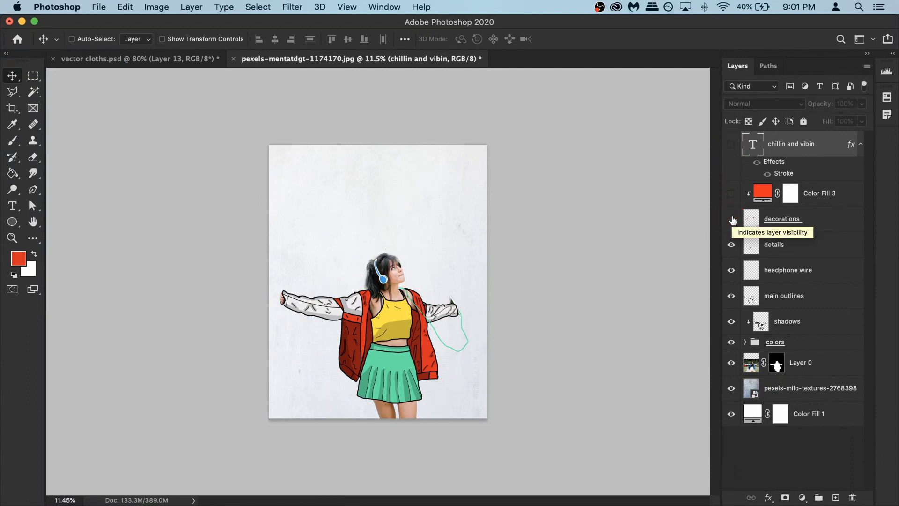